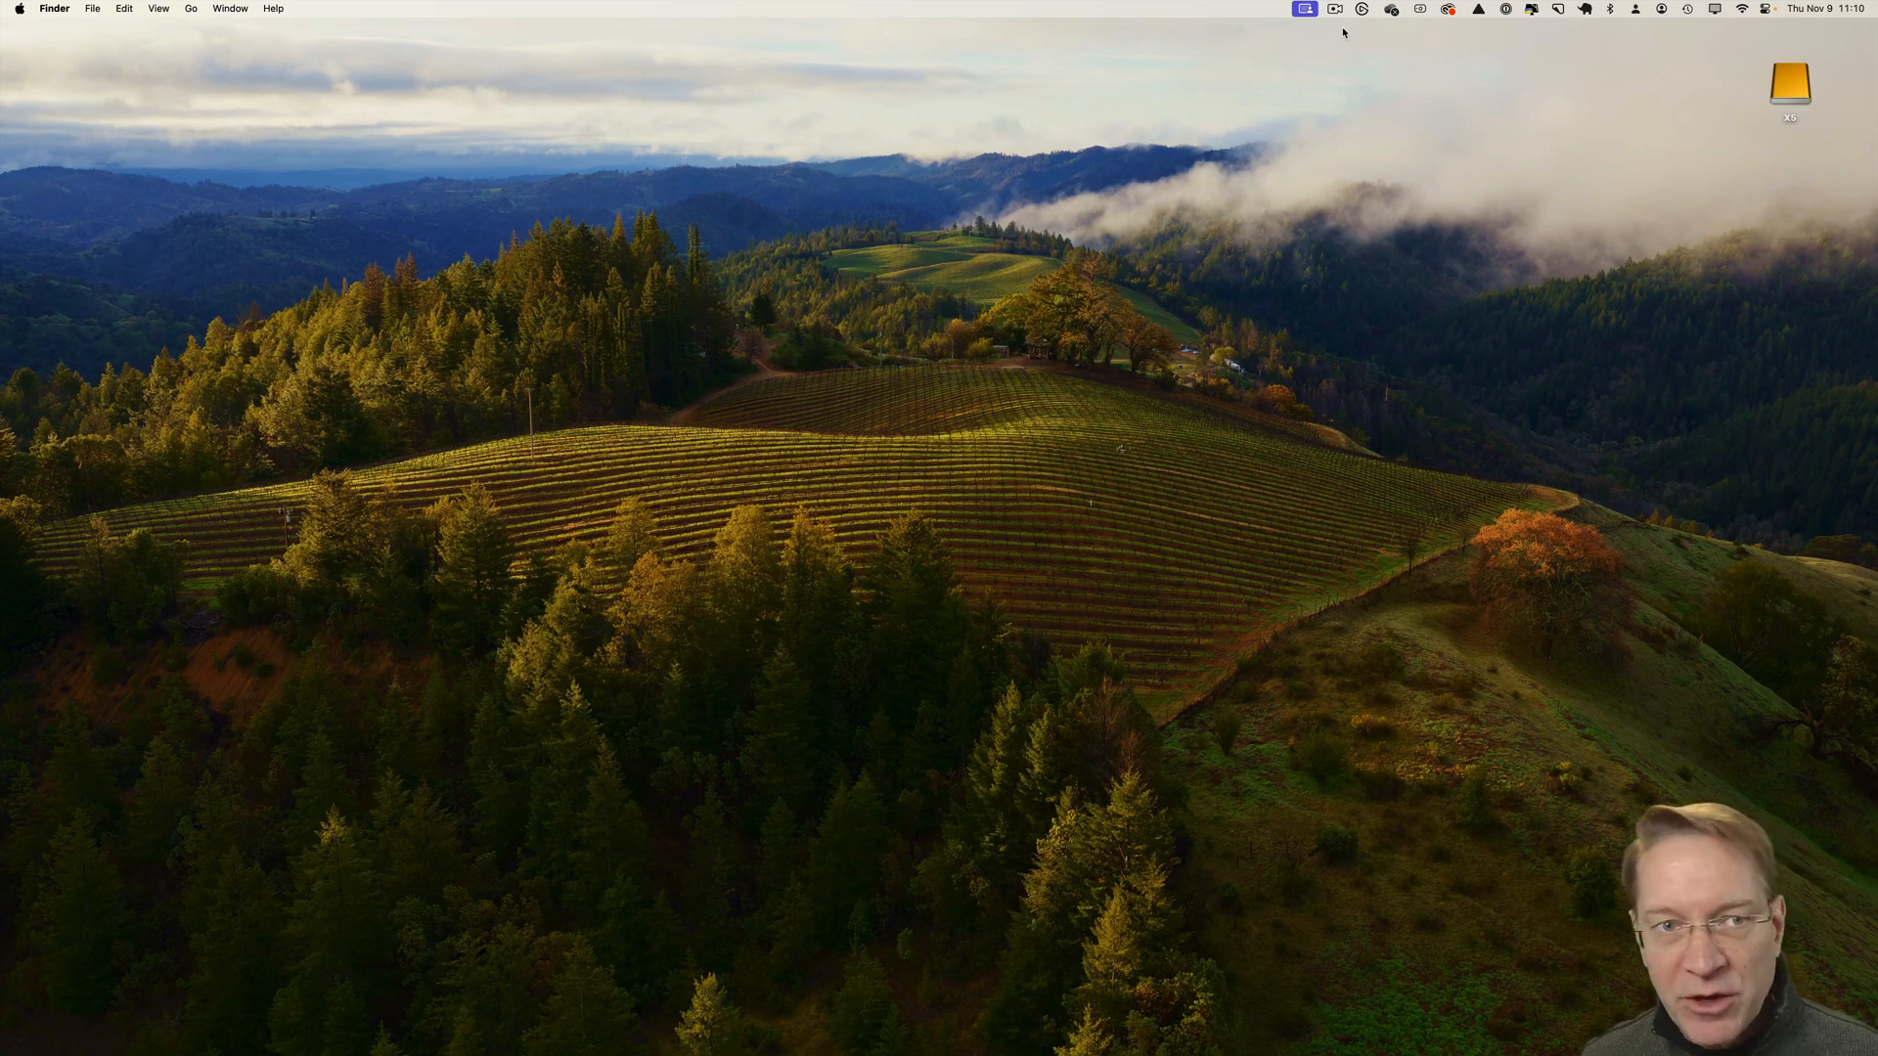
pyautogui.moveTo(1366, 180)
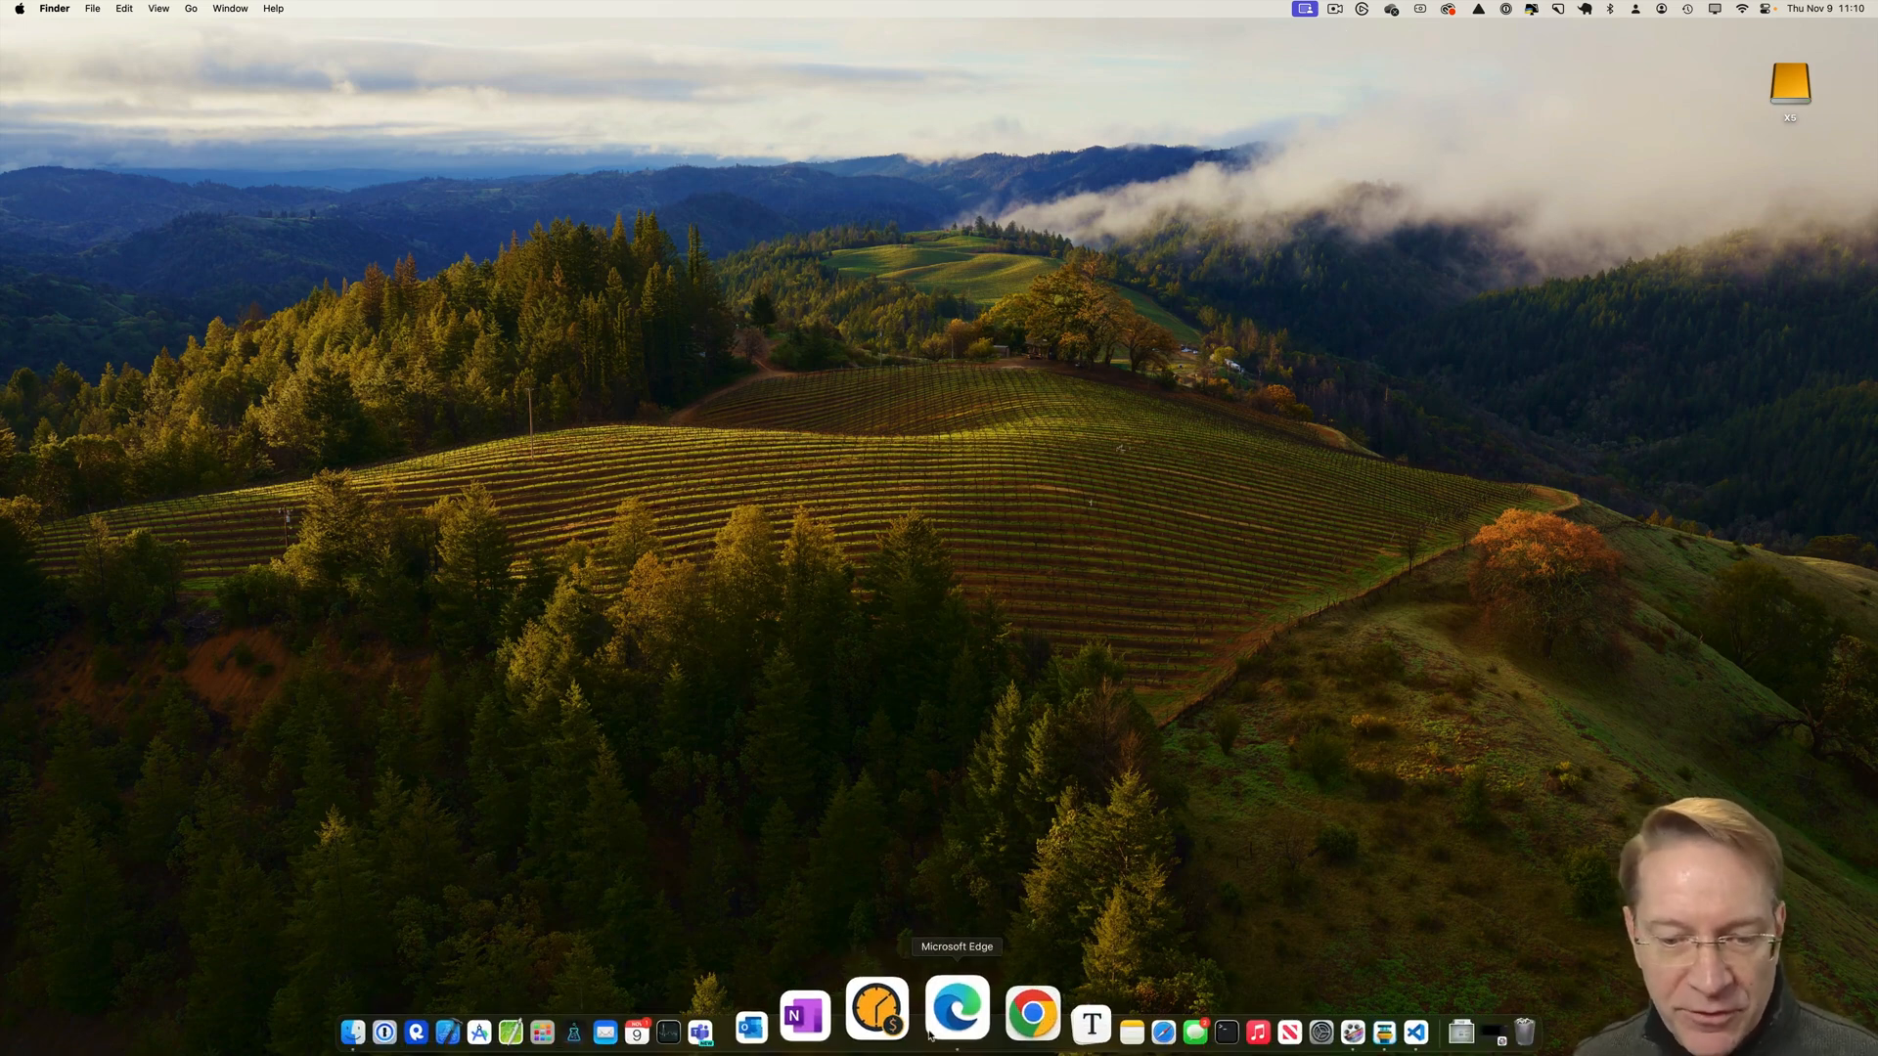
# Launch Edge, go to IBM Cloud, and open Watson Studio from the Watson overview.
pyautogui.click(955, 1012)
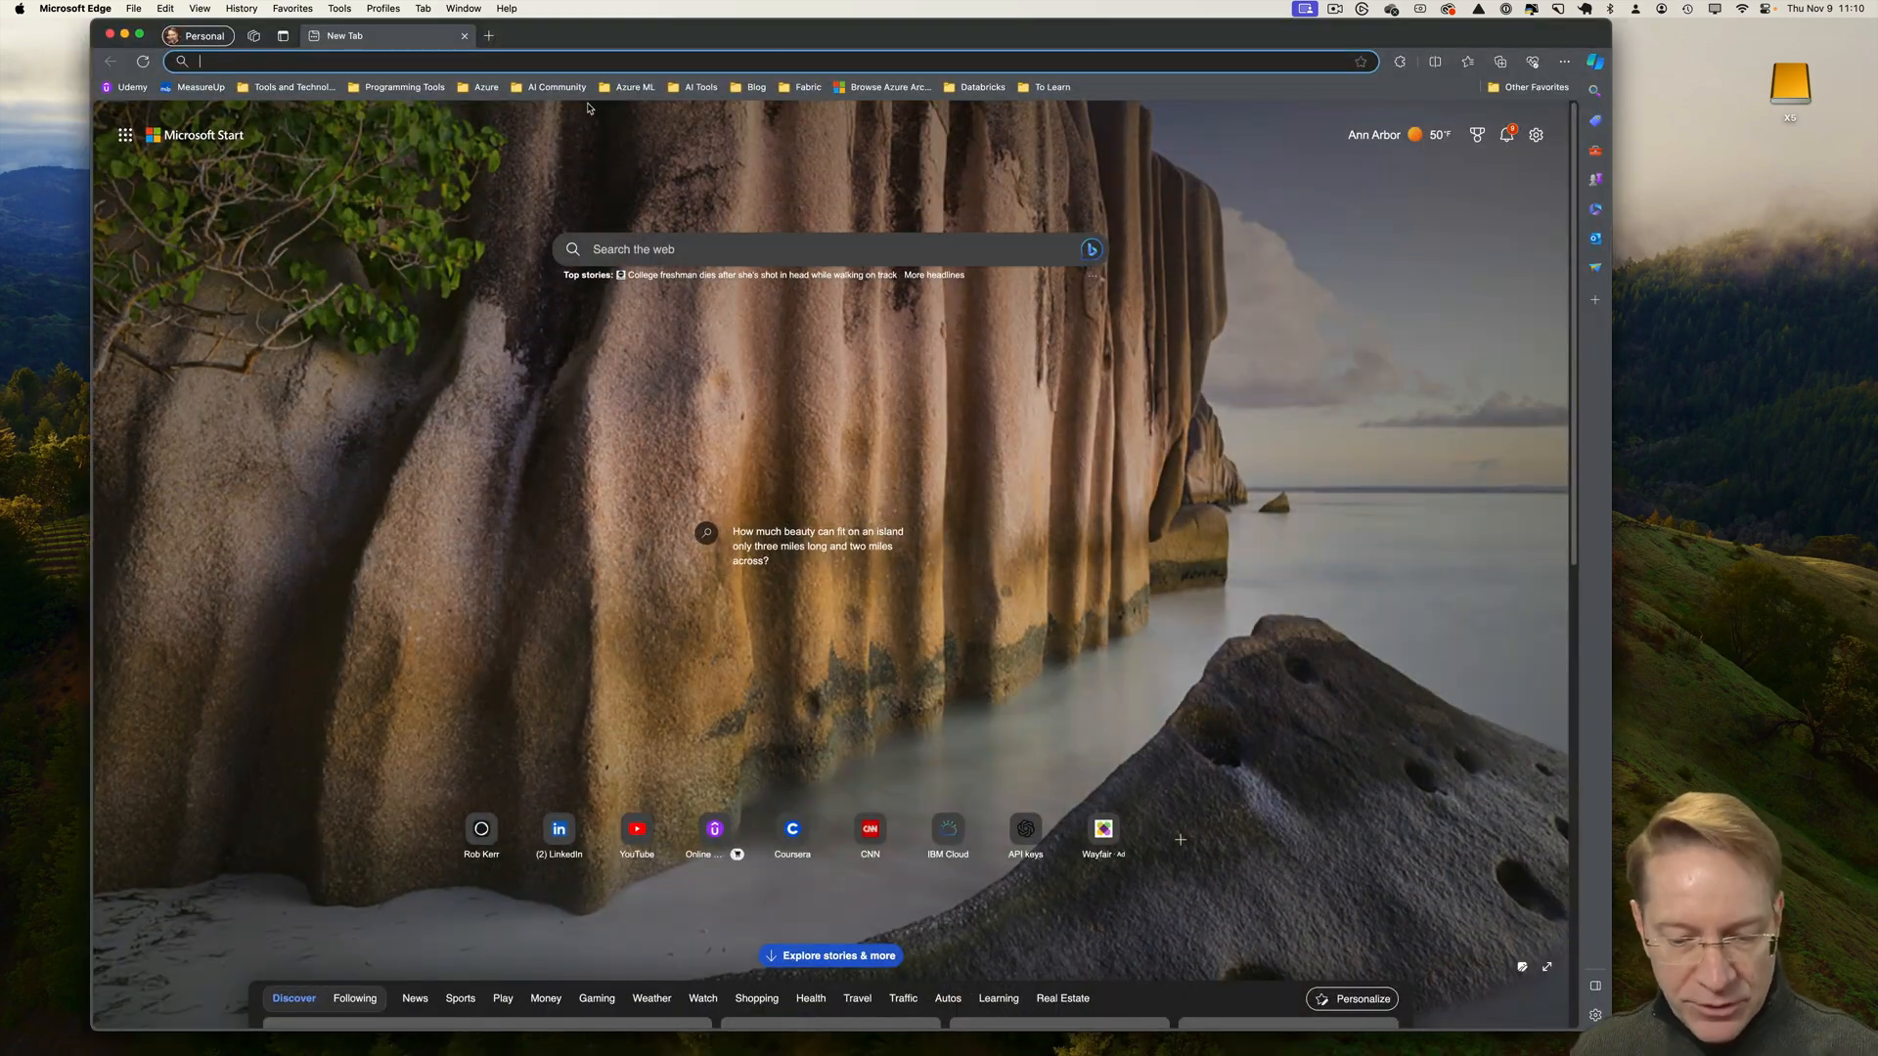
pyautogui.click(946, 827)
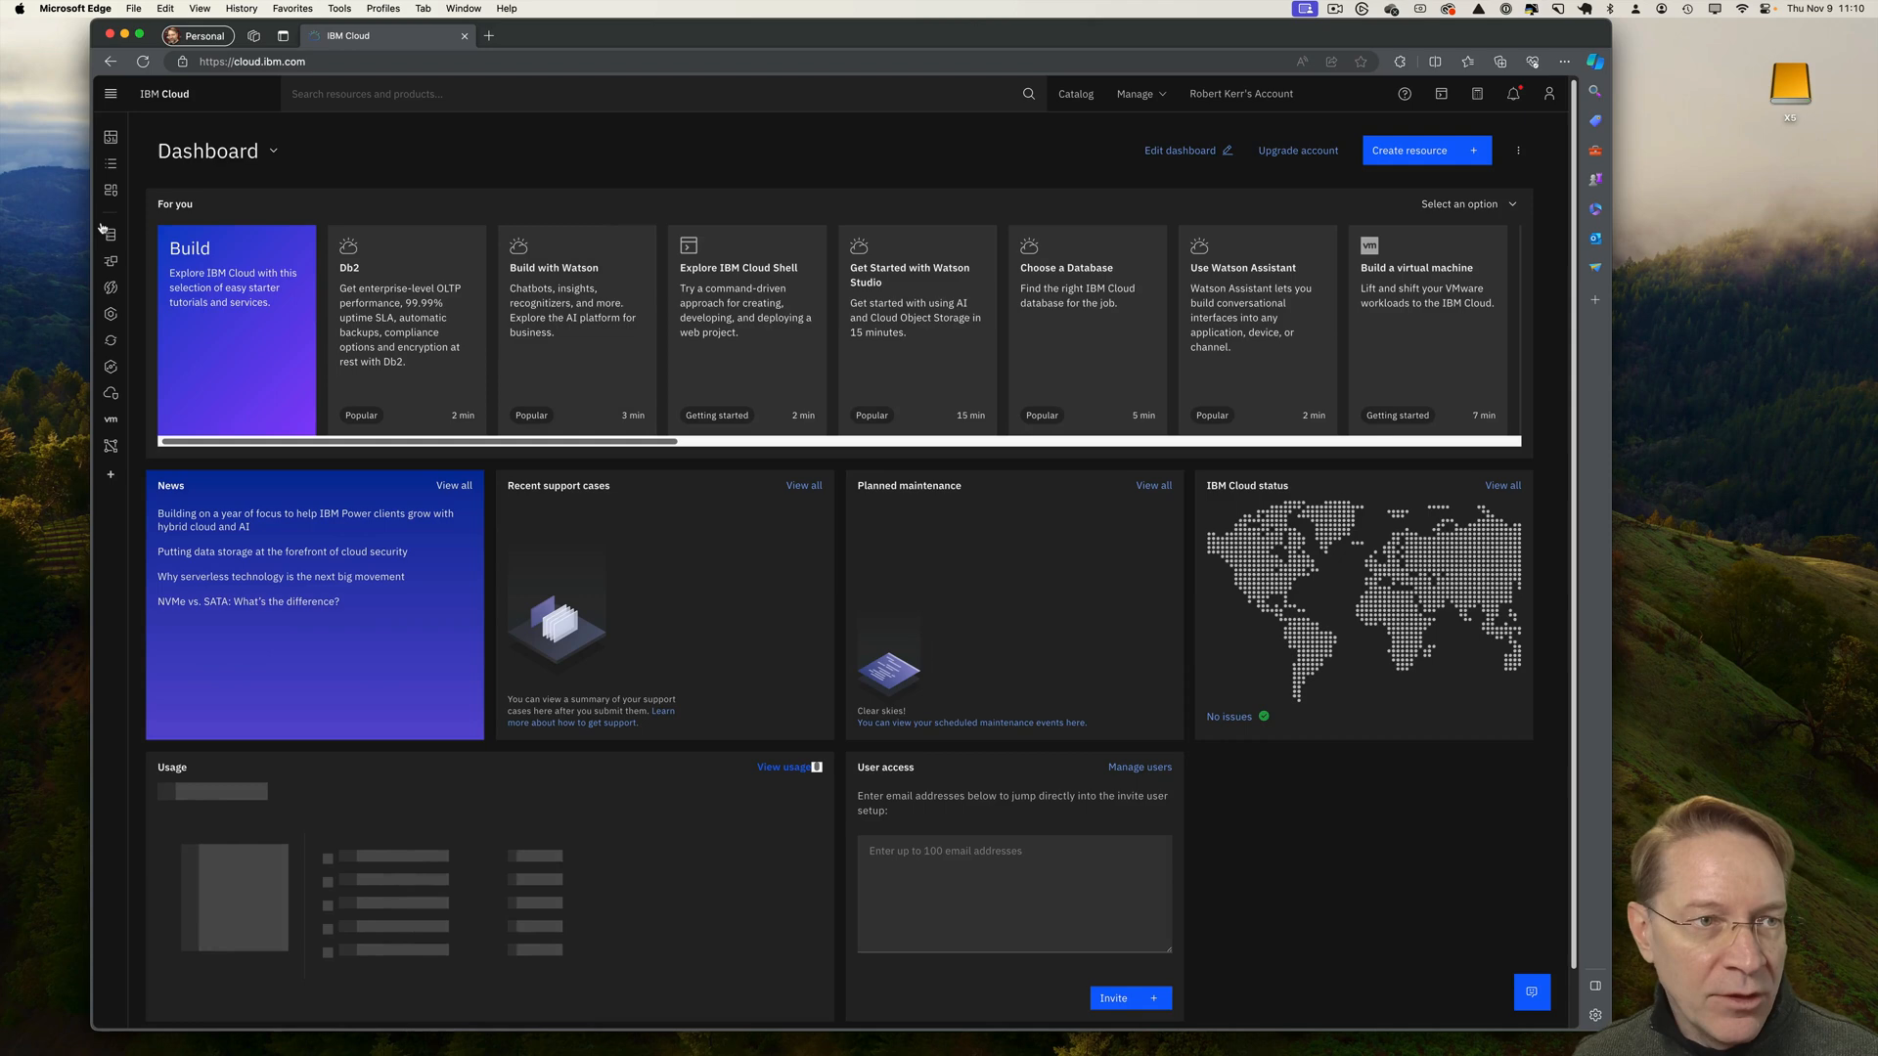
pyautogui.click(109, 94)
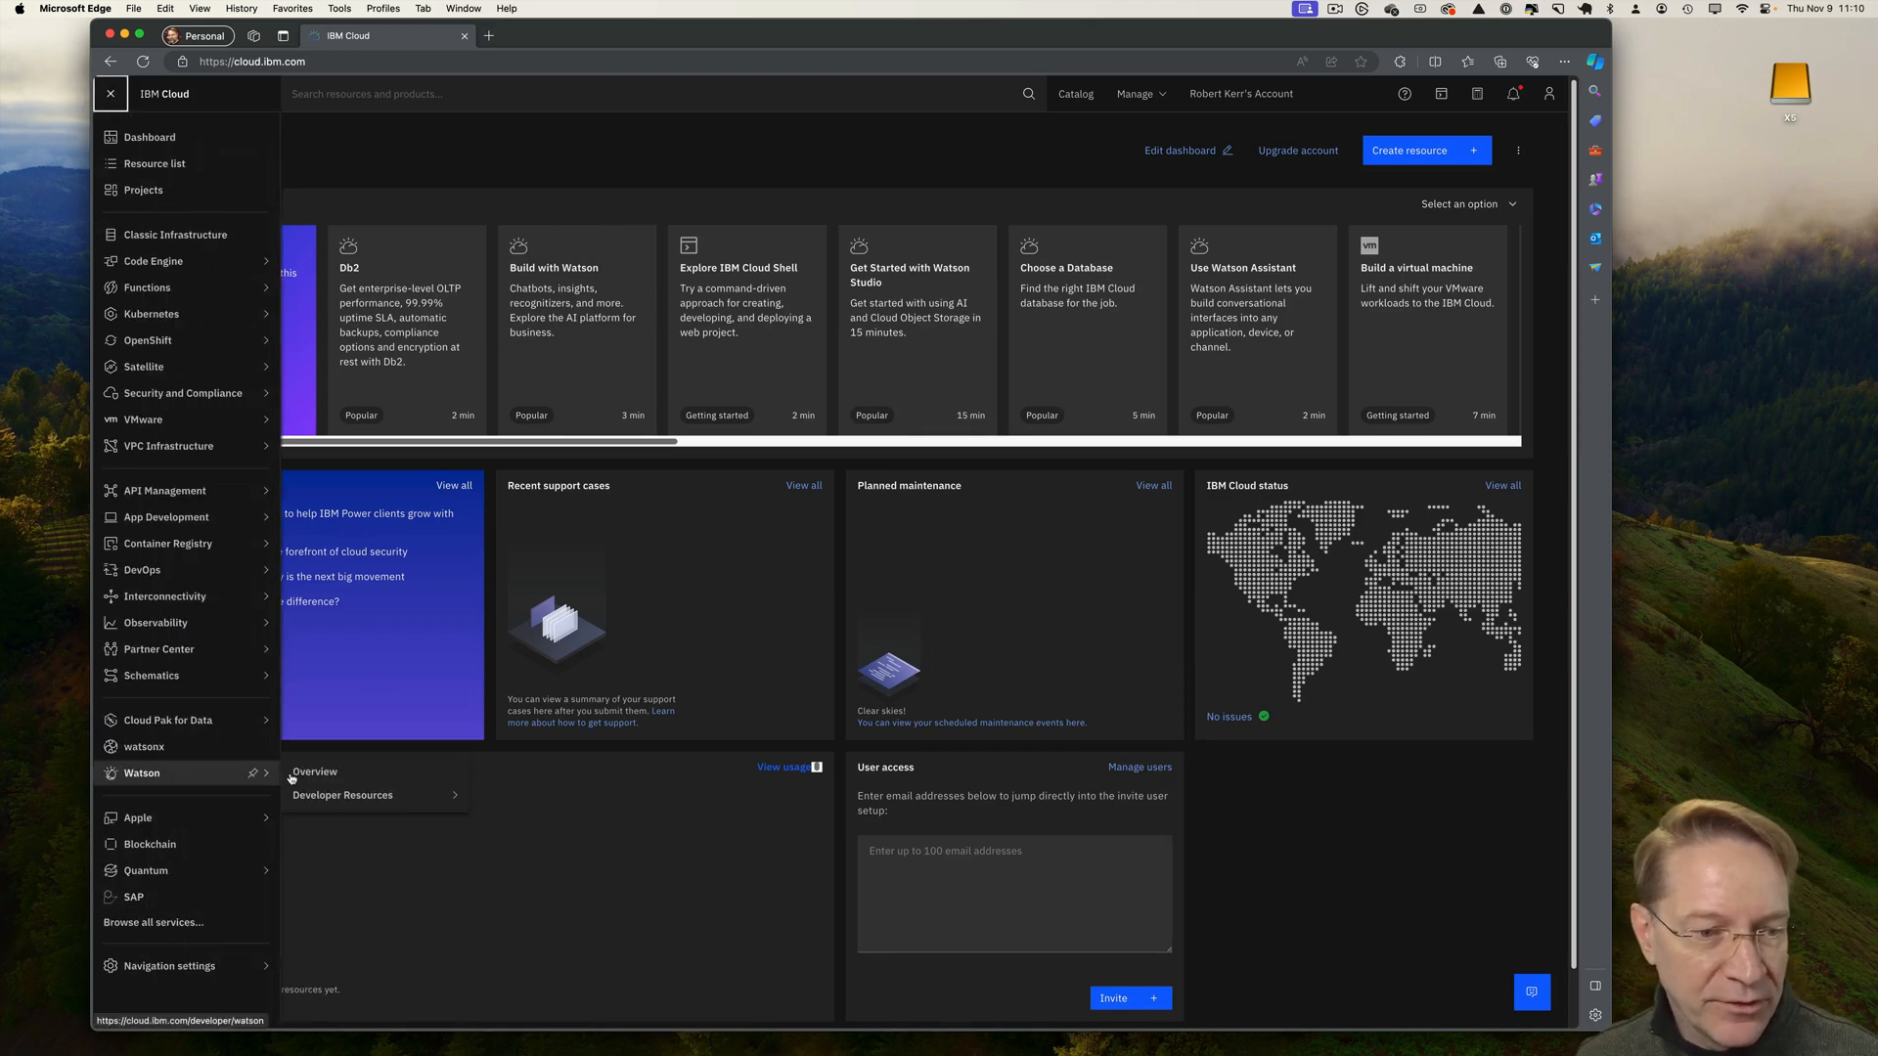
pyautogui.click(109, 94)
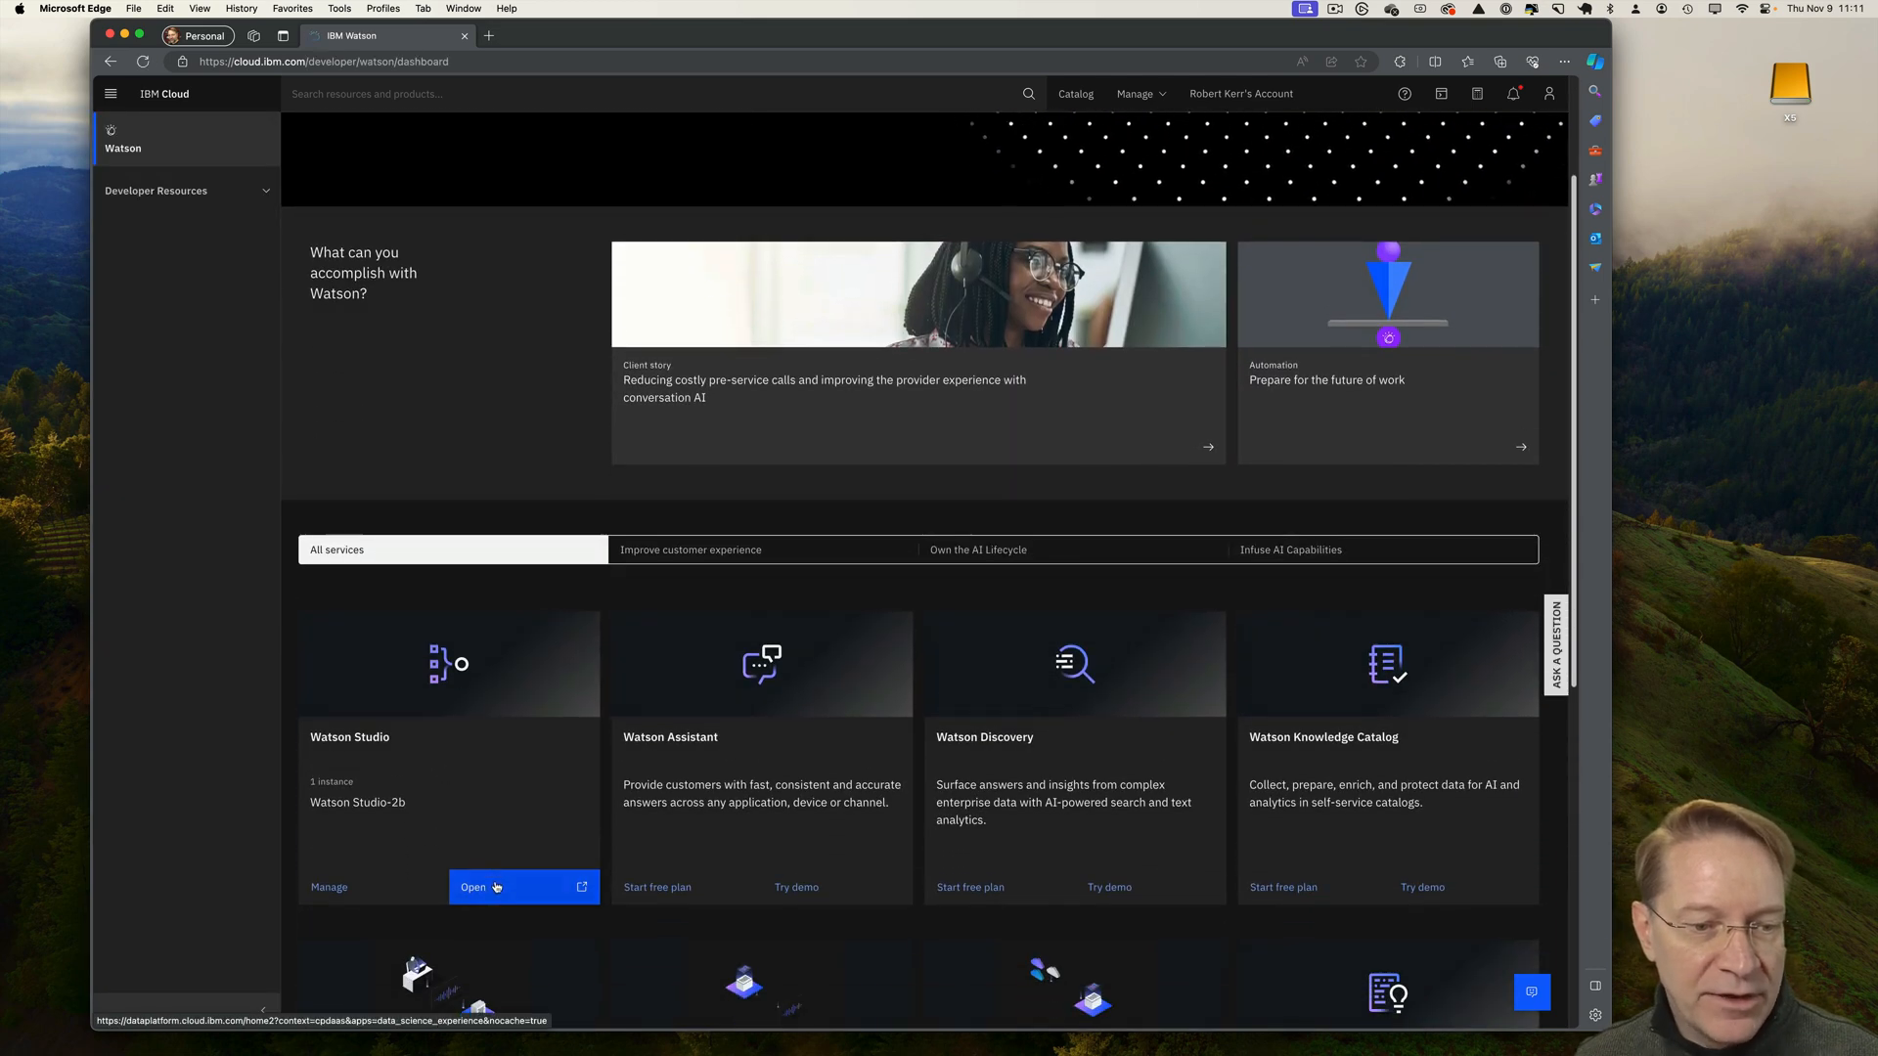
pyautogui.click(476, 886)
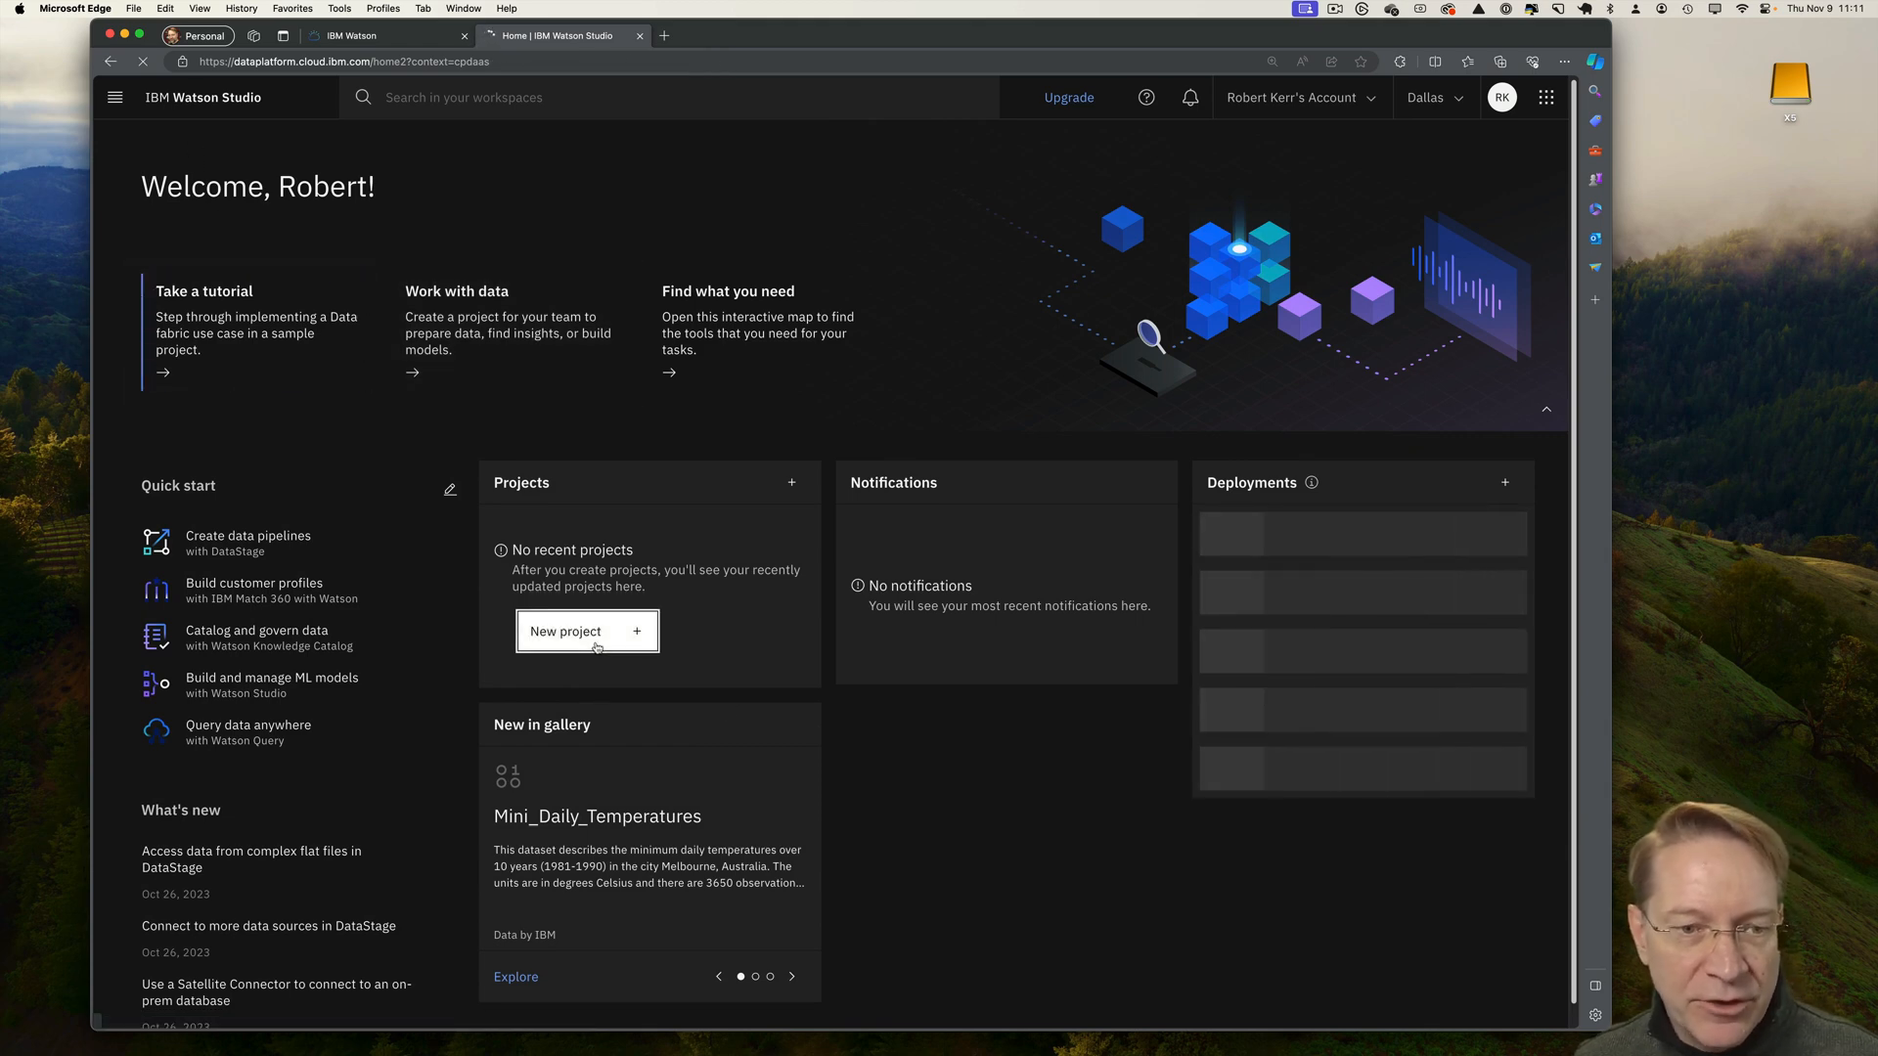
# Create a new Watson Studio project named 'SpaceX Prediction'.
pyautogui.click(585, 631)
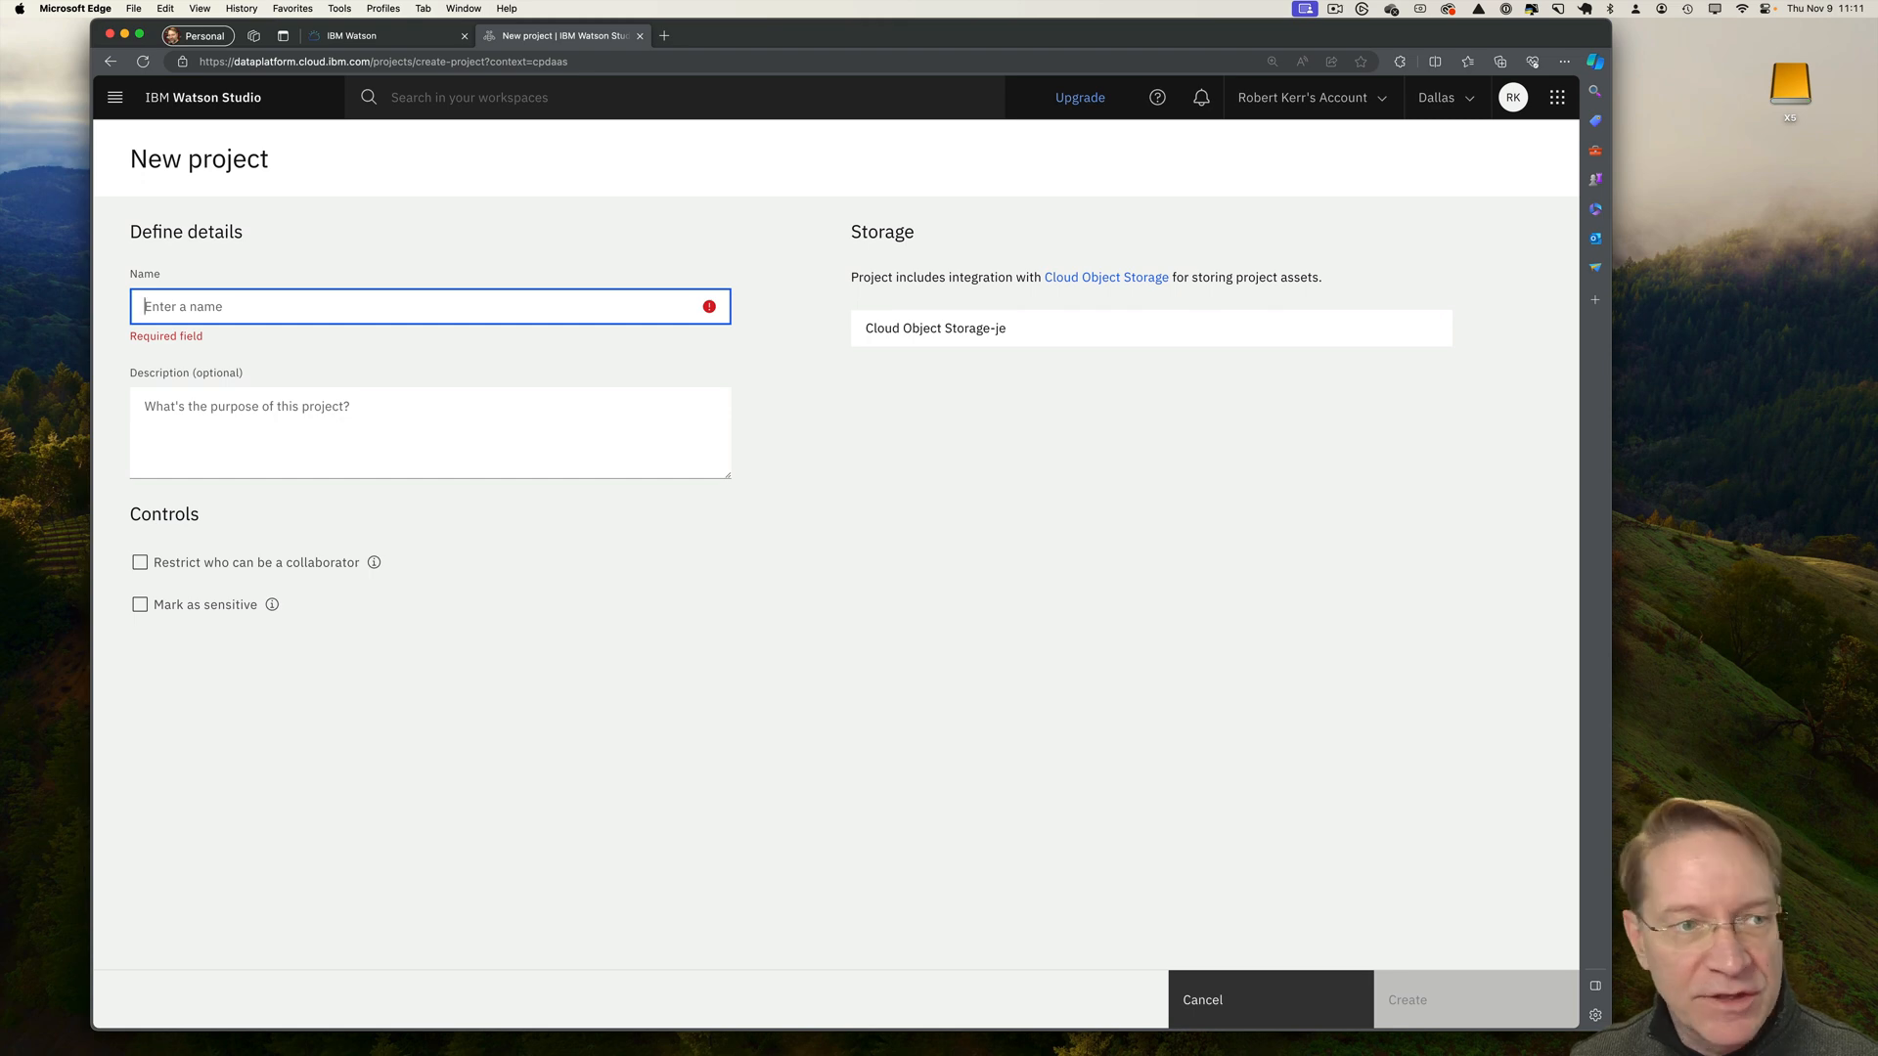
pyautogui.write('Space')
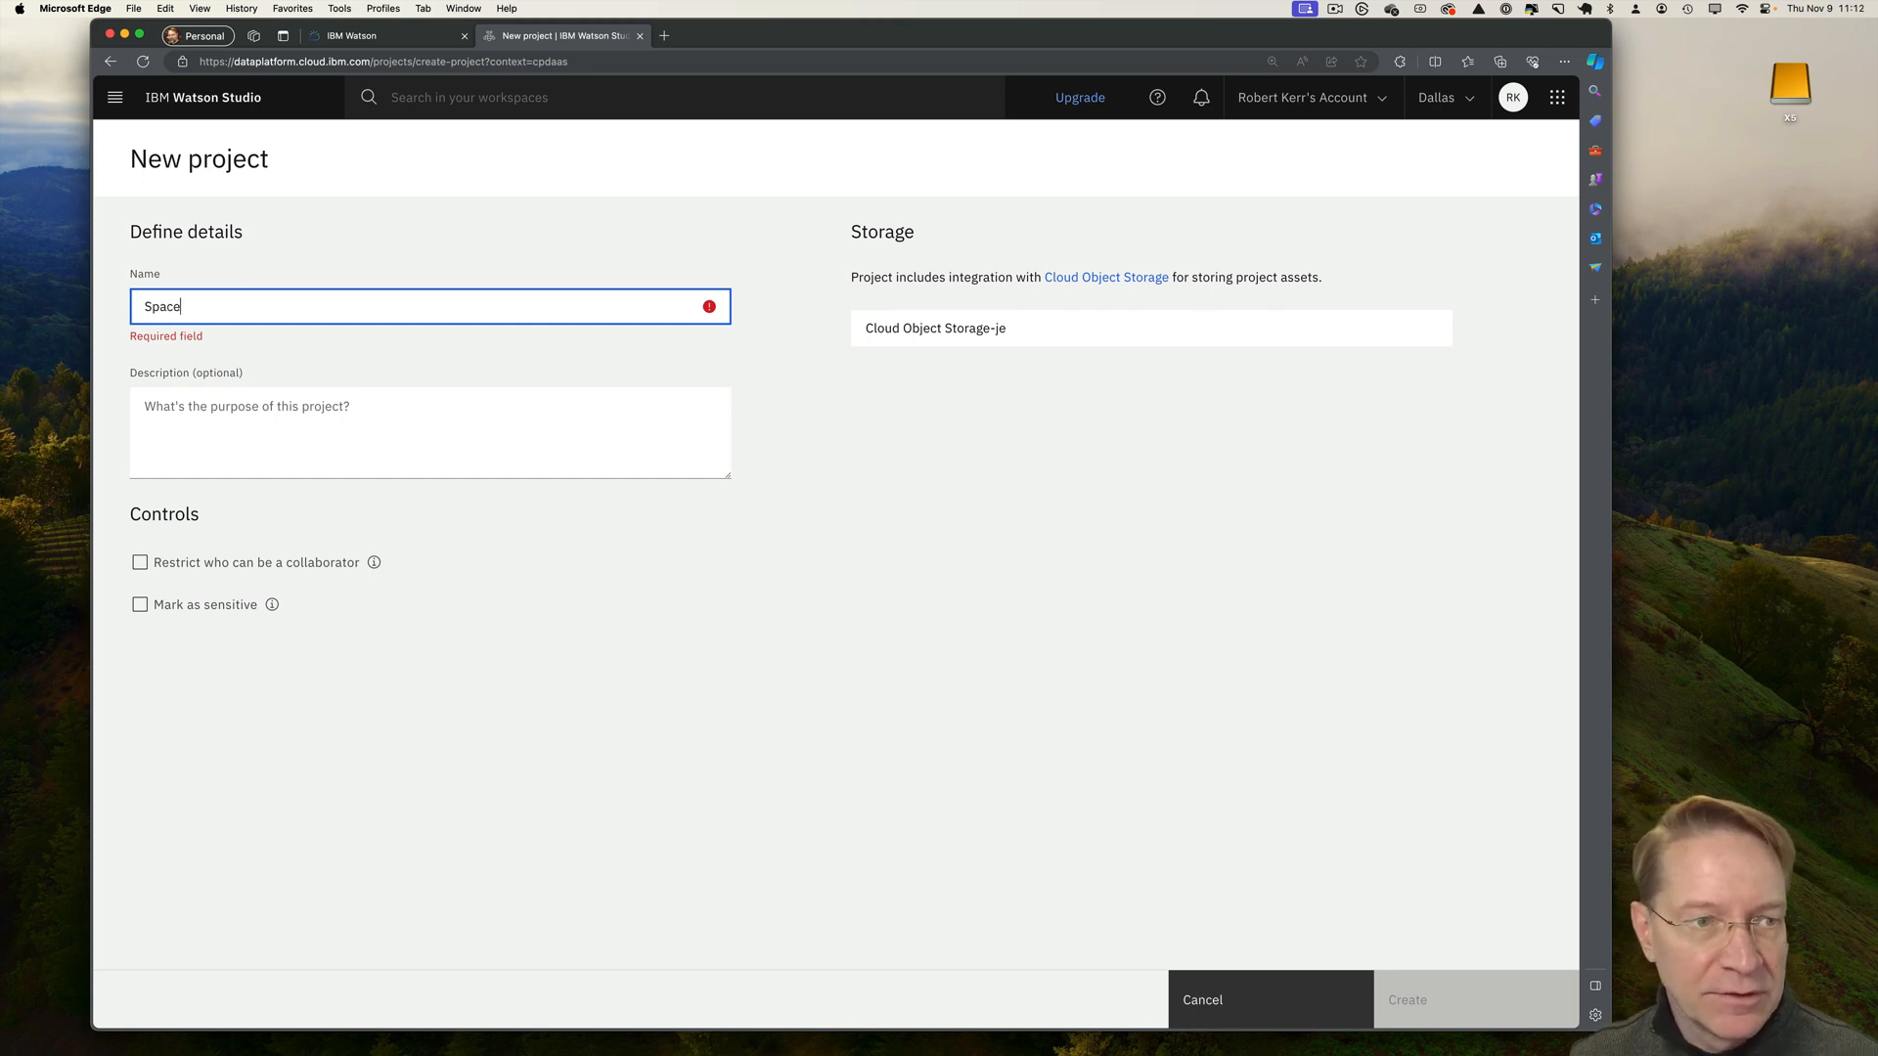
pyautogui.write('X Preict')
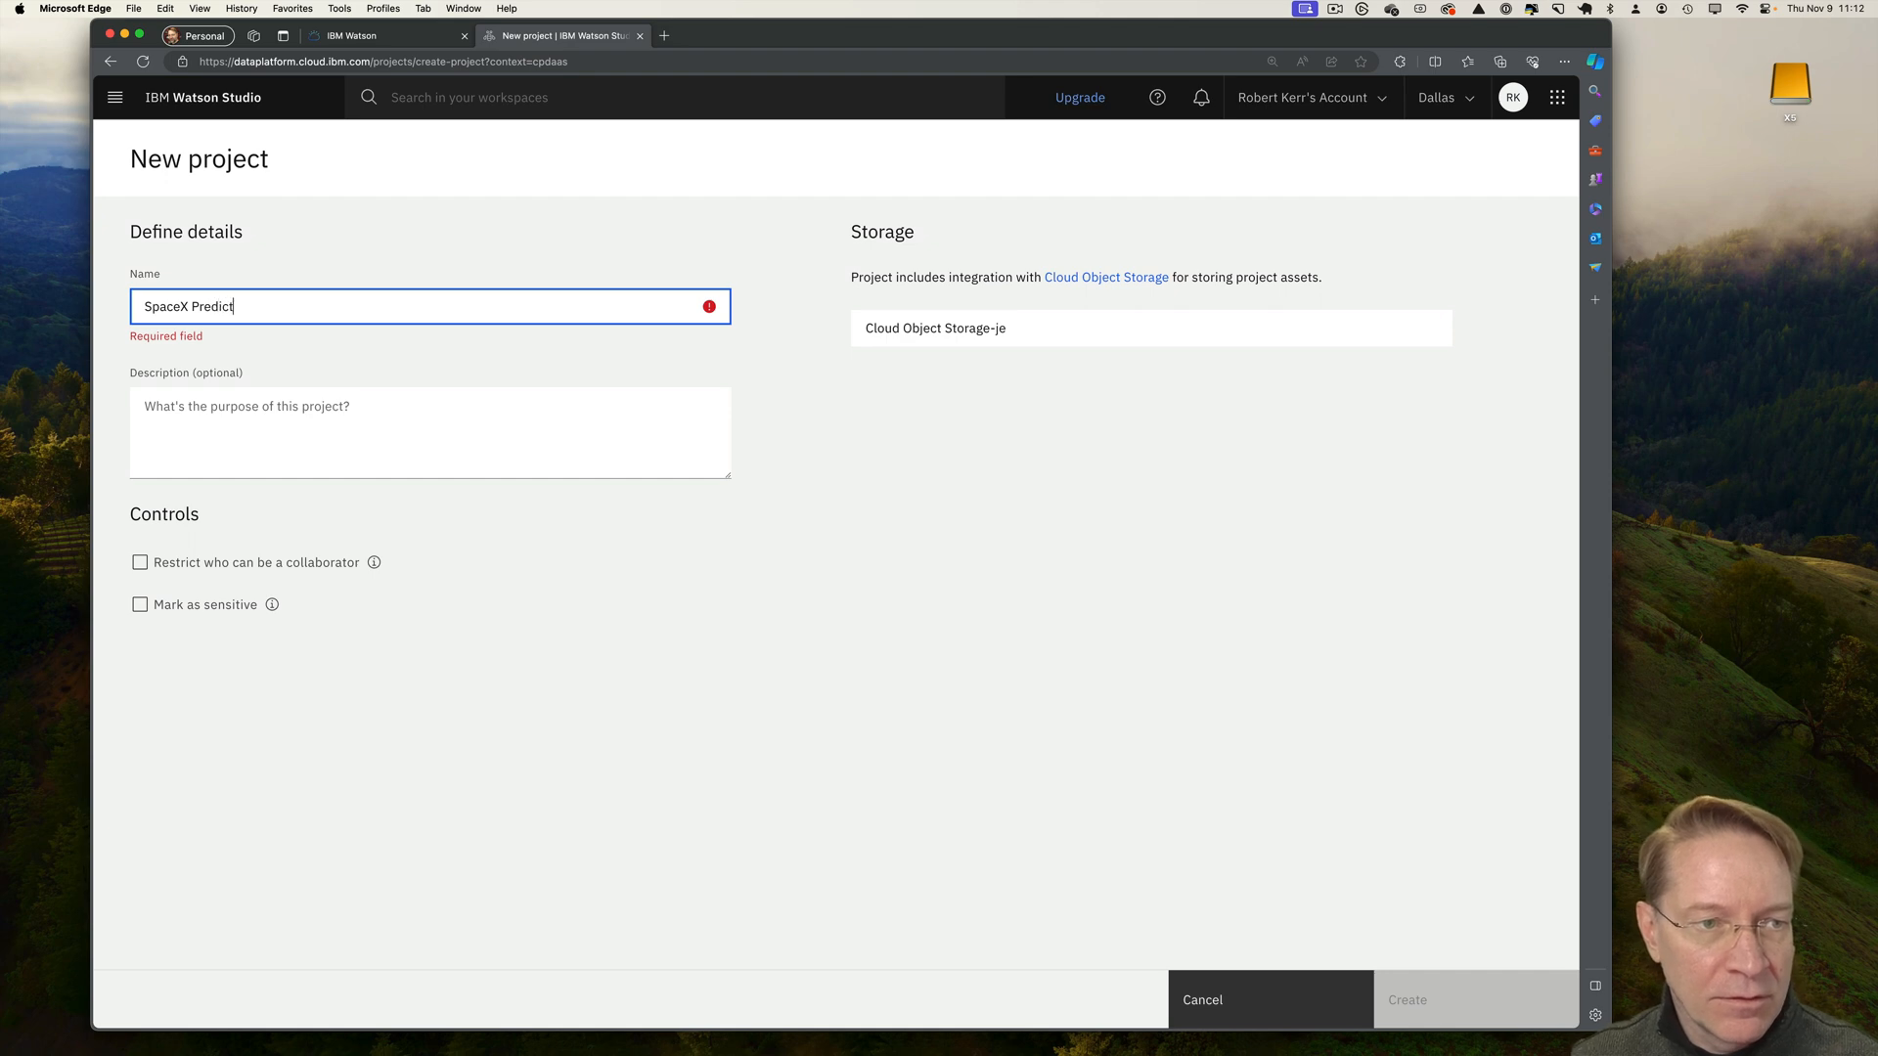
pyautogui.write('ion')
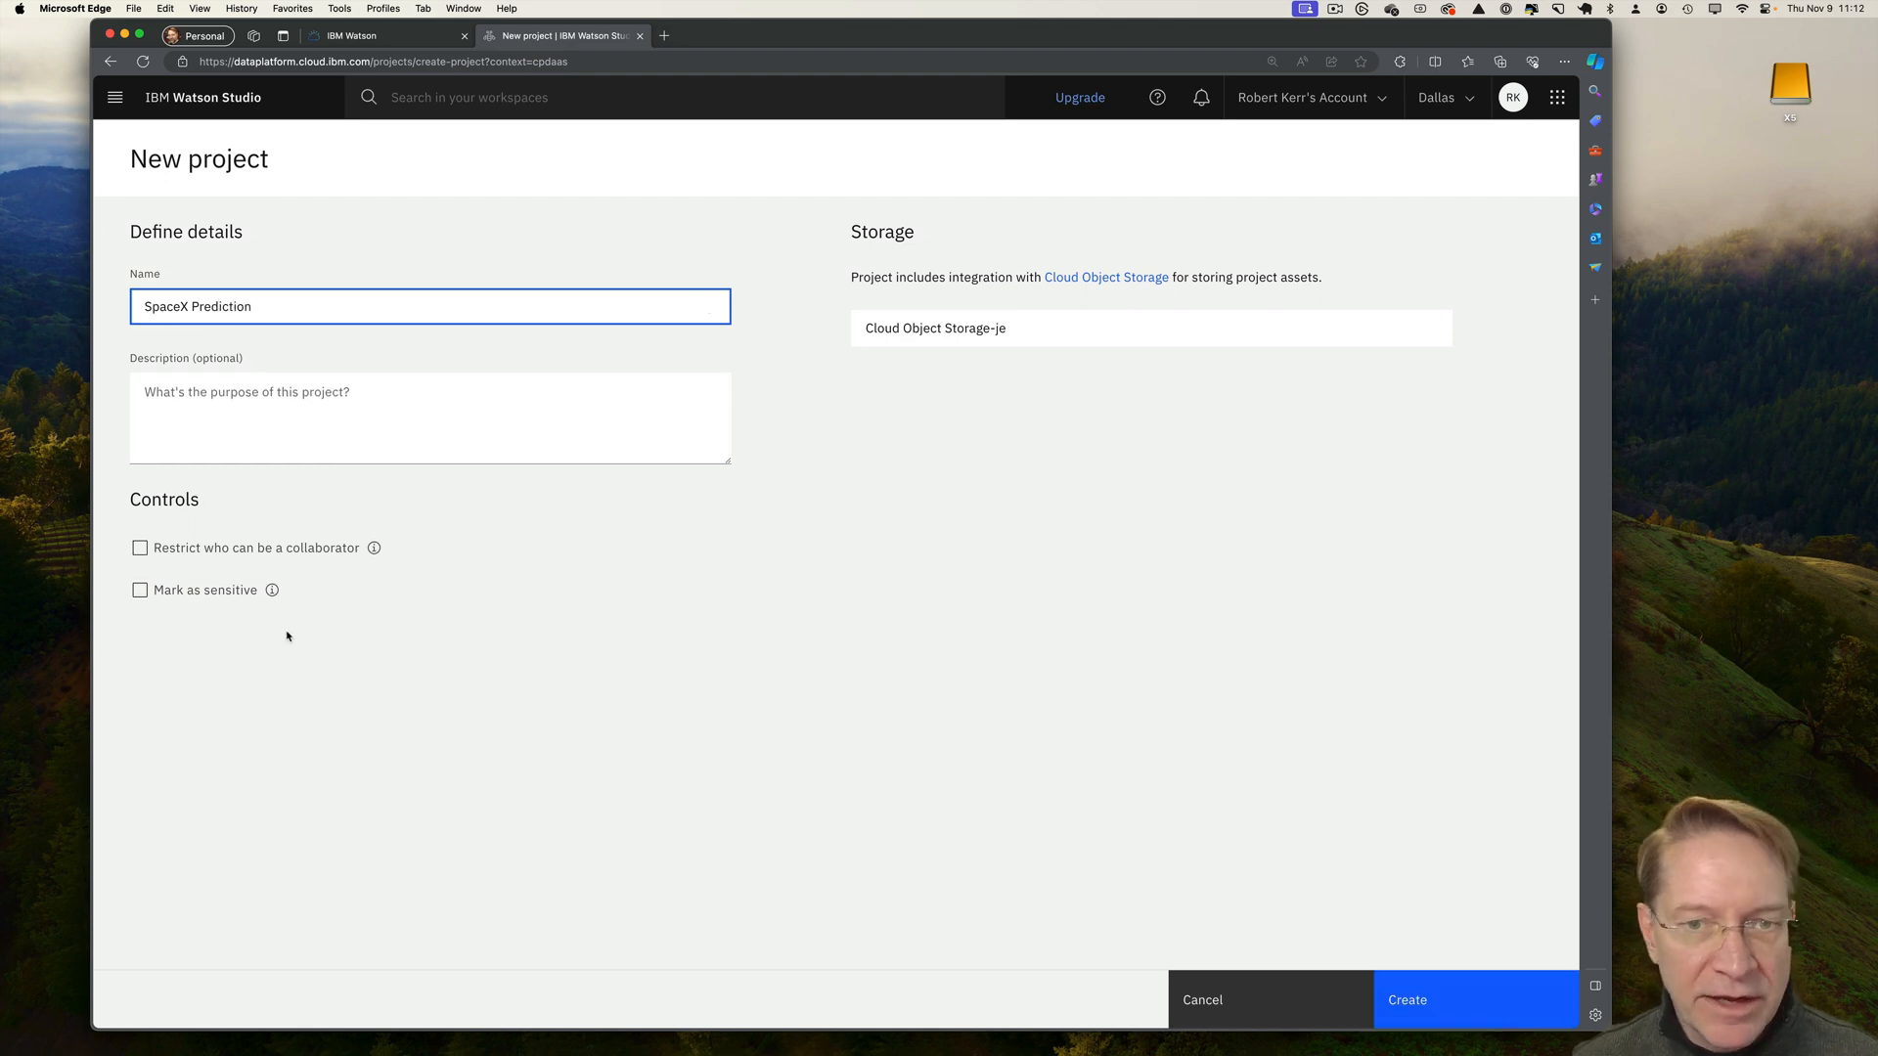
pyautogui.moveTo(785, 372)
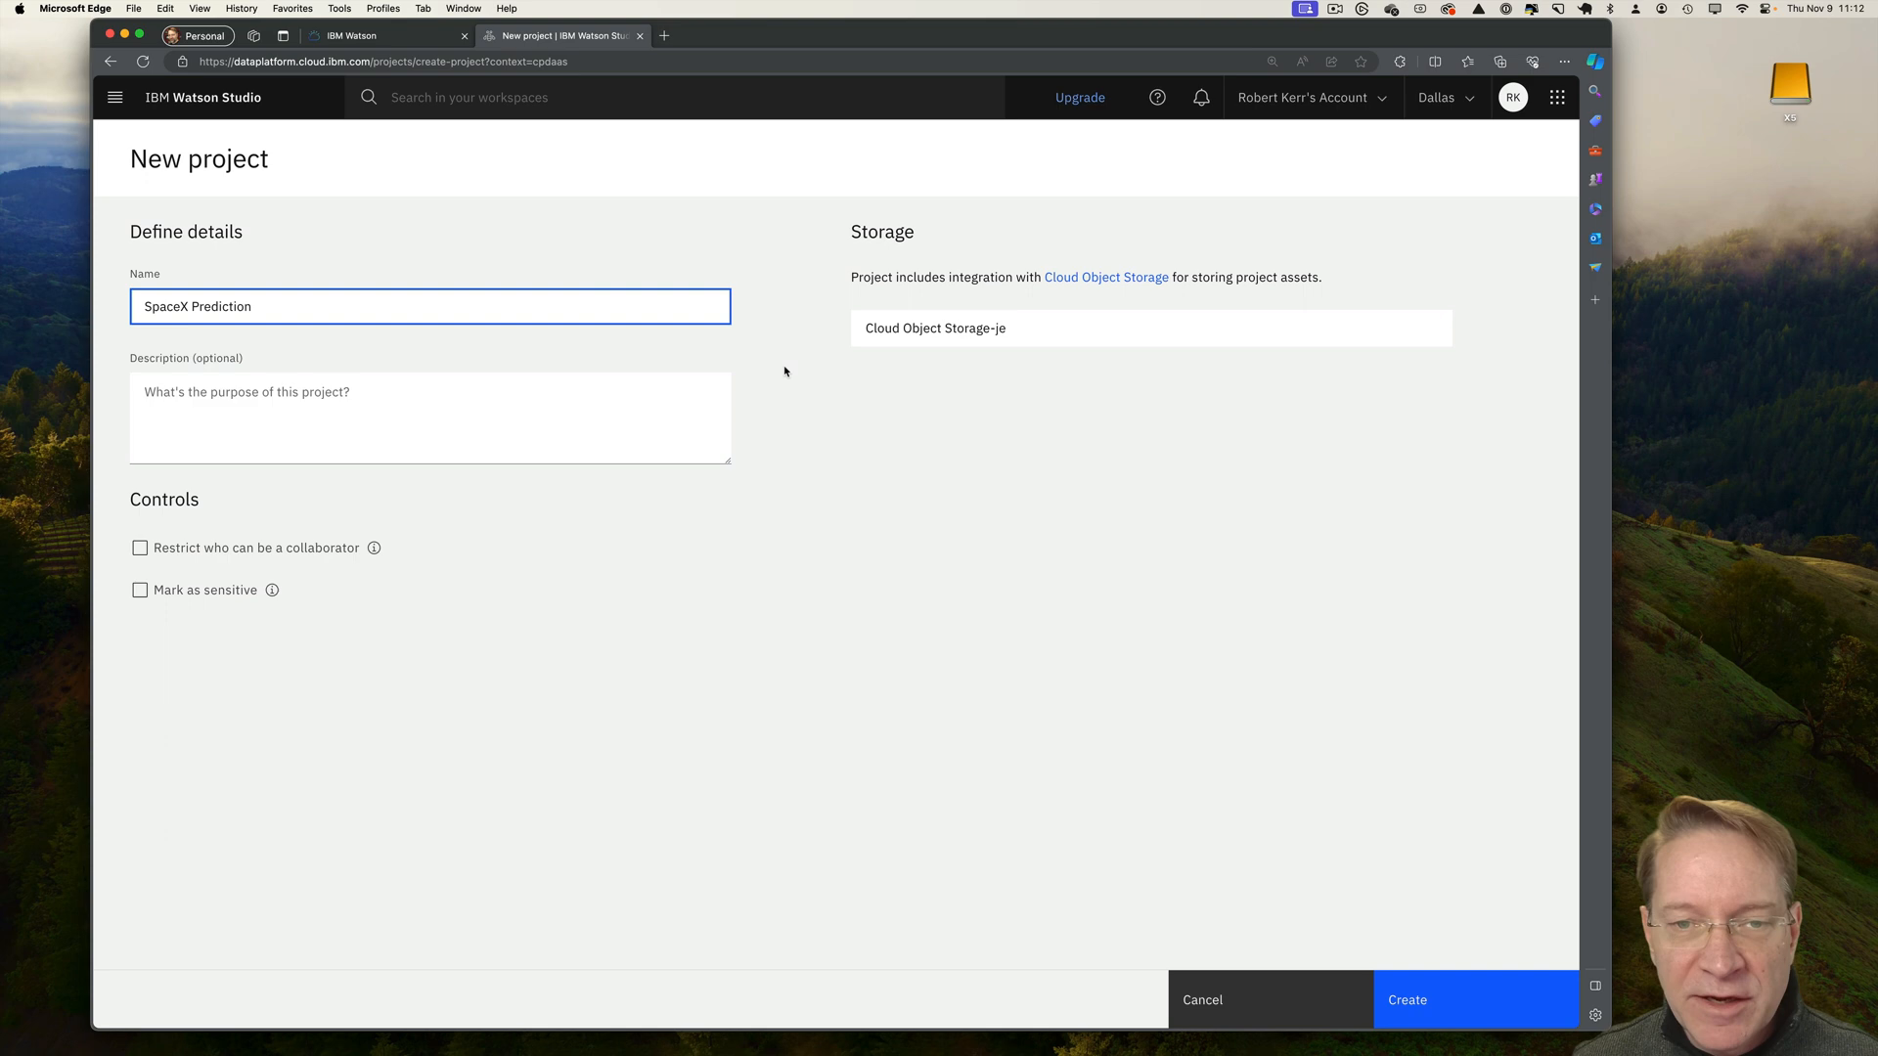
pyautogui.moveTo(890, 367)
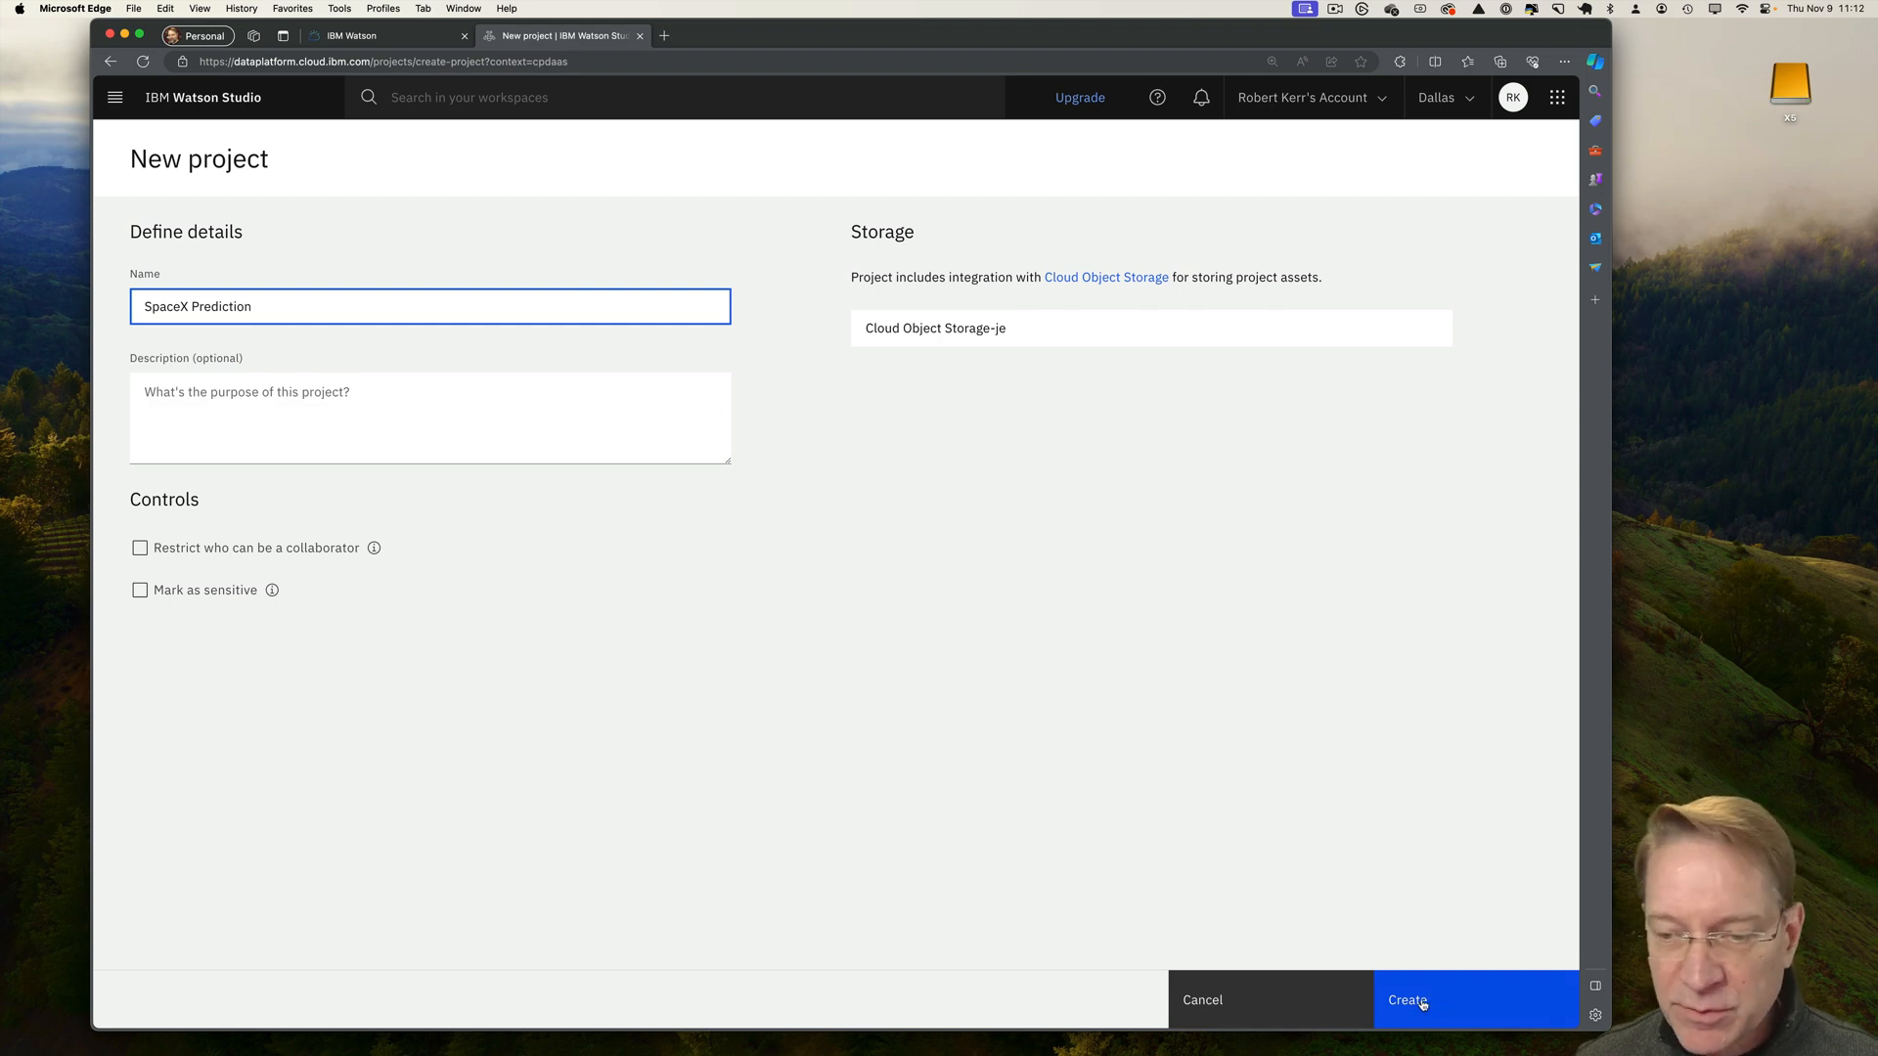
pyautogui.click(1407, 1000)
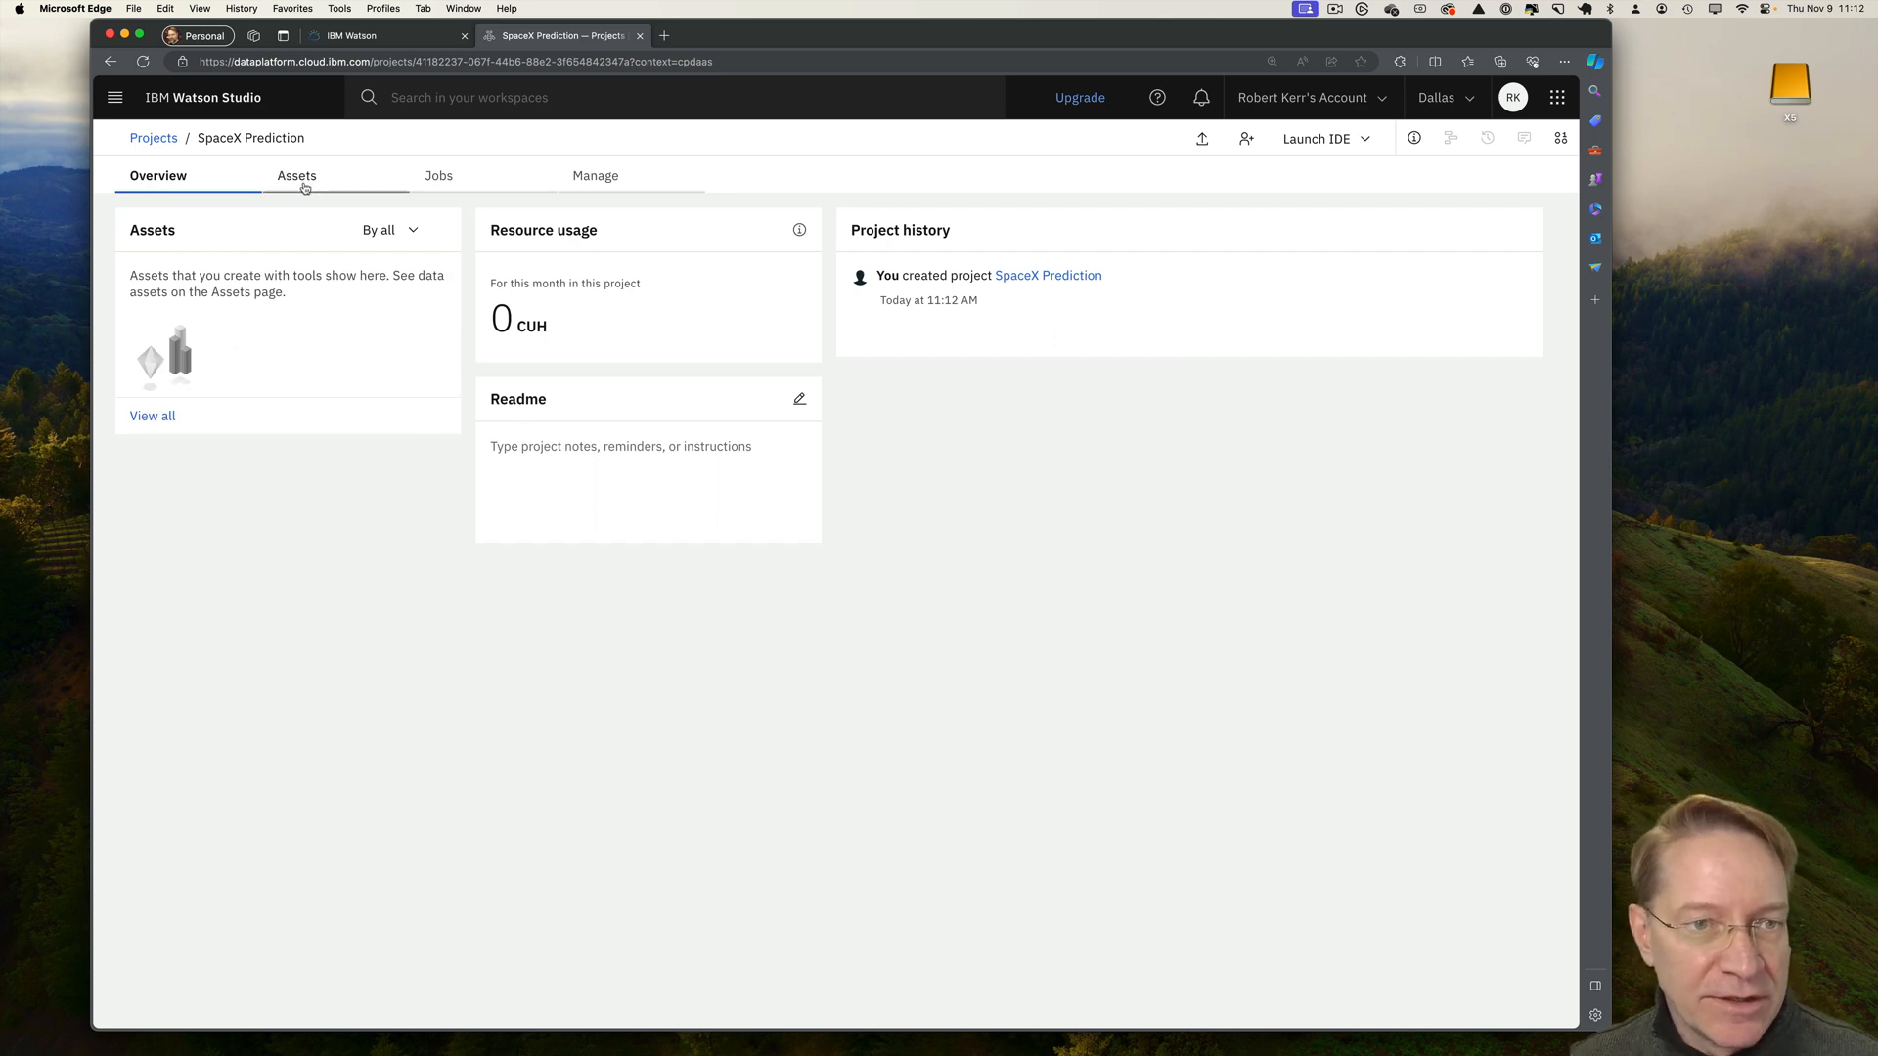
pyautogui.moveTo(347, 220)
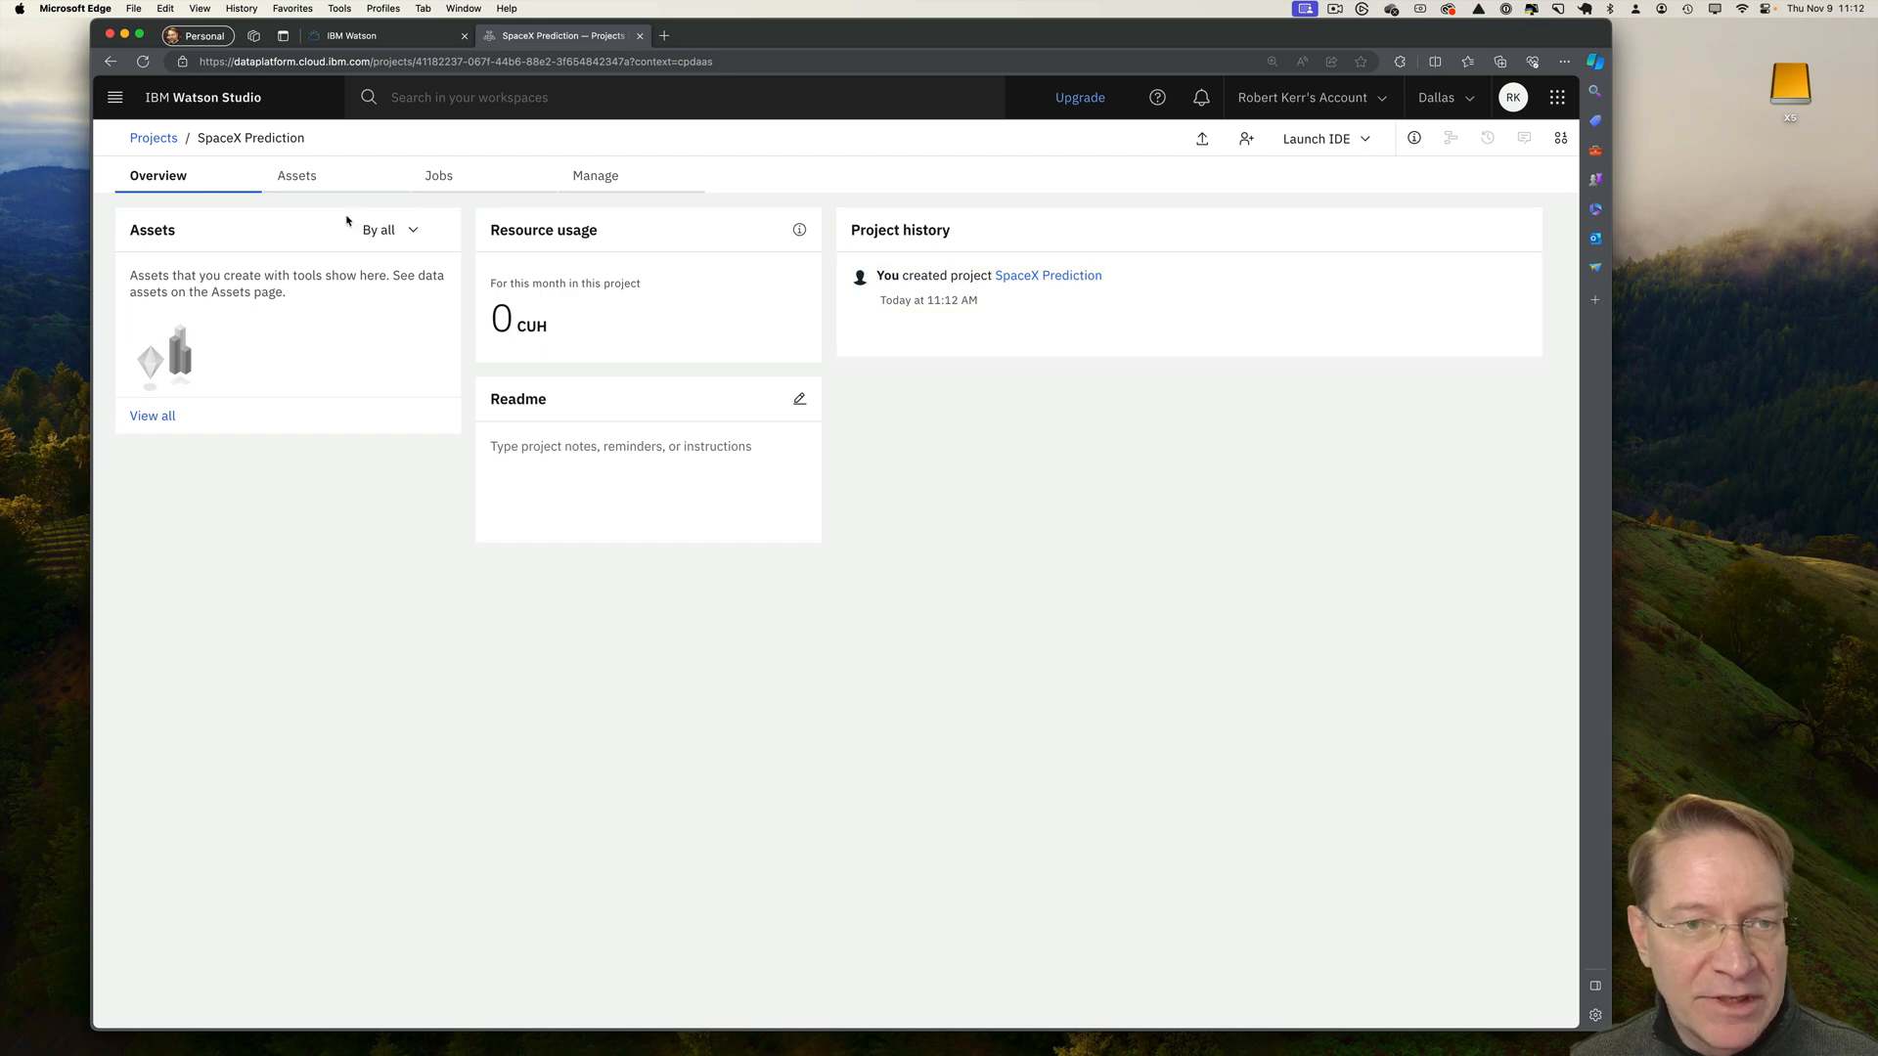
# From the project's Assets page, add a new asset and scroll to the Jupyter notebook editor.
pyautogui.click(295, 175)
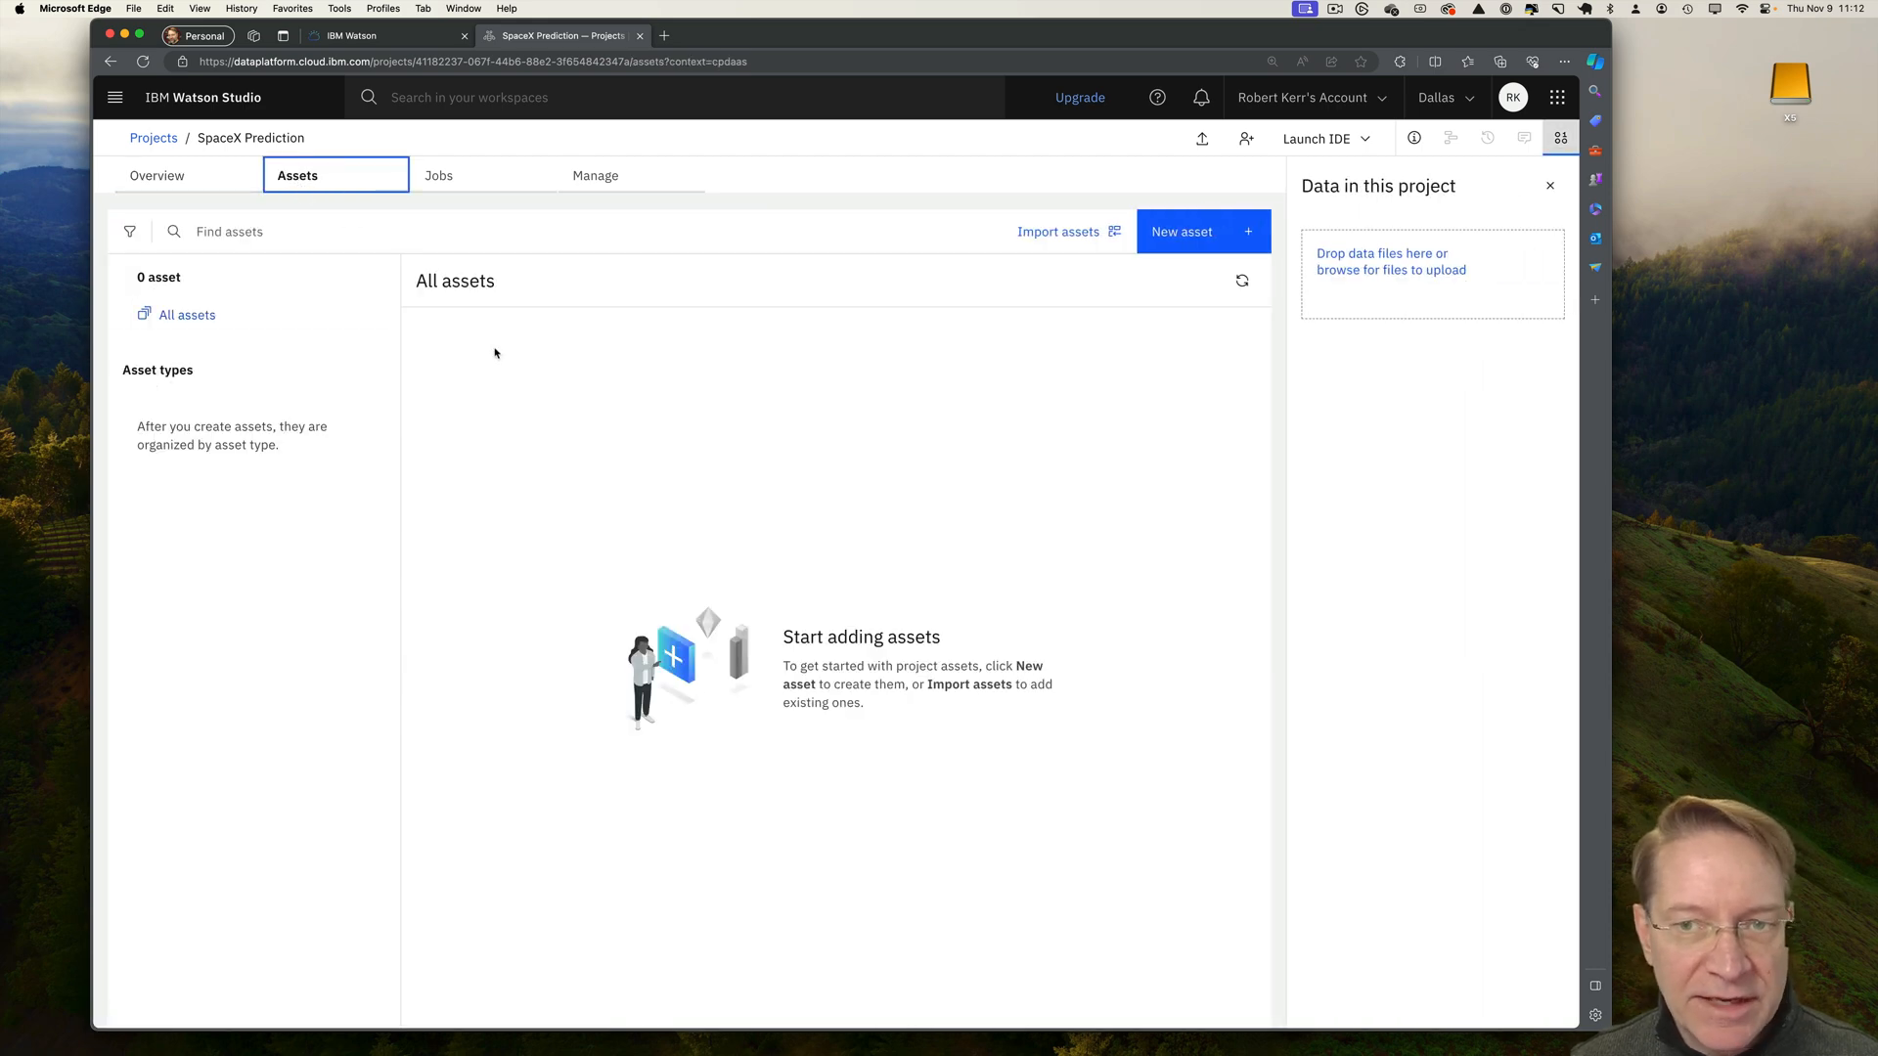
pyautogui.click(1180, 231)
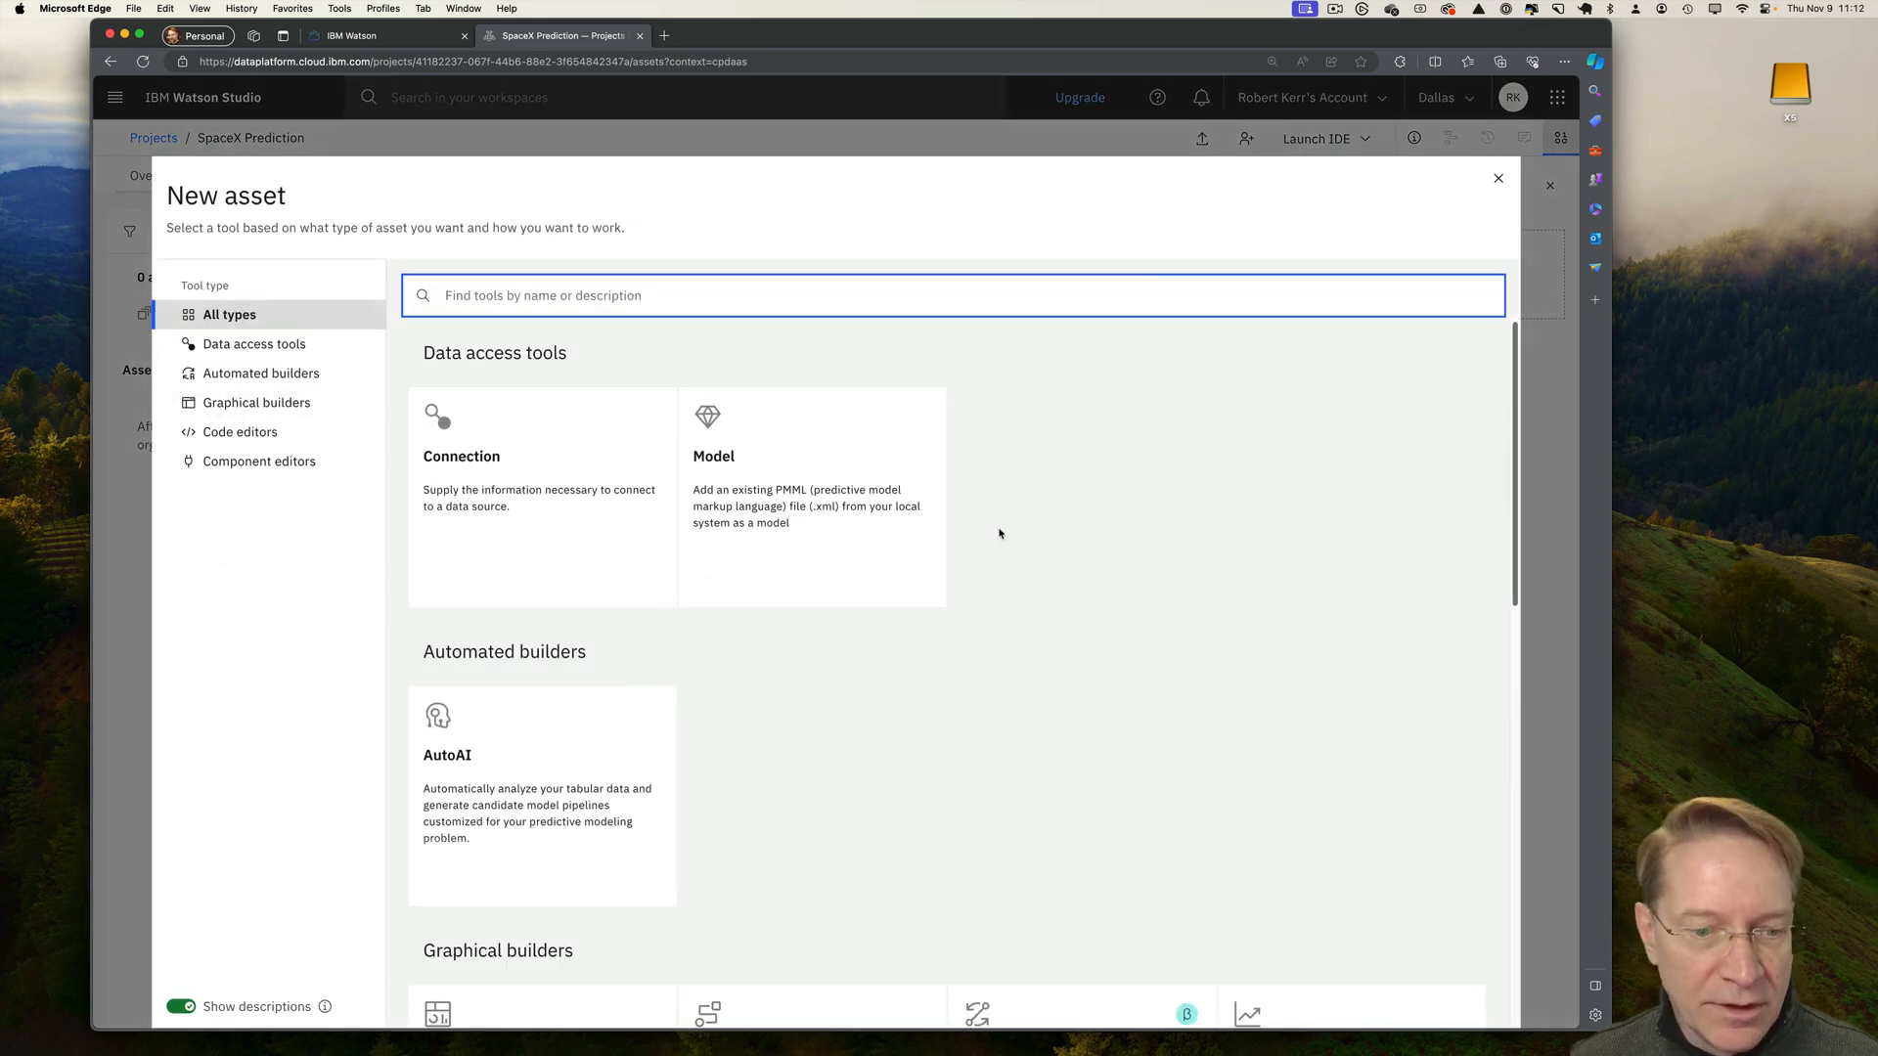
pyautogui.scroll(-3)
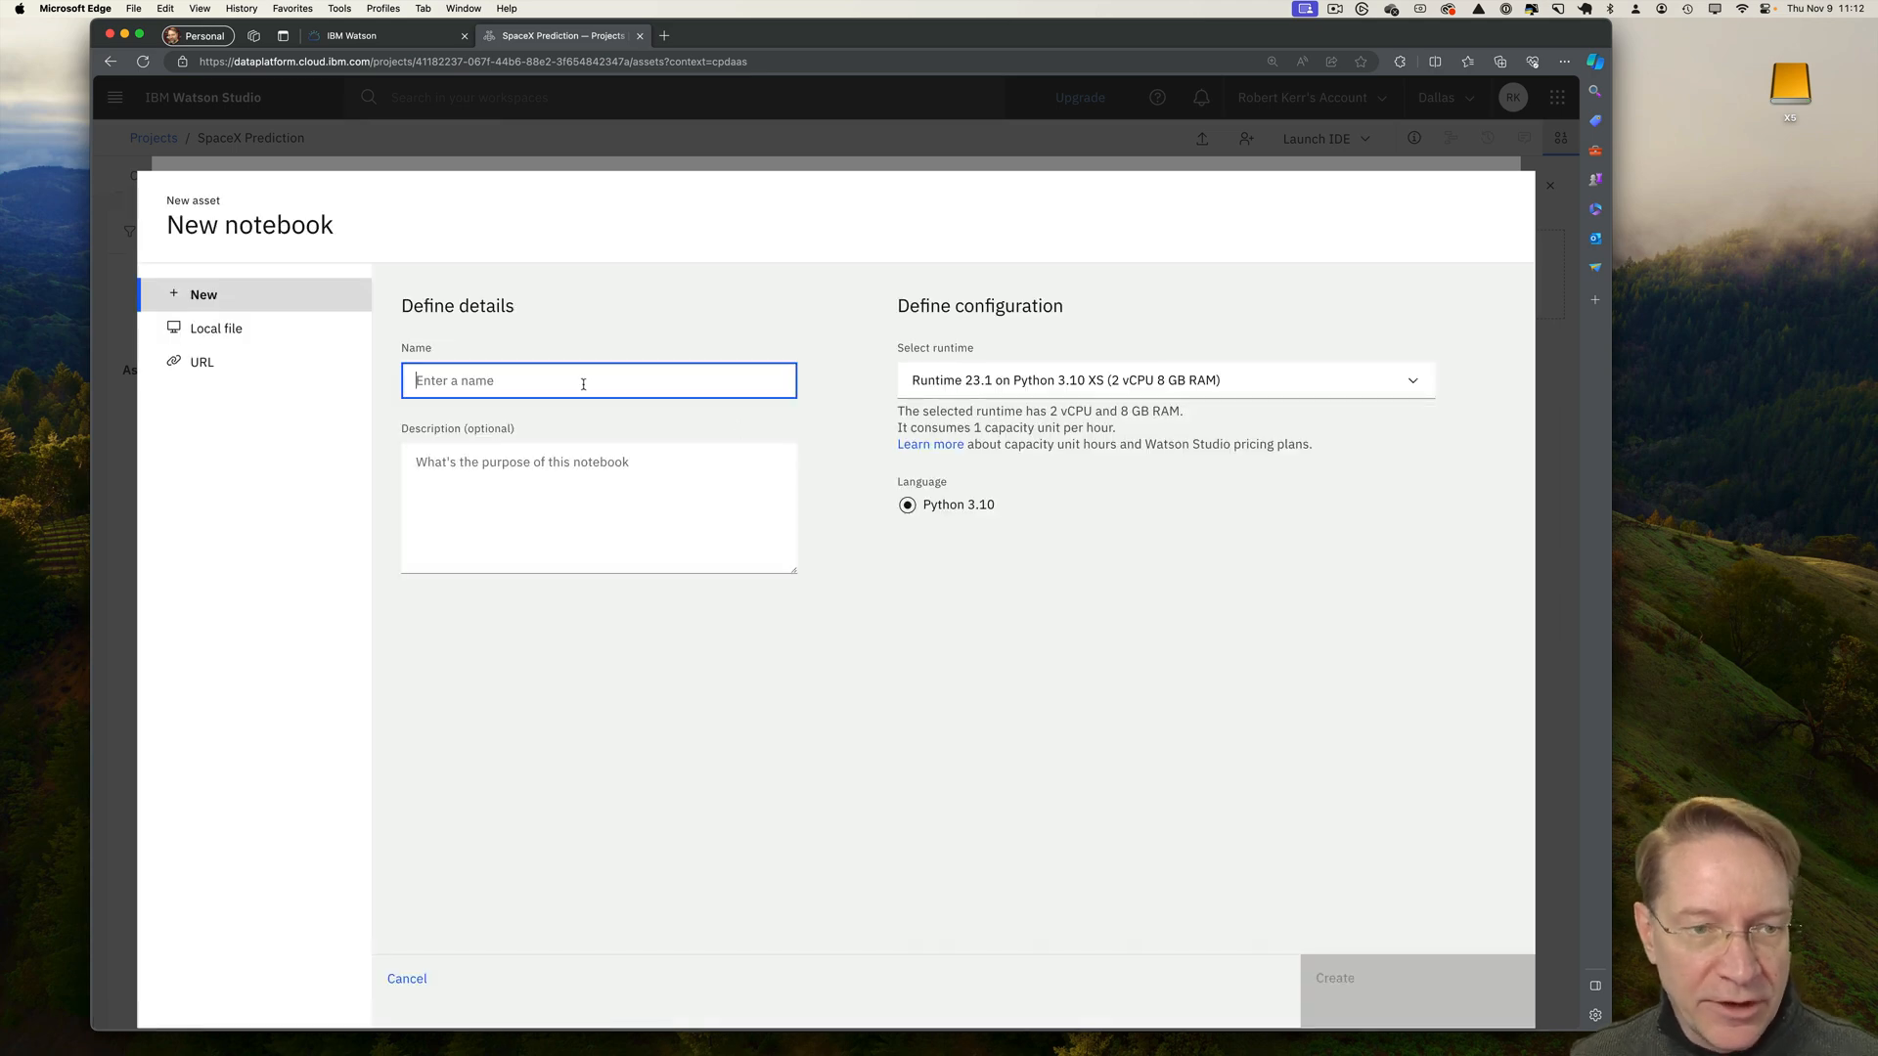
# Name the notebook 'Train ML', keep Runtime 23.1 on Python 3.10 XS, and create it.
pyautogui.write('Tra')
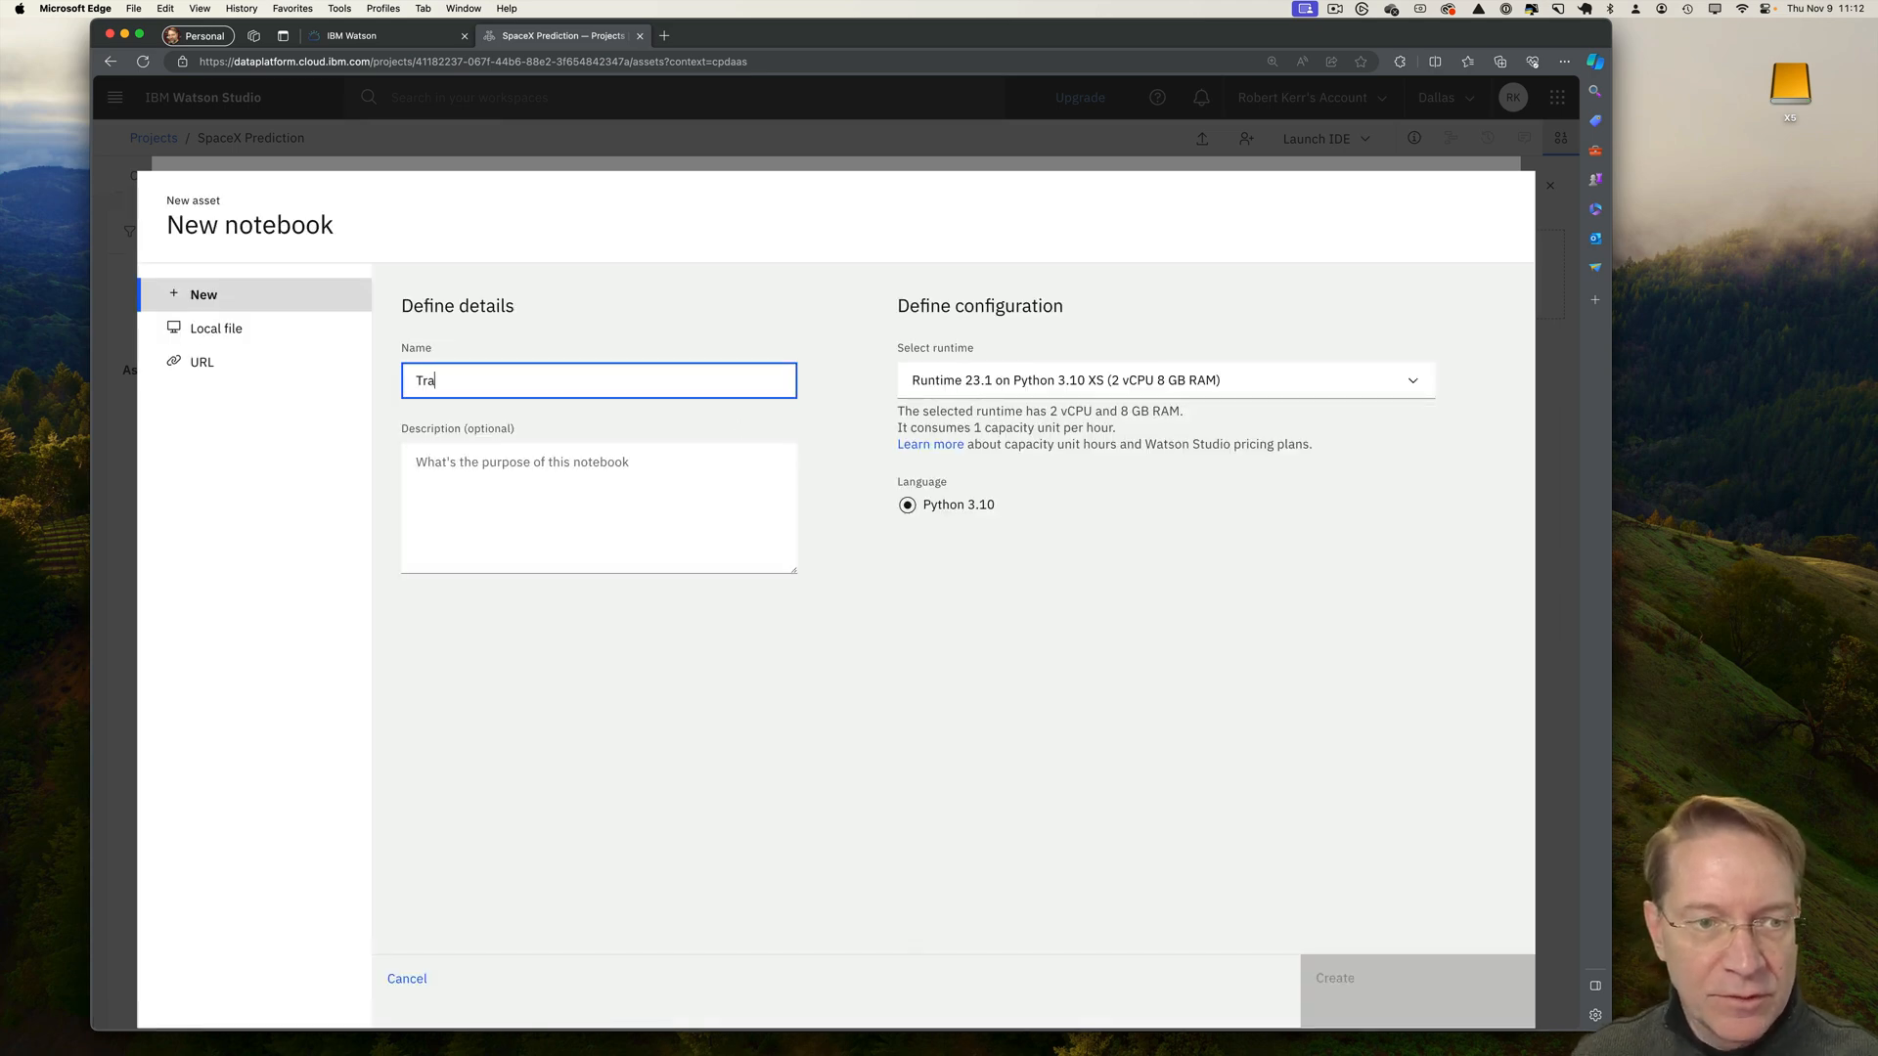
pyautogui.write('in ML')
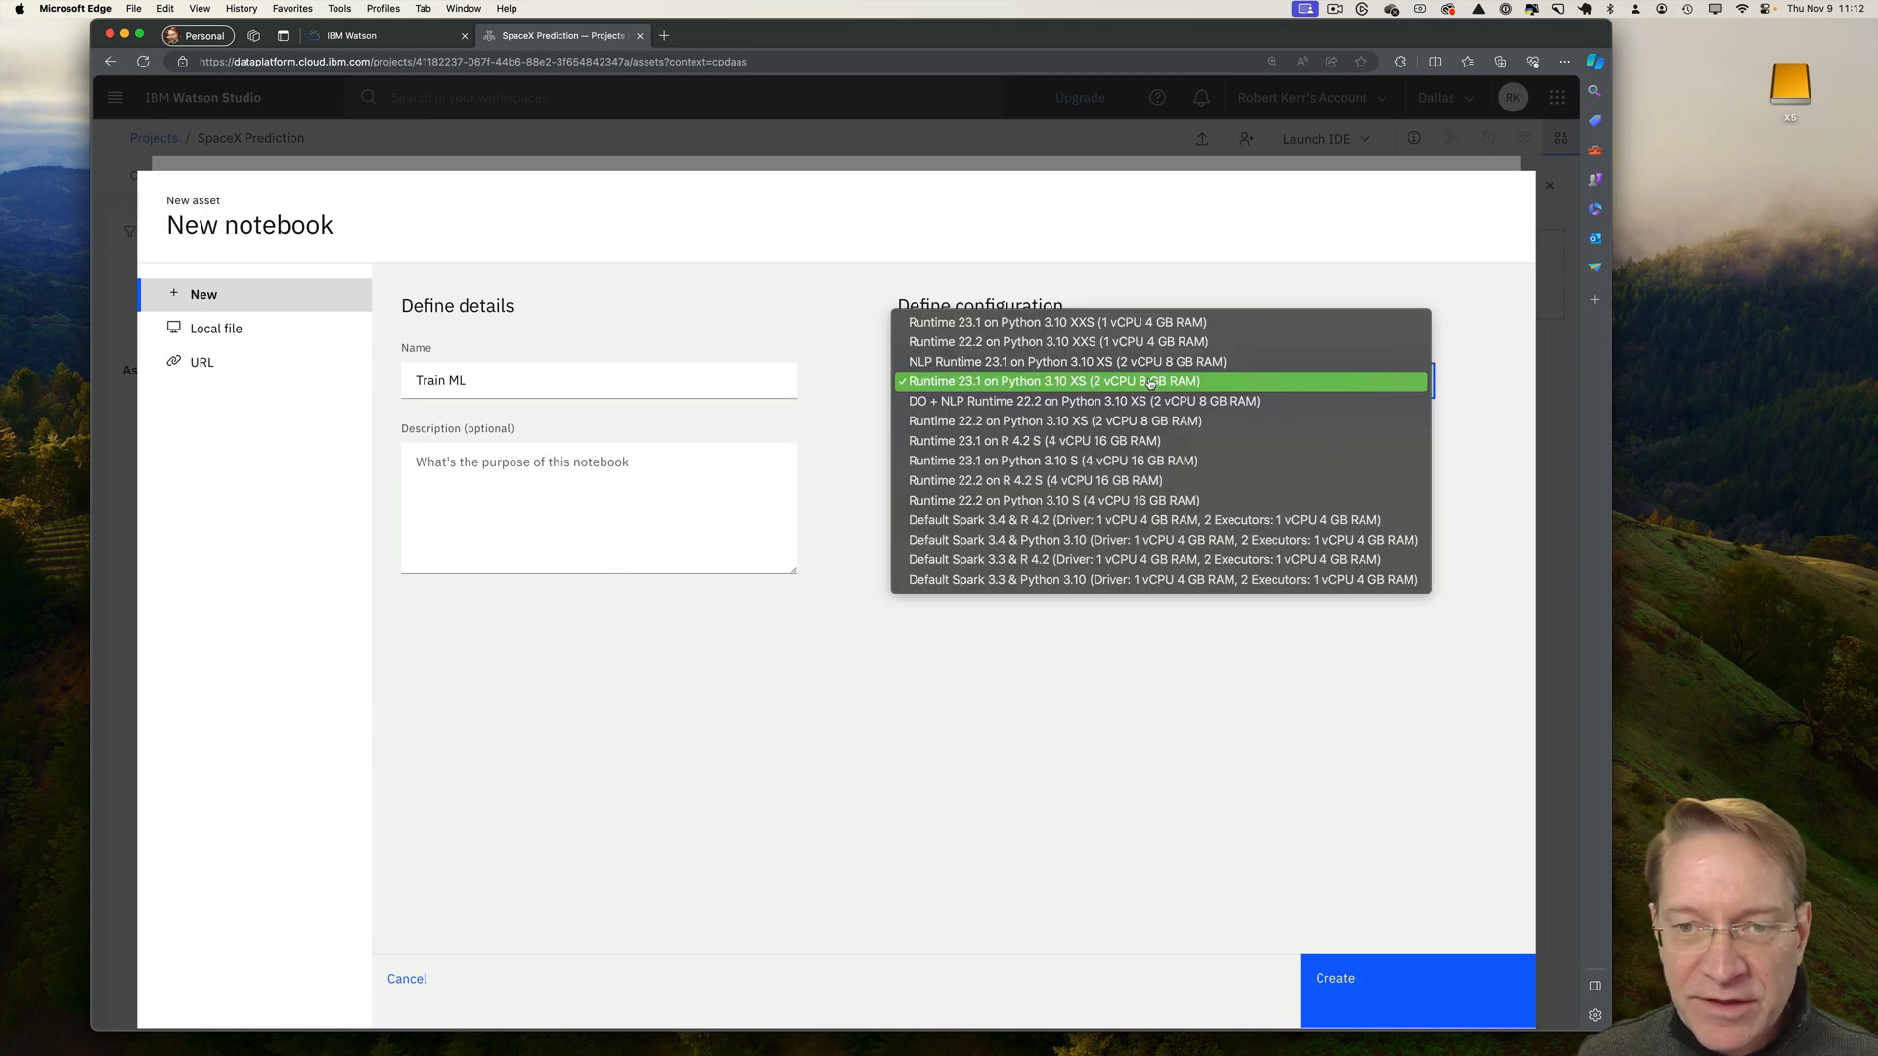
pyautogui.click(1044, 380)
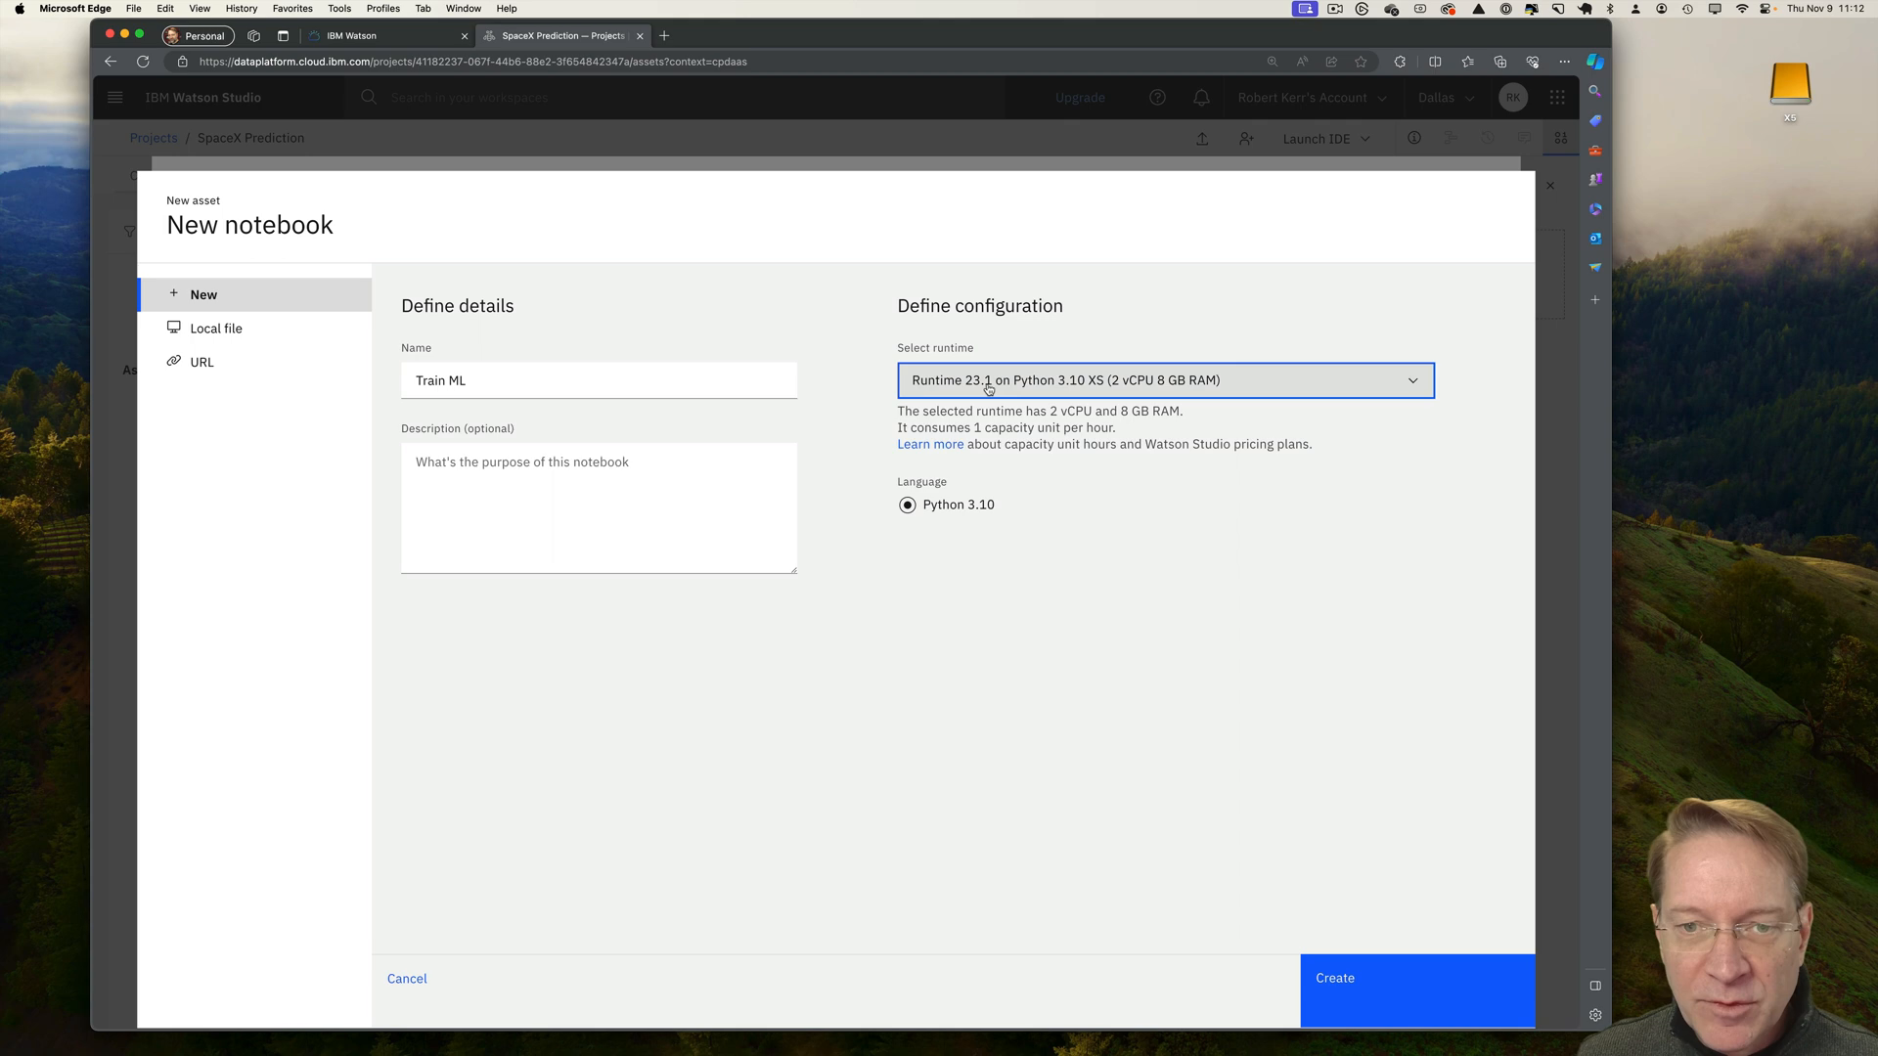
pyautogui.moveTo(1344, 1011)
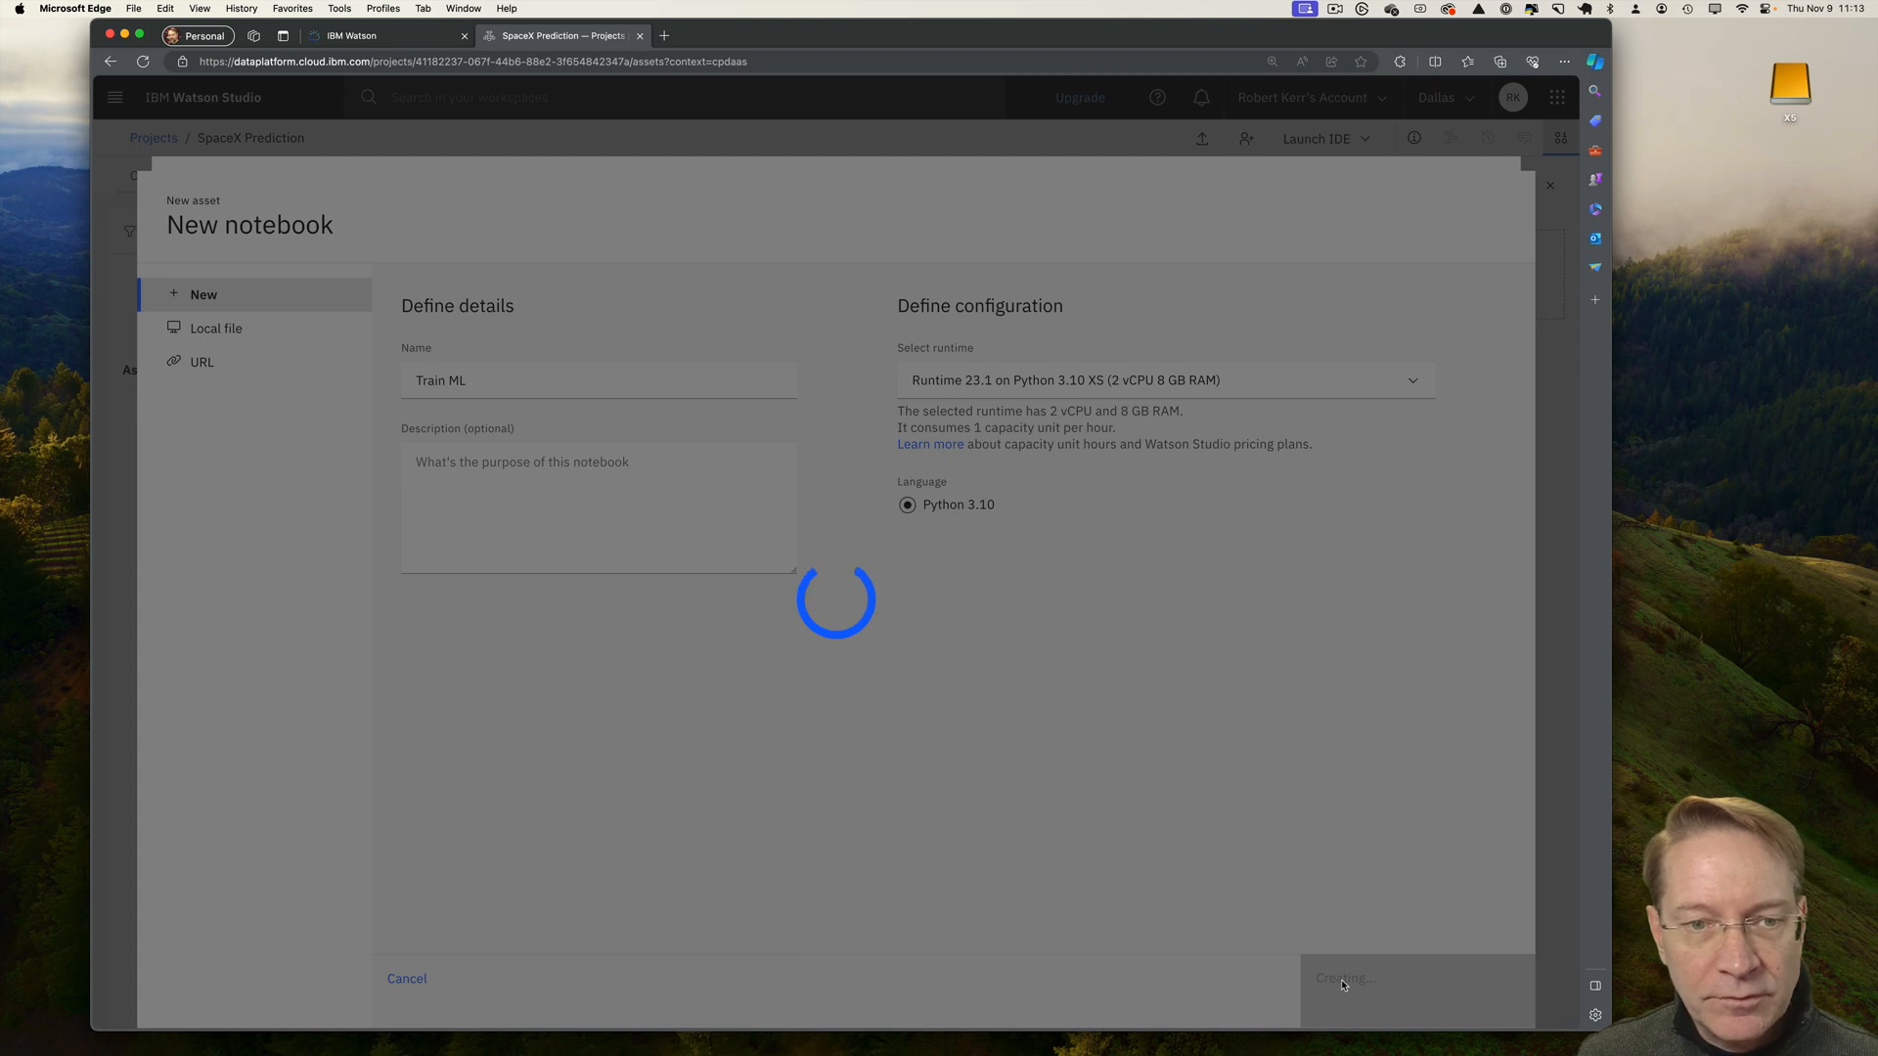
pyautogui.click(1341, 978)
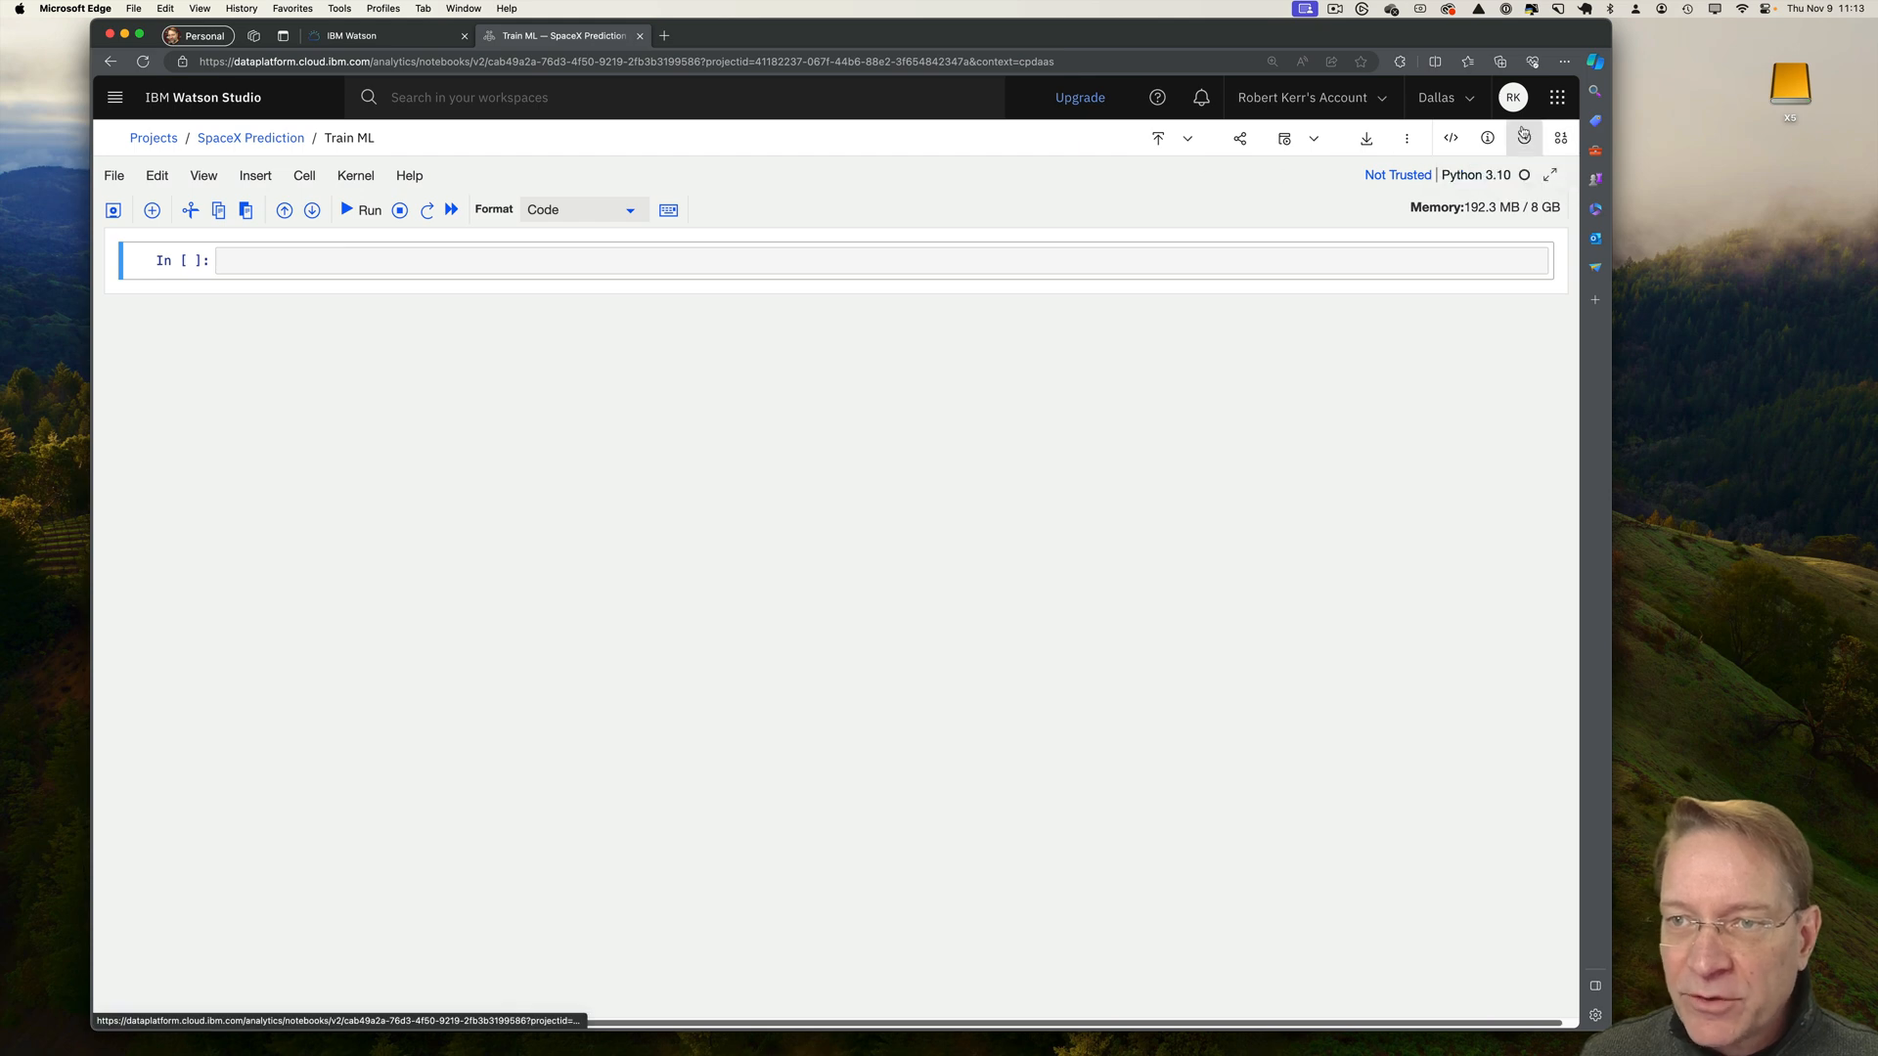
# Upload spacex_falcon9_launches.csv and run a first cell importing pandas, numpy, seaborn and sklearn.
pyautogui.click(1561, 138)
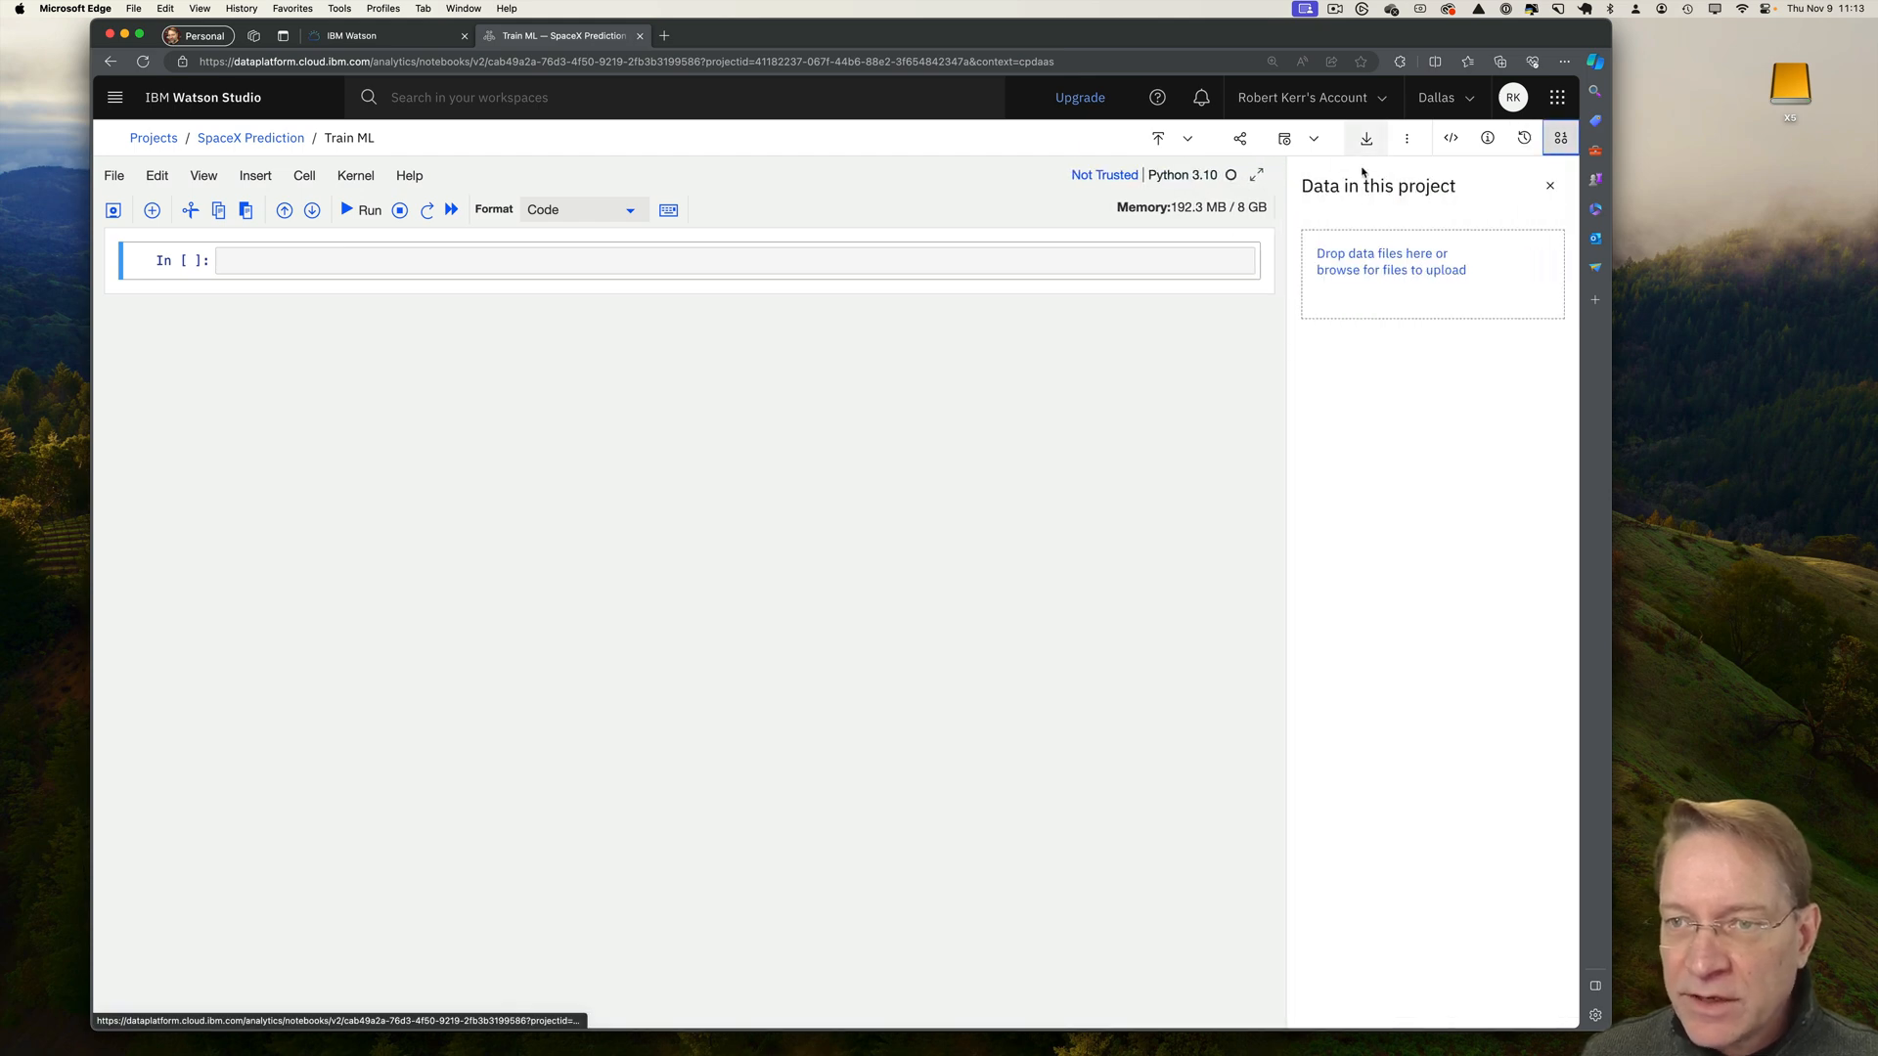
pyautogui.moveTo(1333, 348)
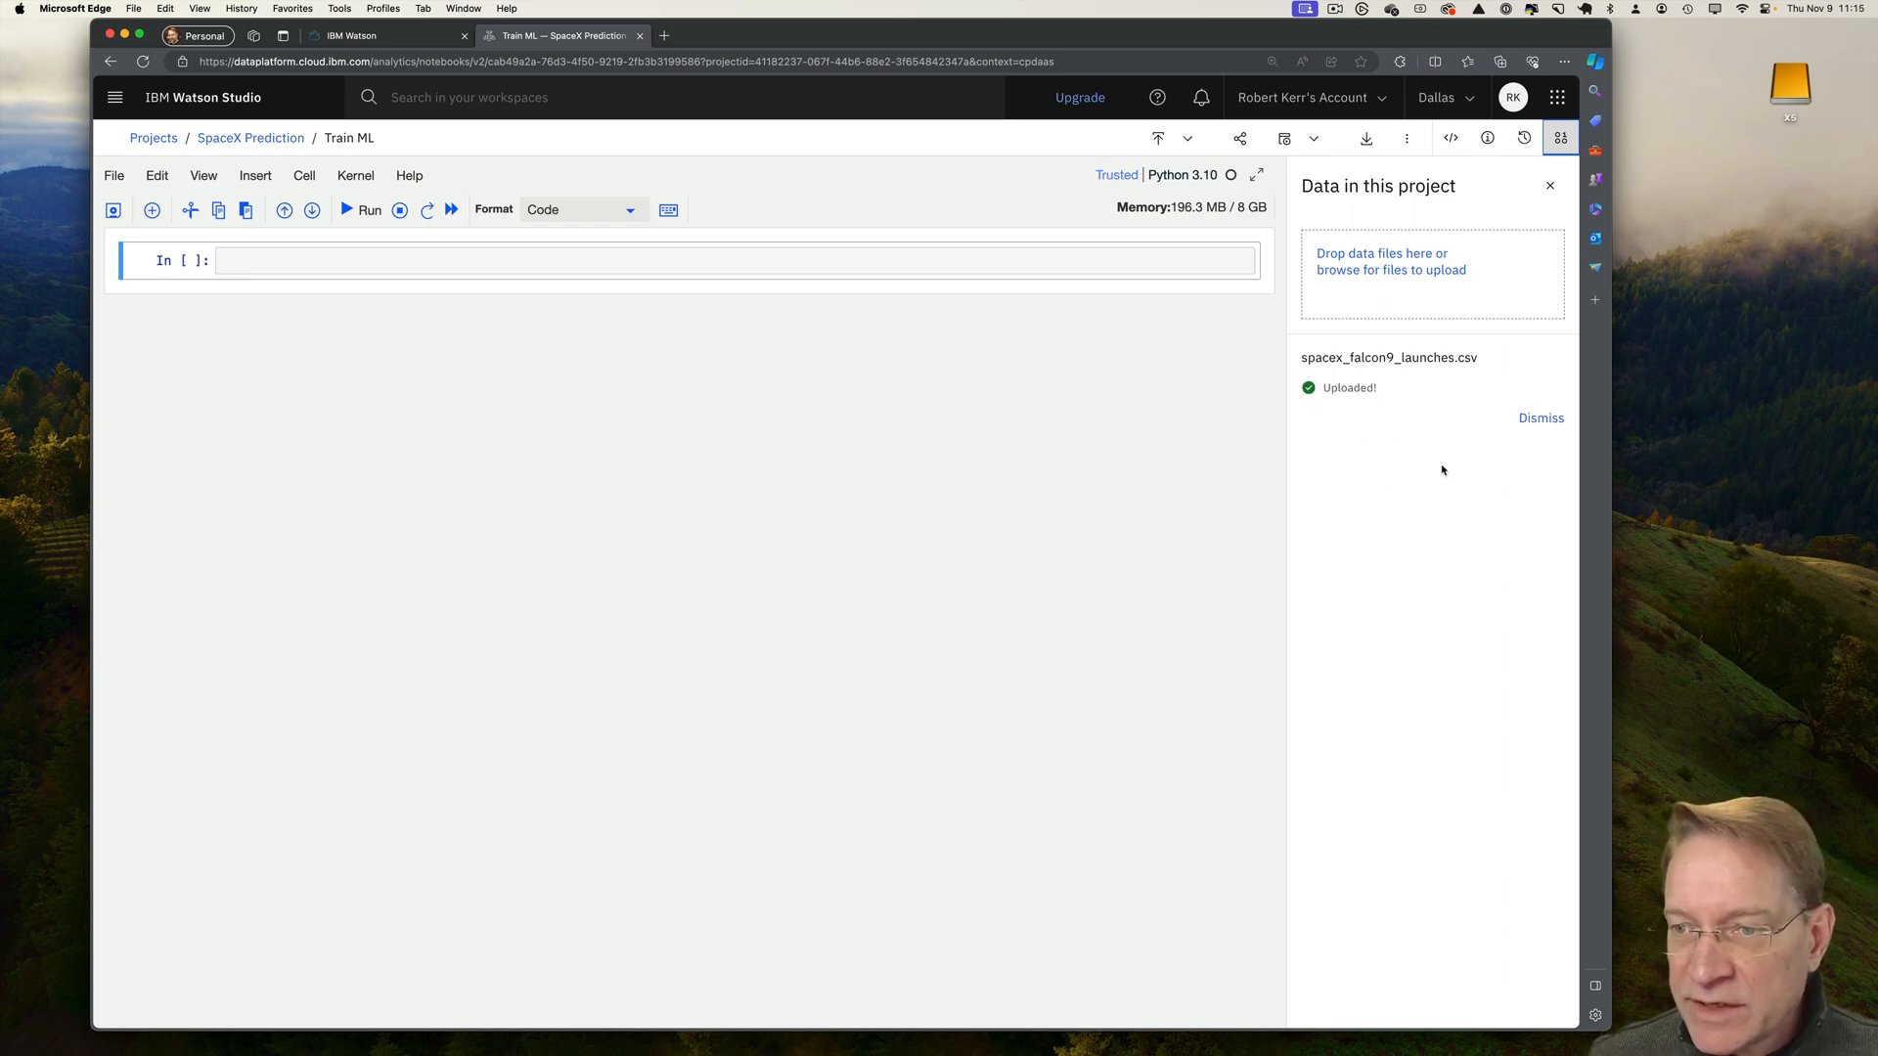
pyautogui.click(1542, 417)
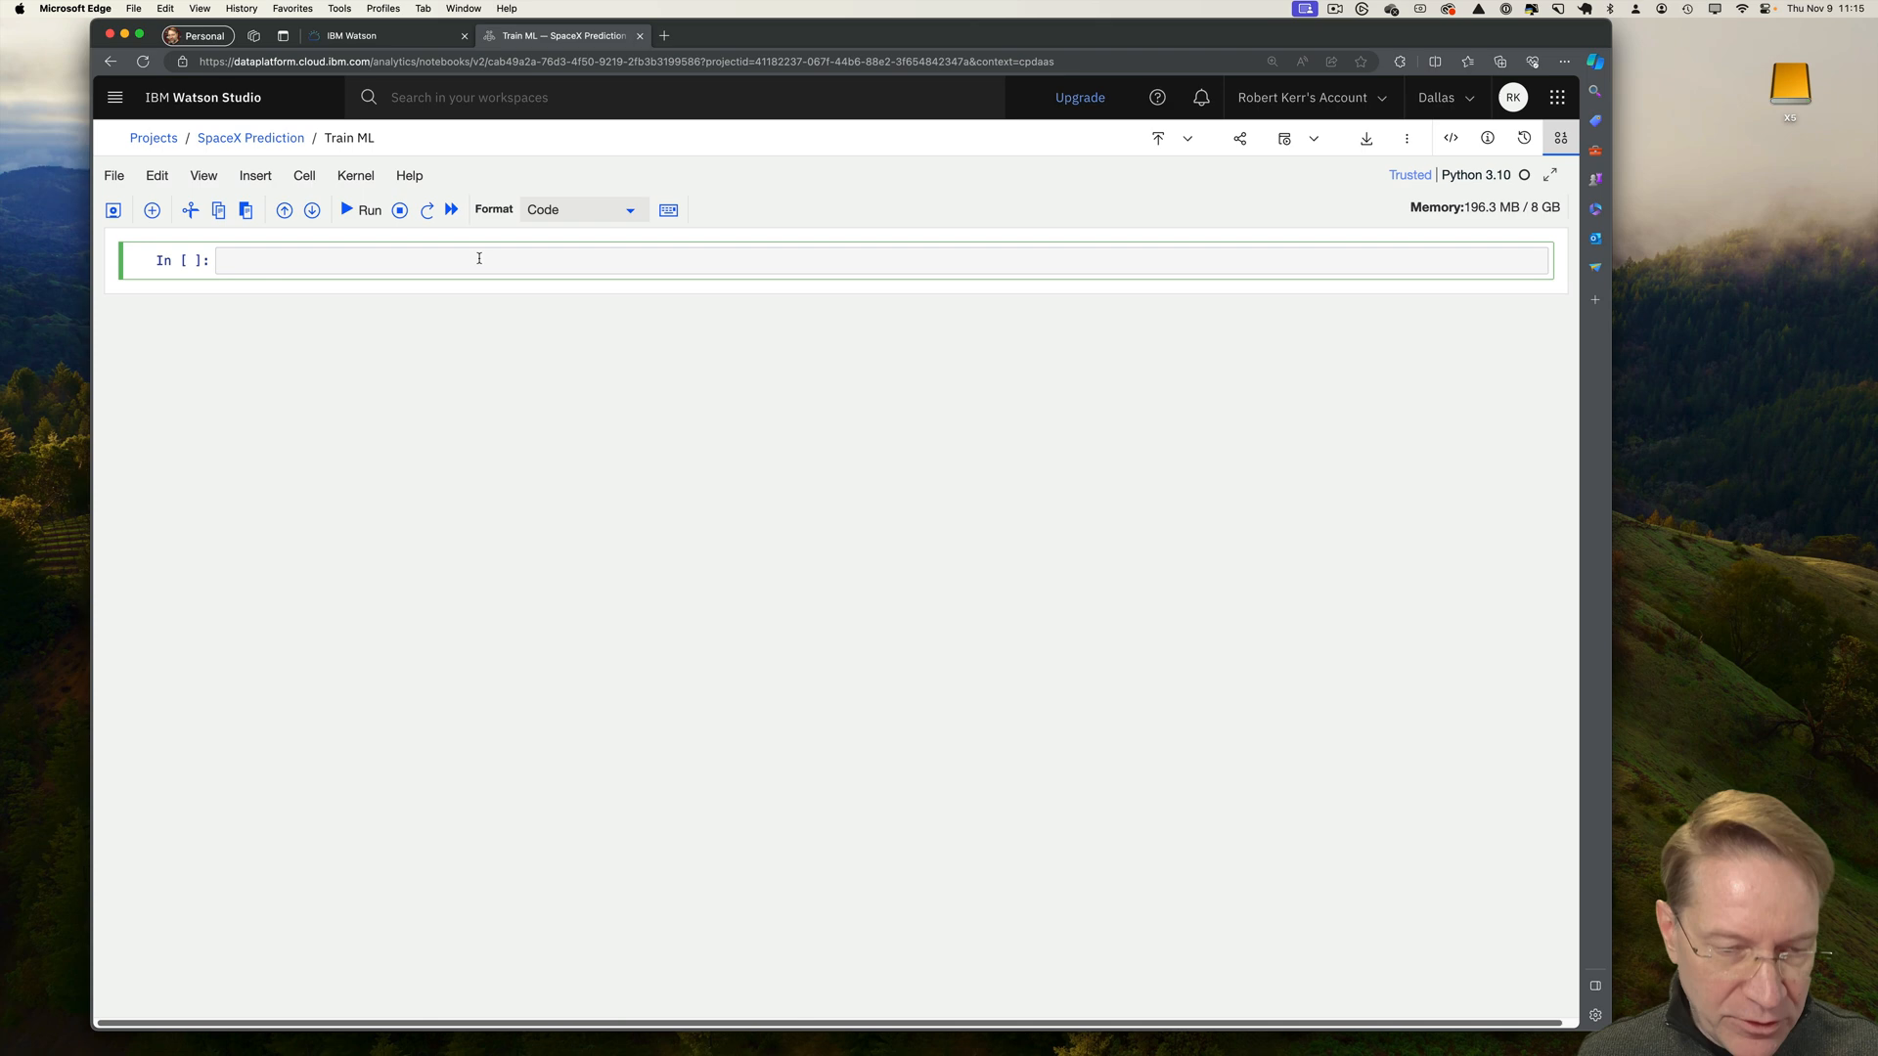
pyautogui.write('import pandas as pd')
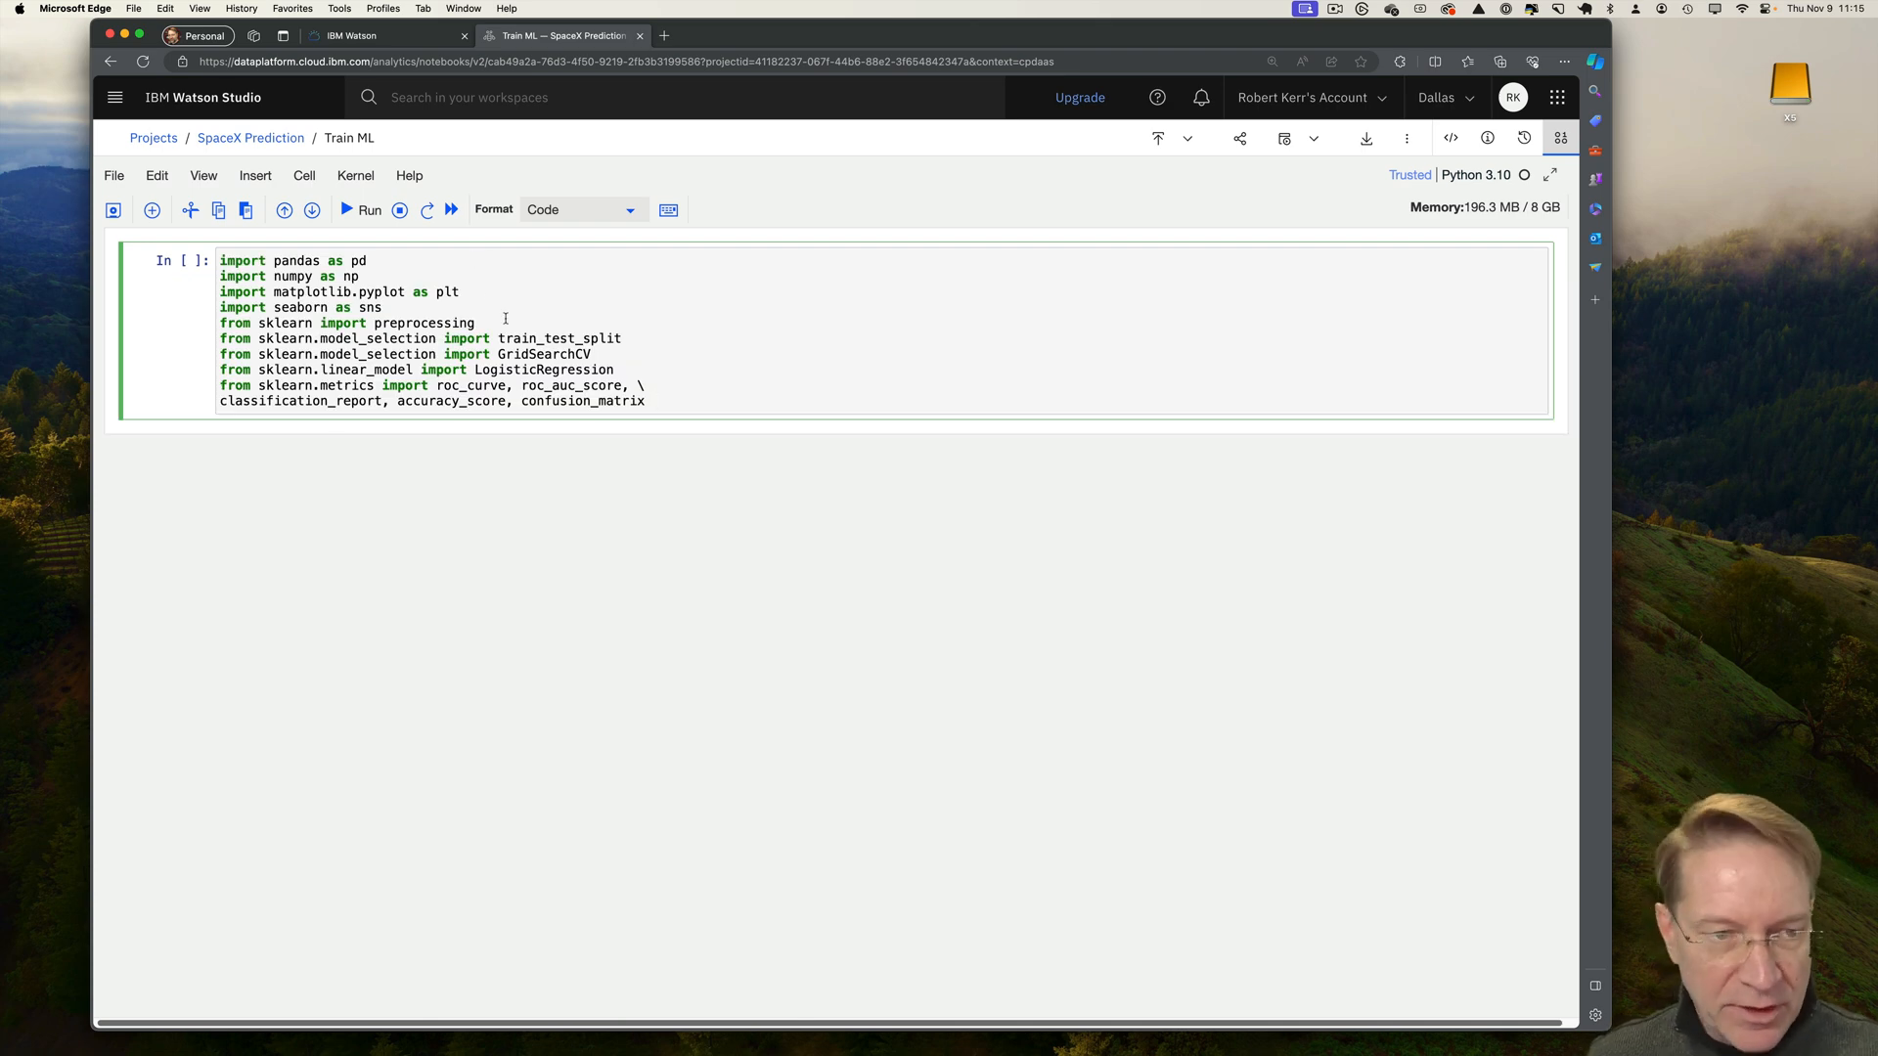
pyautogui.click(363, 210)
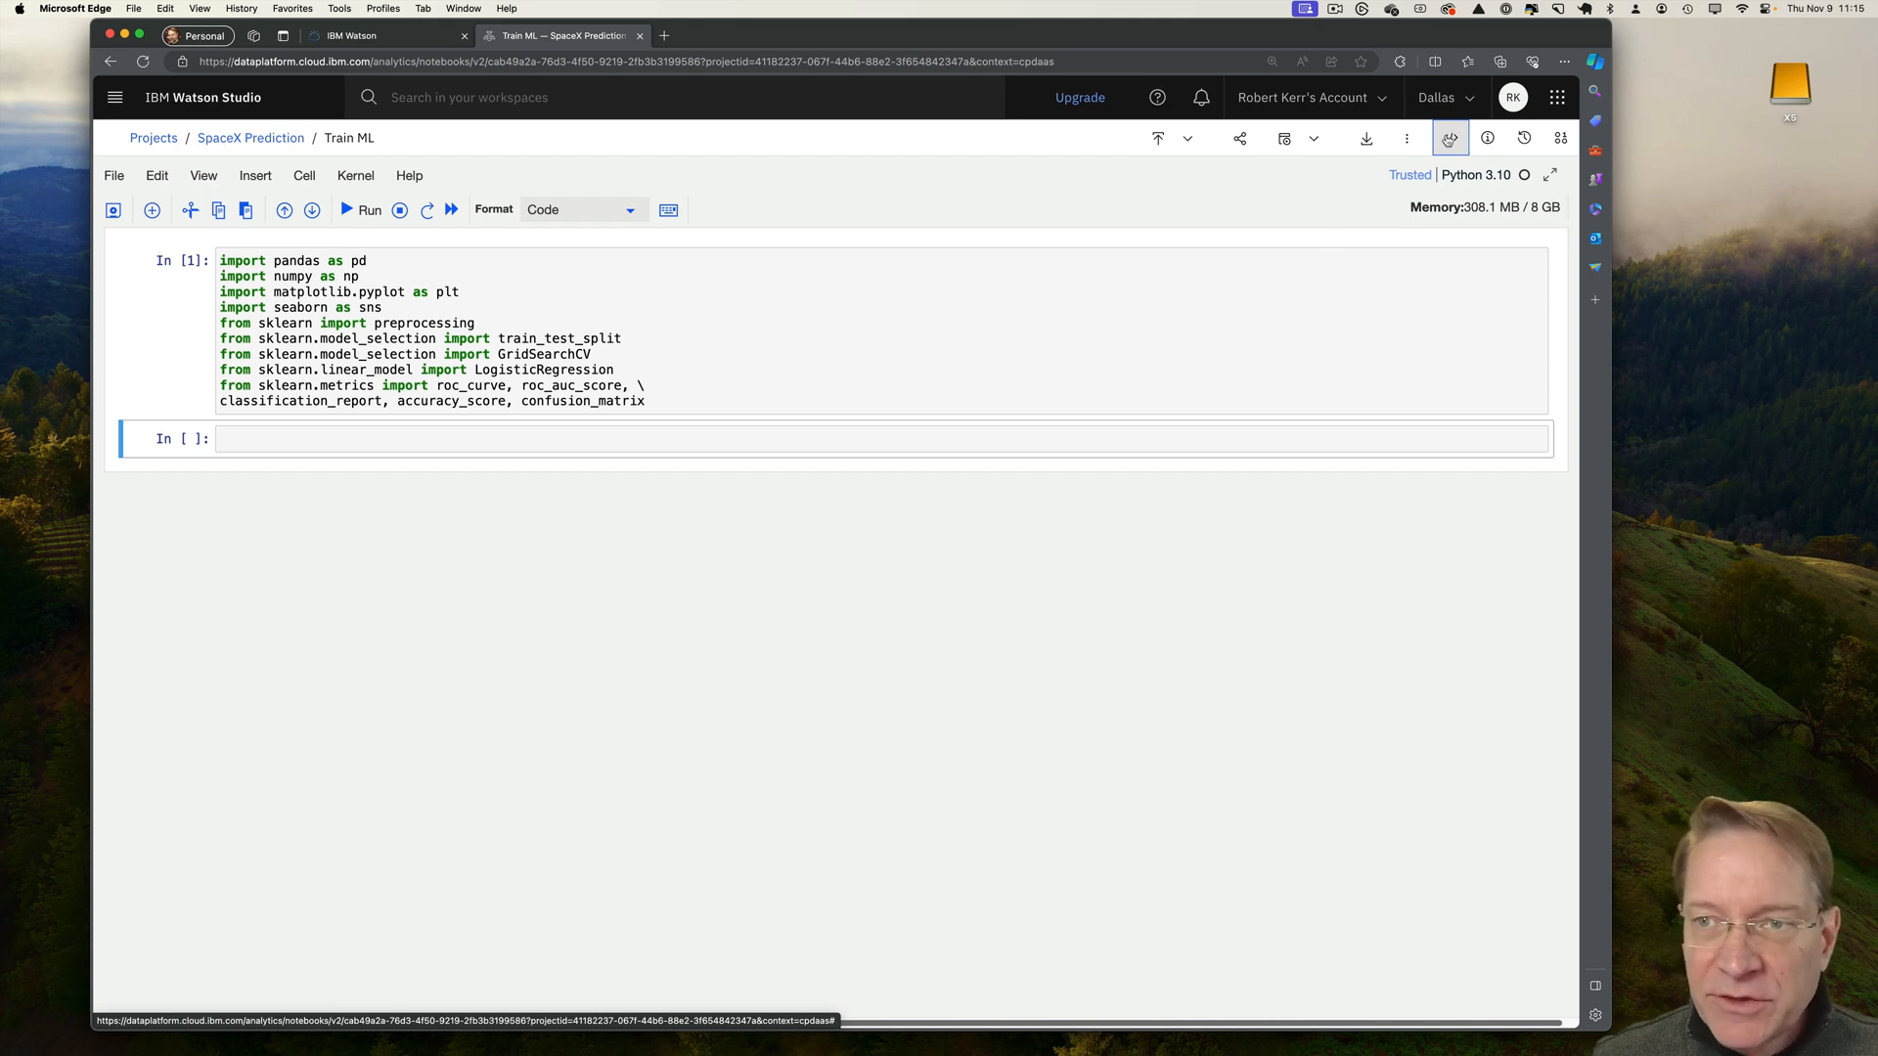
# Select spacex_falcon9_launches.csv as the project data asset in the Read data snippet.
pyautogui.click(1450, 137)
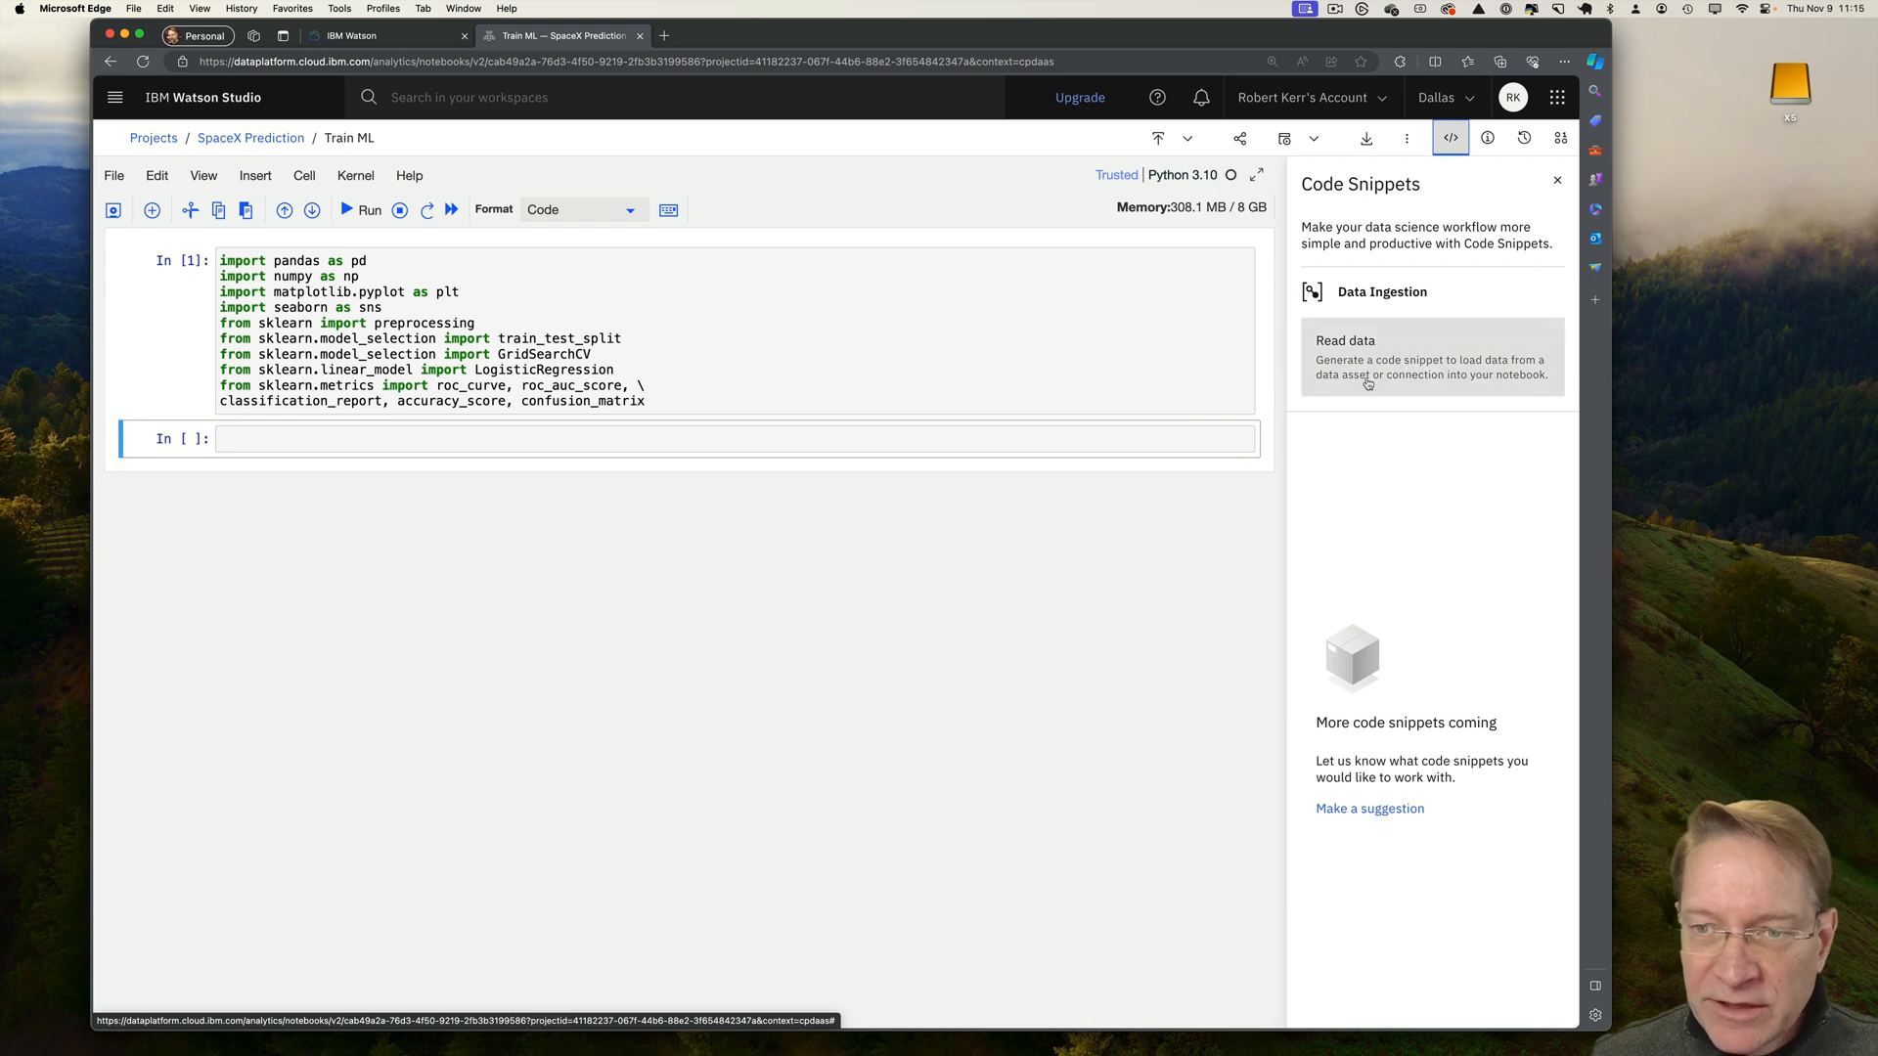
pyautogui.click(1370, 357)
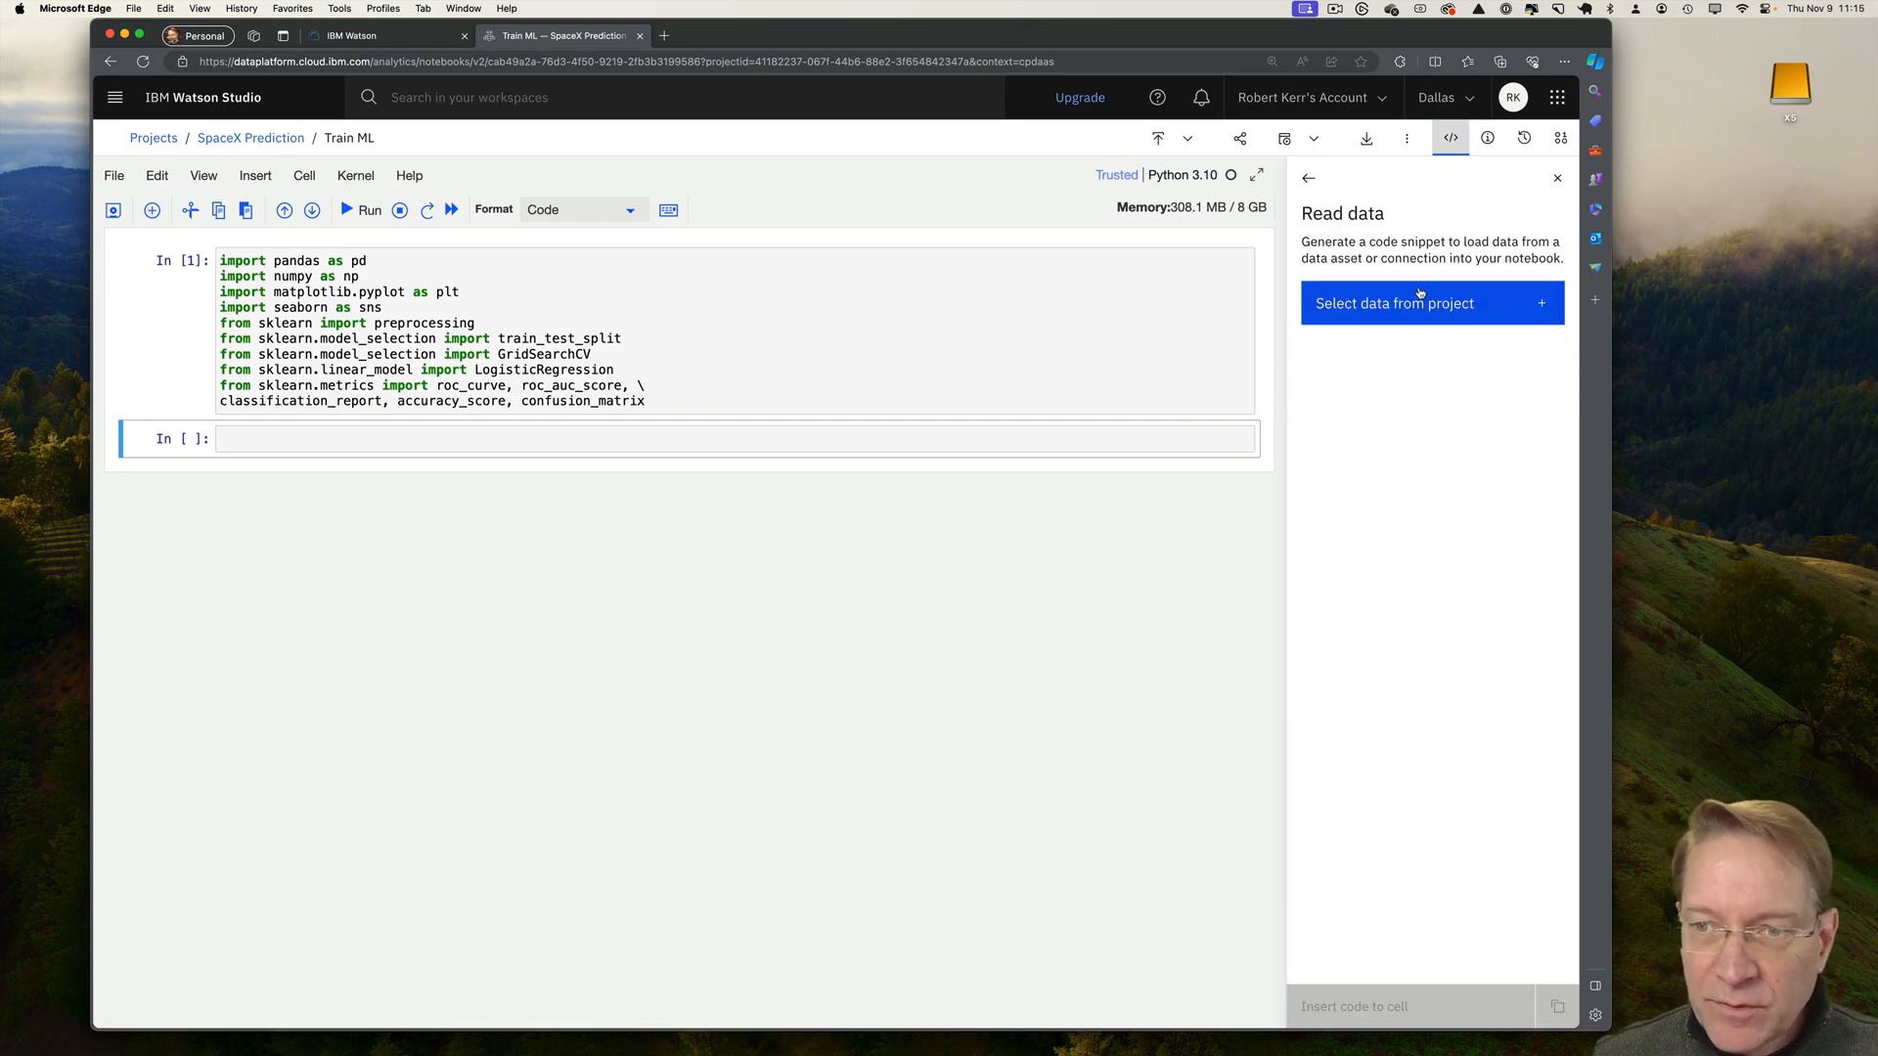
pyautogui.click(1430, 303)
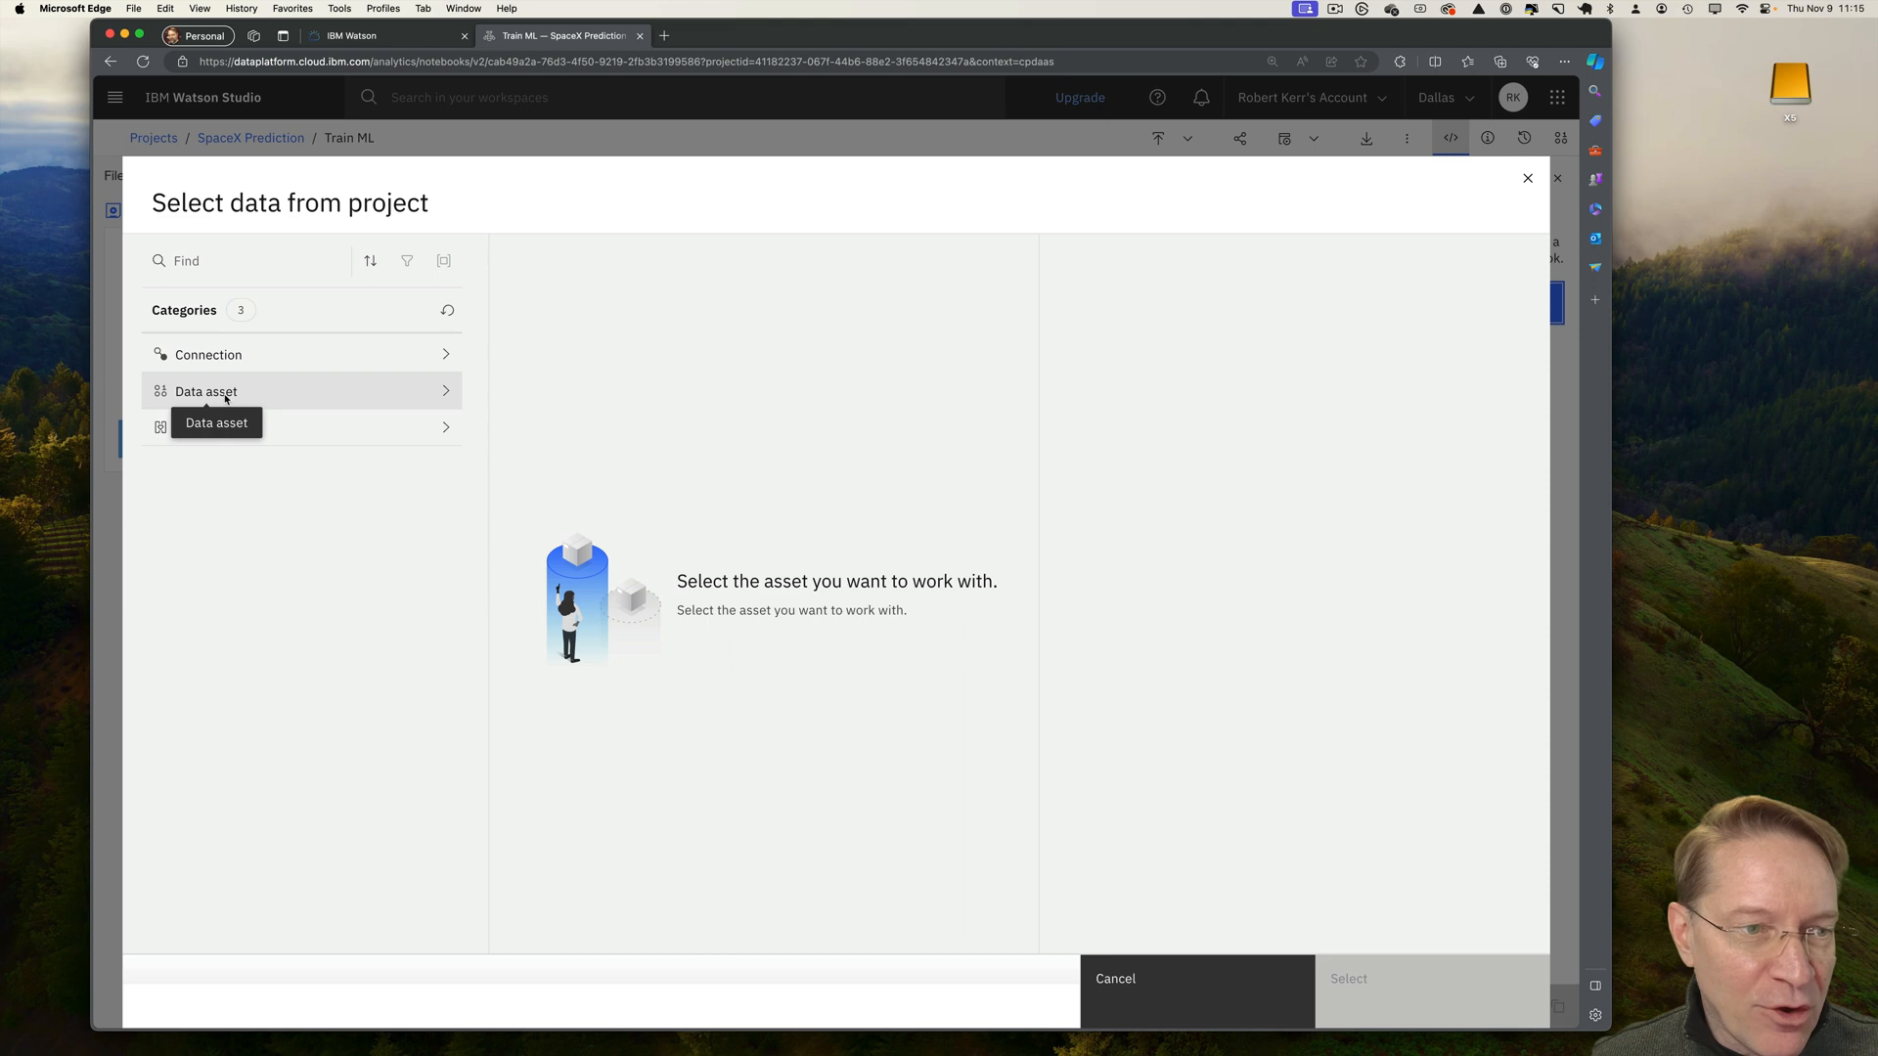
pyautogui.click(206, 392)
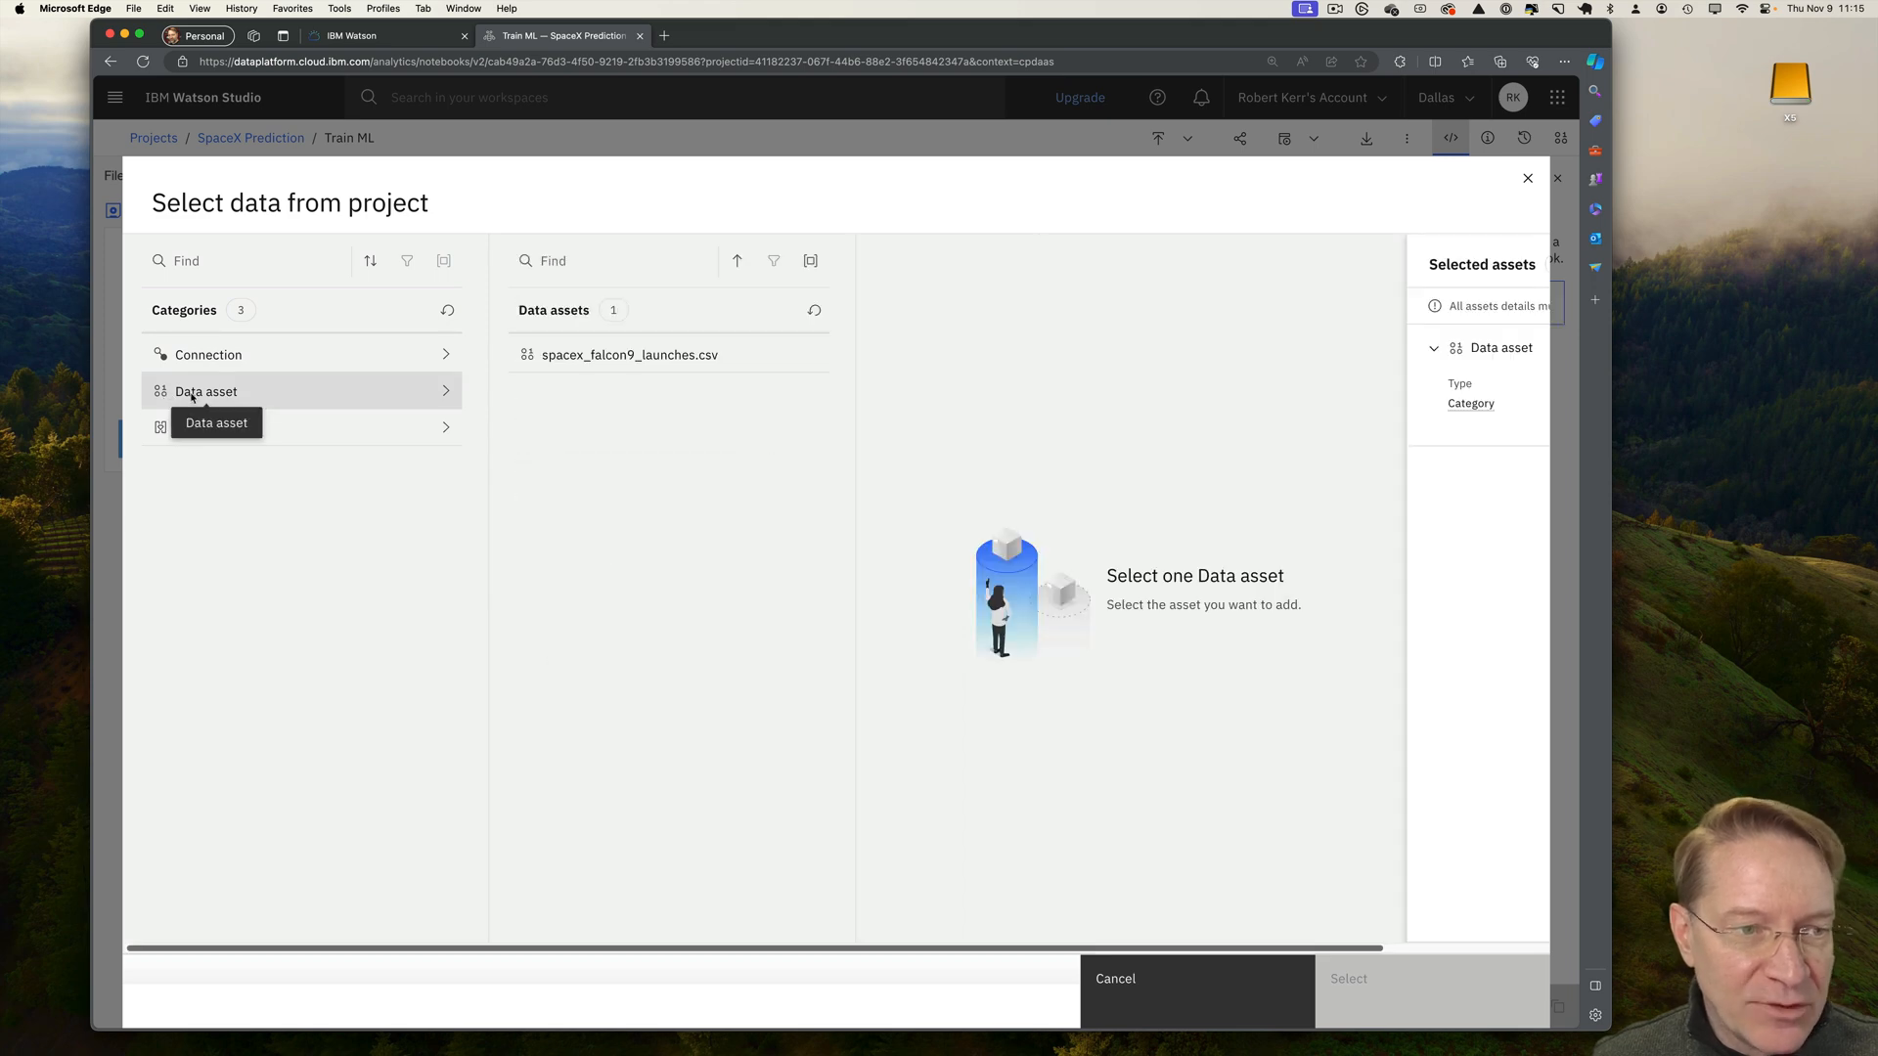
pyautogui.click(629, 354)
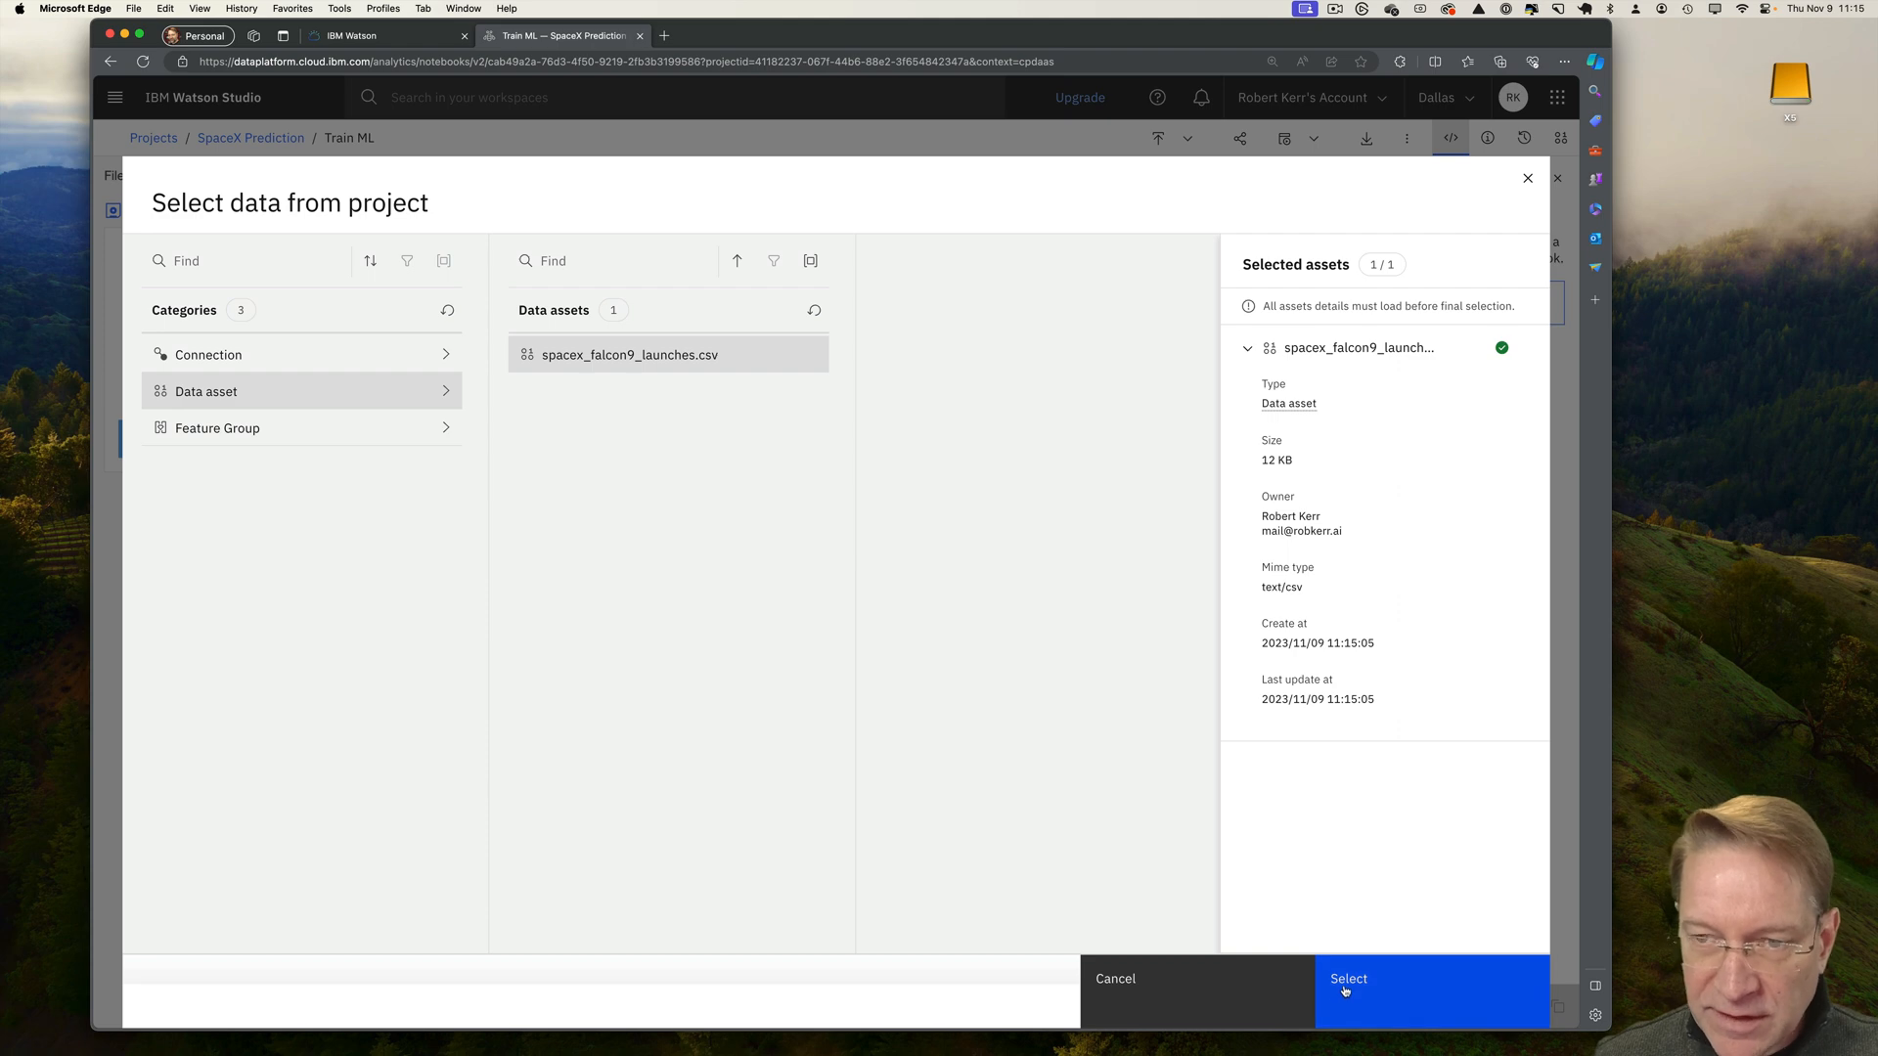
pyautogui.click(1348, 978)
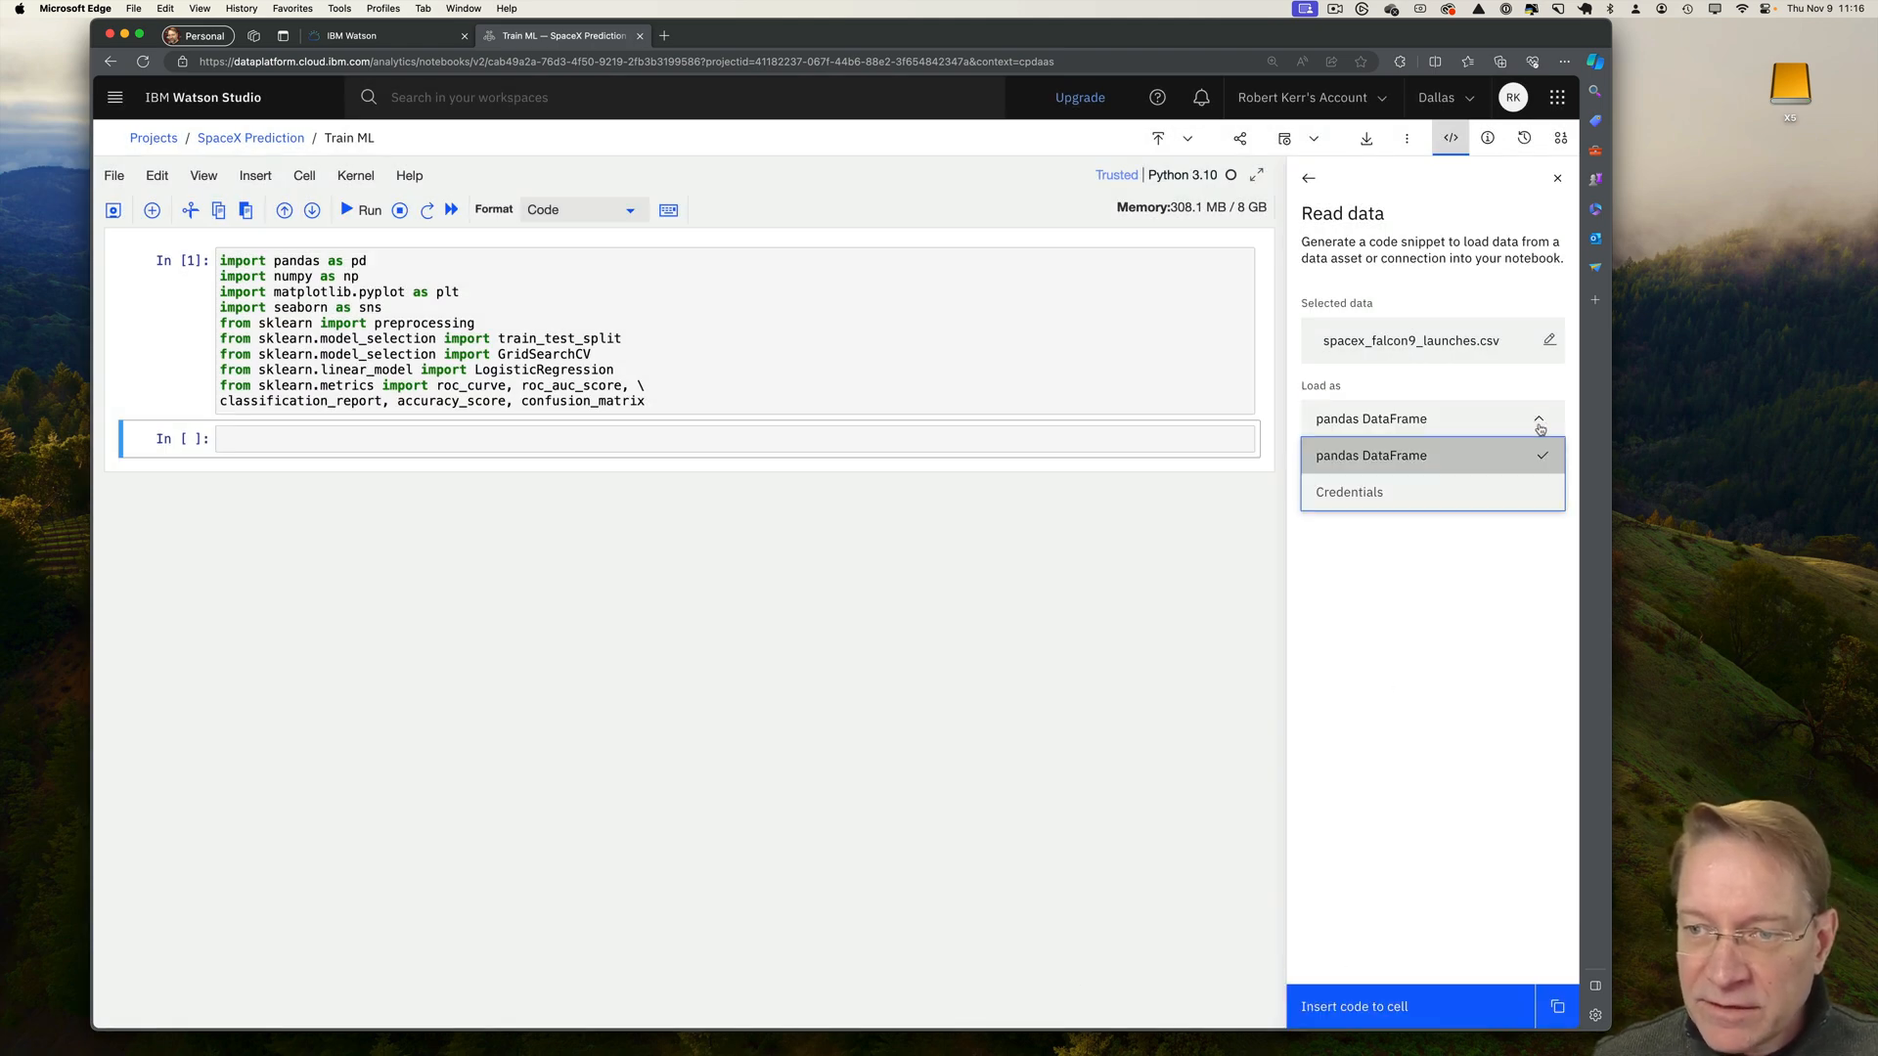
# Insert the pandas DataFrame loader code as df, add df.head(), and run it.
pyautogui.click(1371, 455)
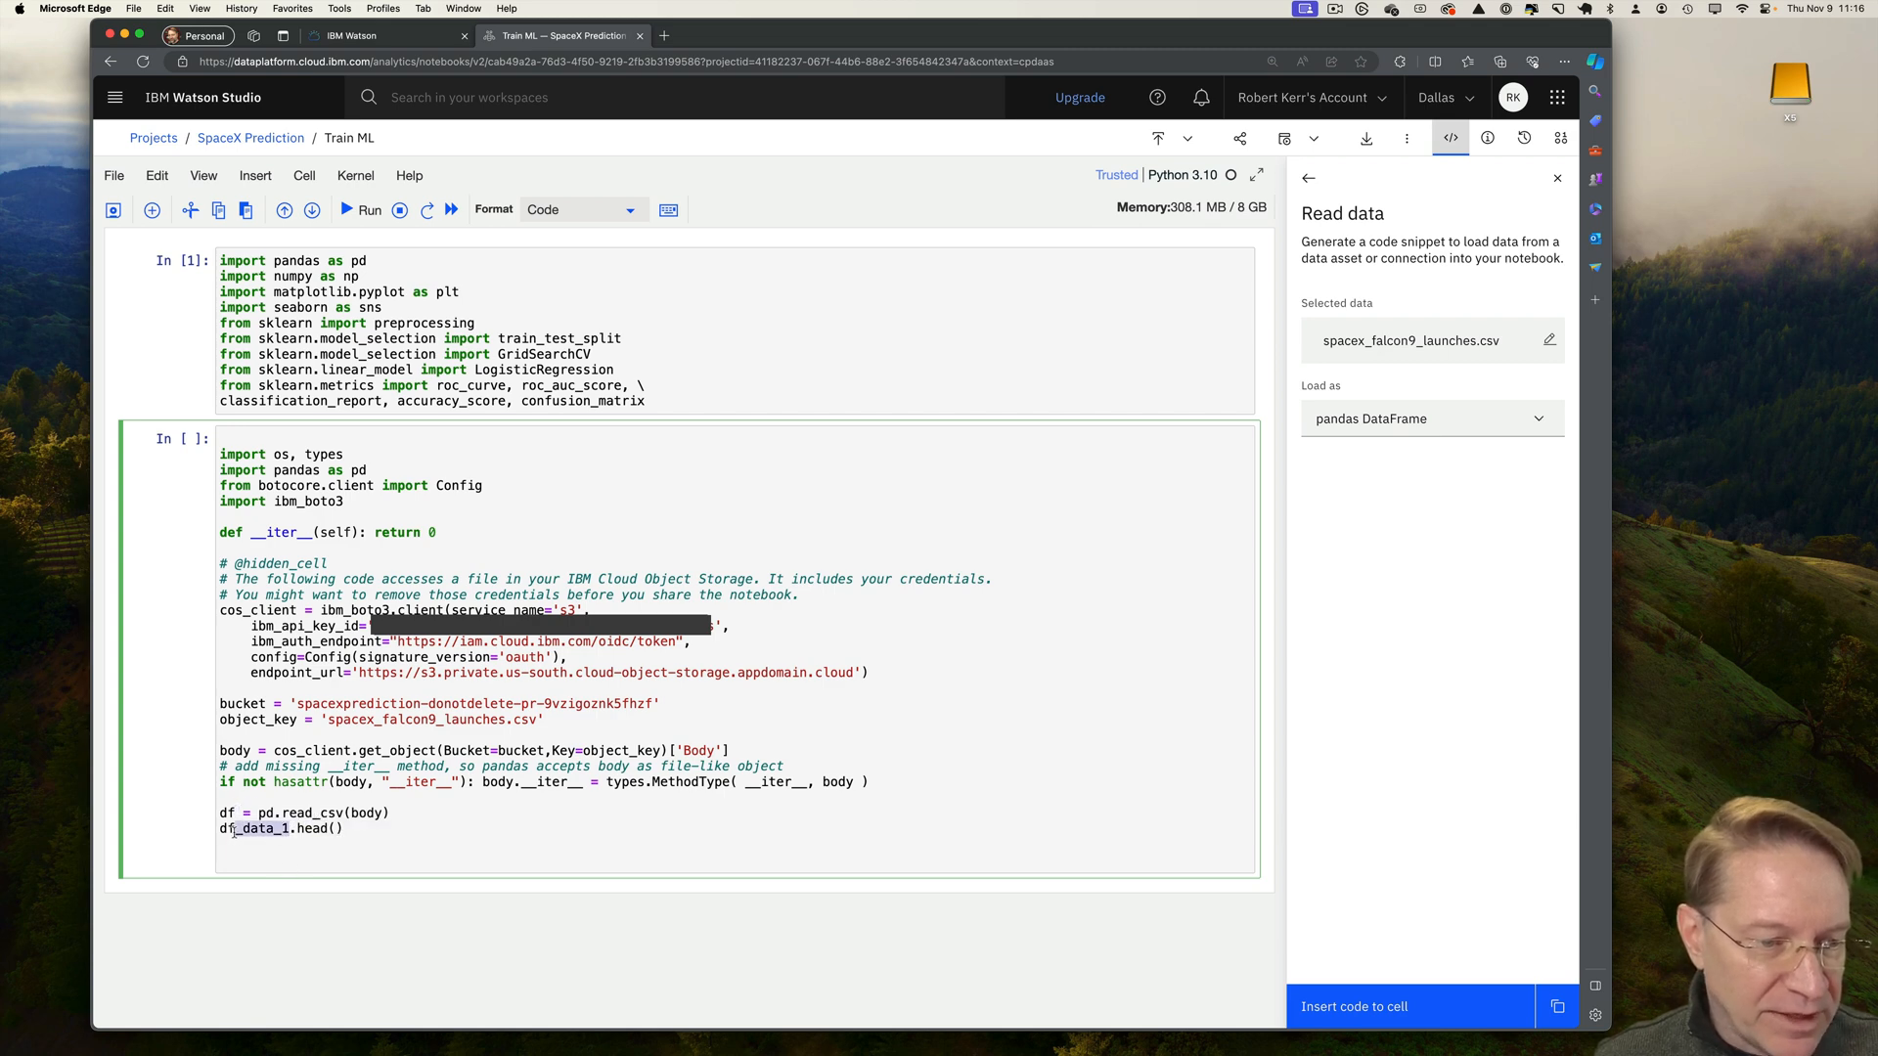
pyautogui.write('df.head()')
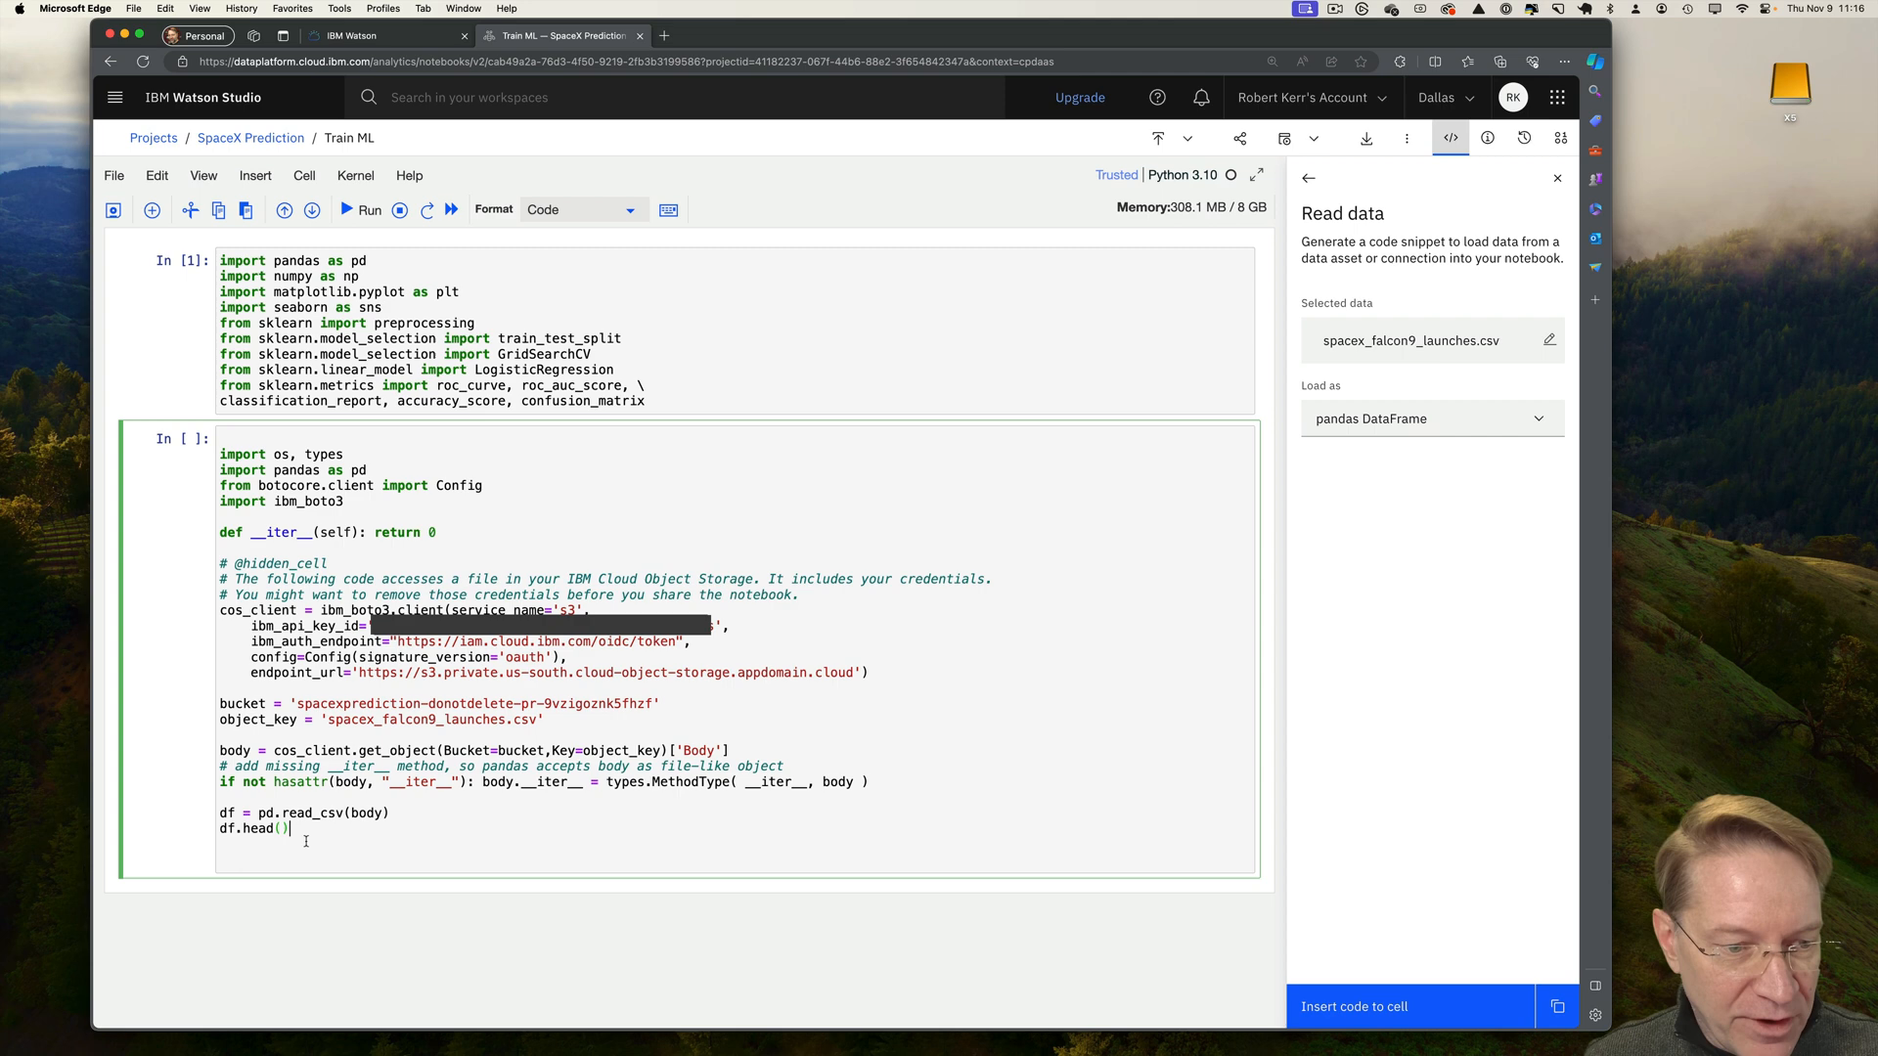
pyautogui.click(359, 208)
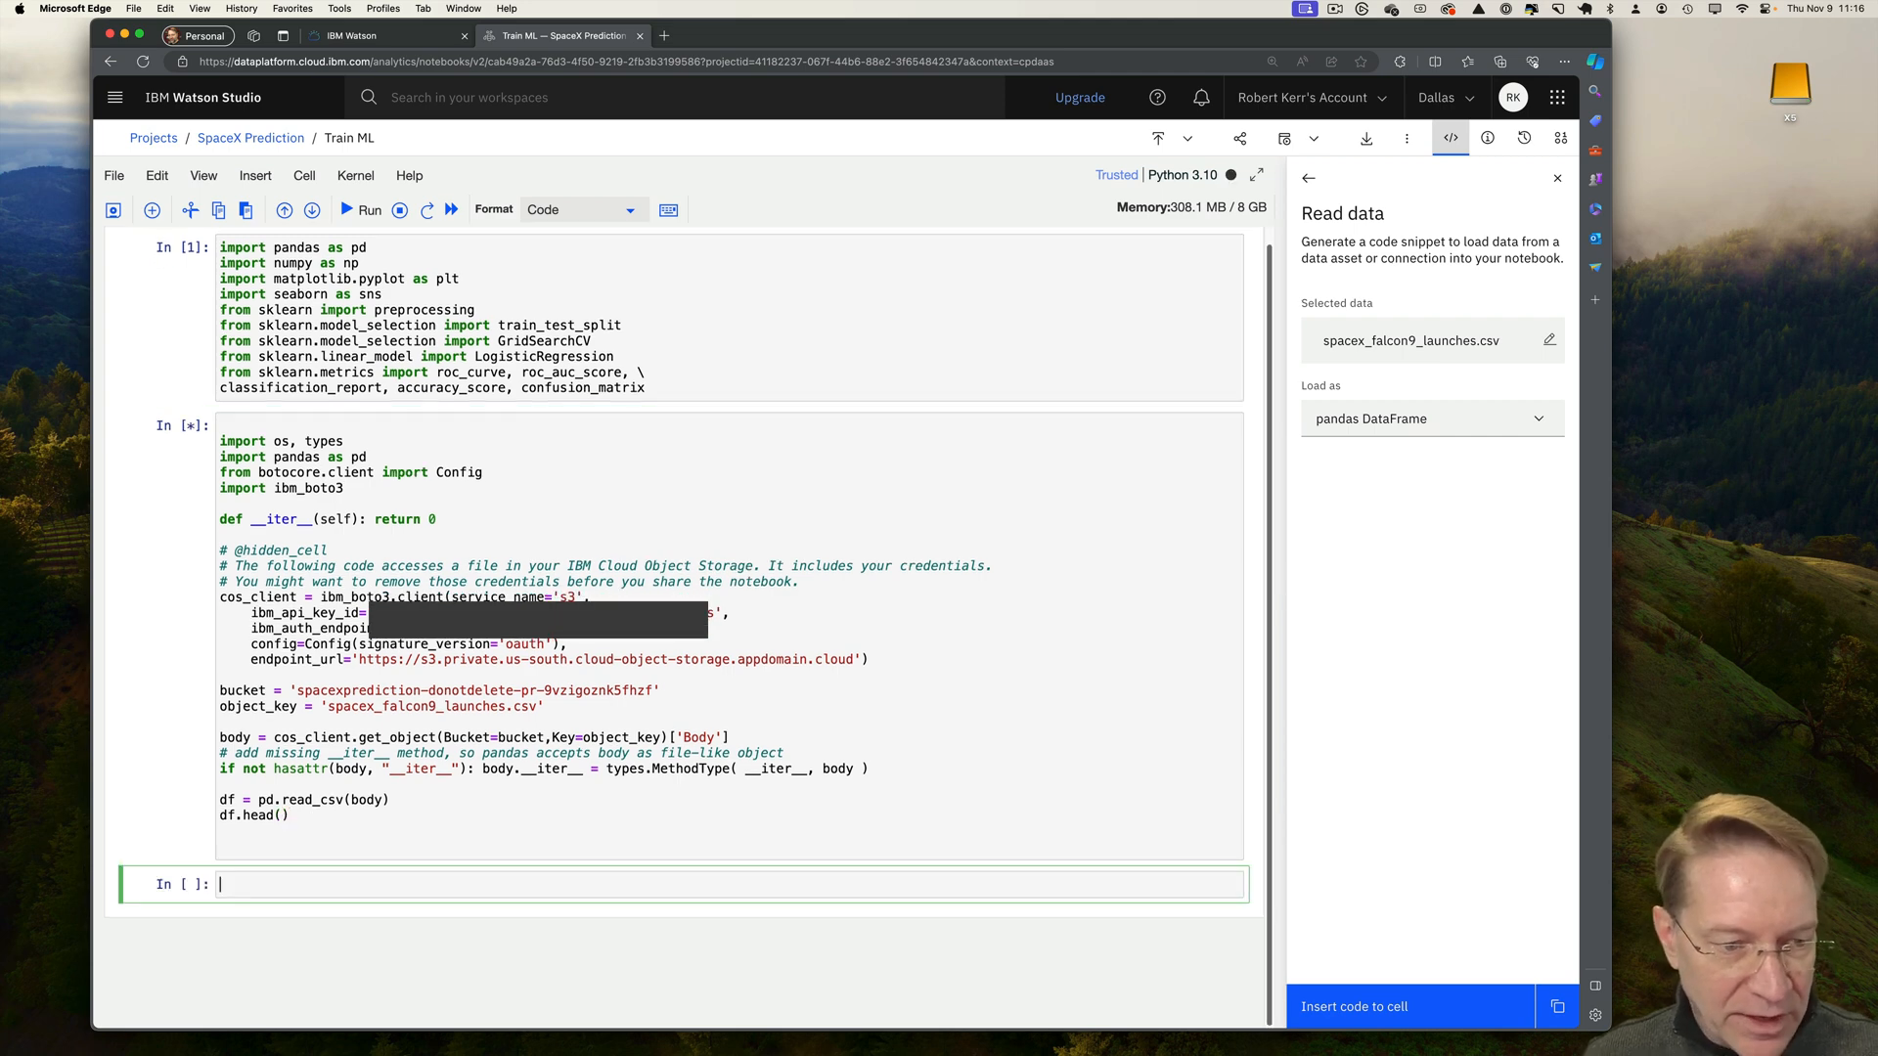
# Run the Success column and target/get_dummies cells, producing 74 encoded feature columns.
pyautogui.click(361, 209)
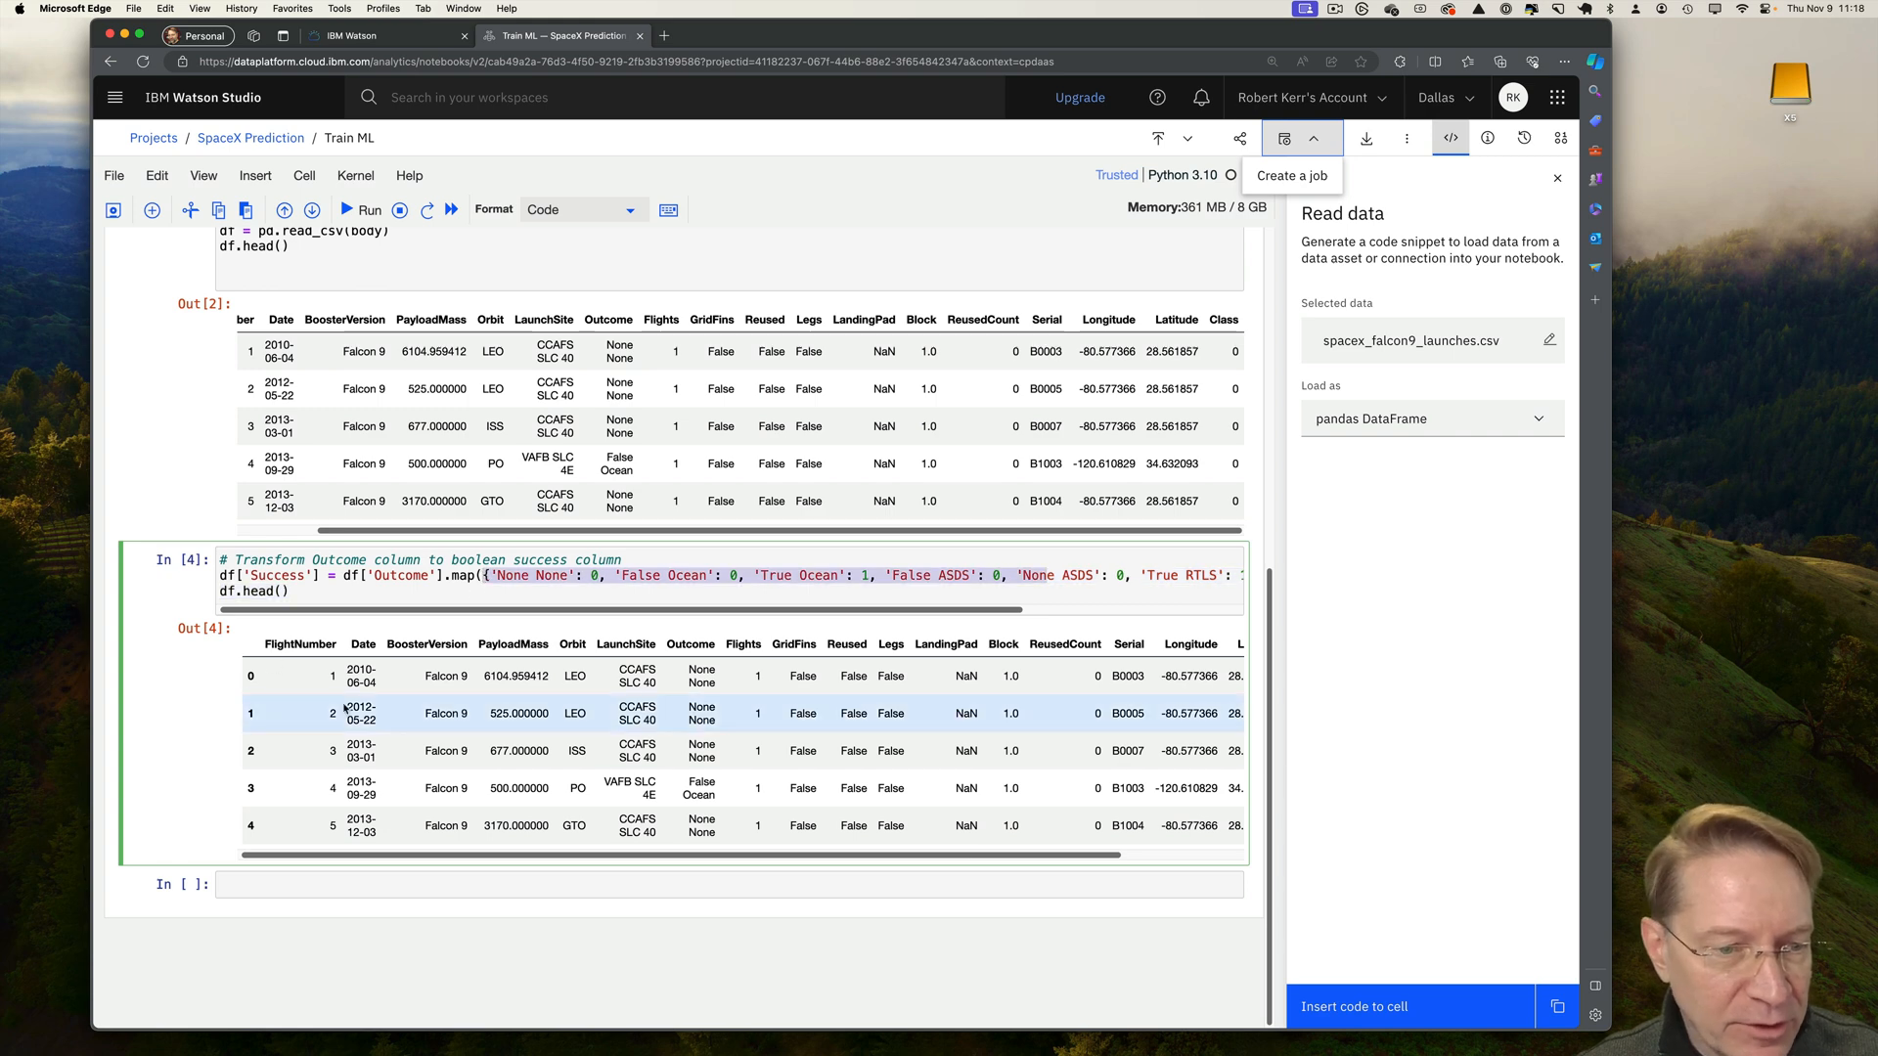
pyautogui.hscroll(3)
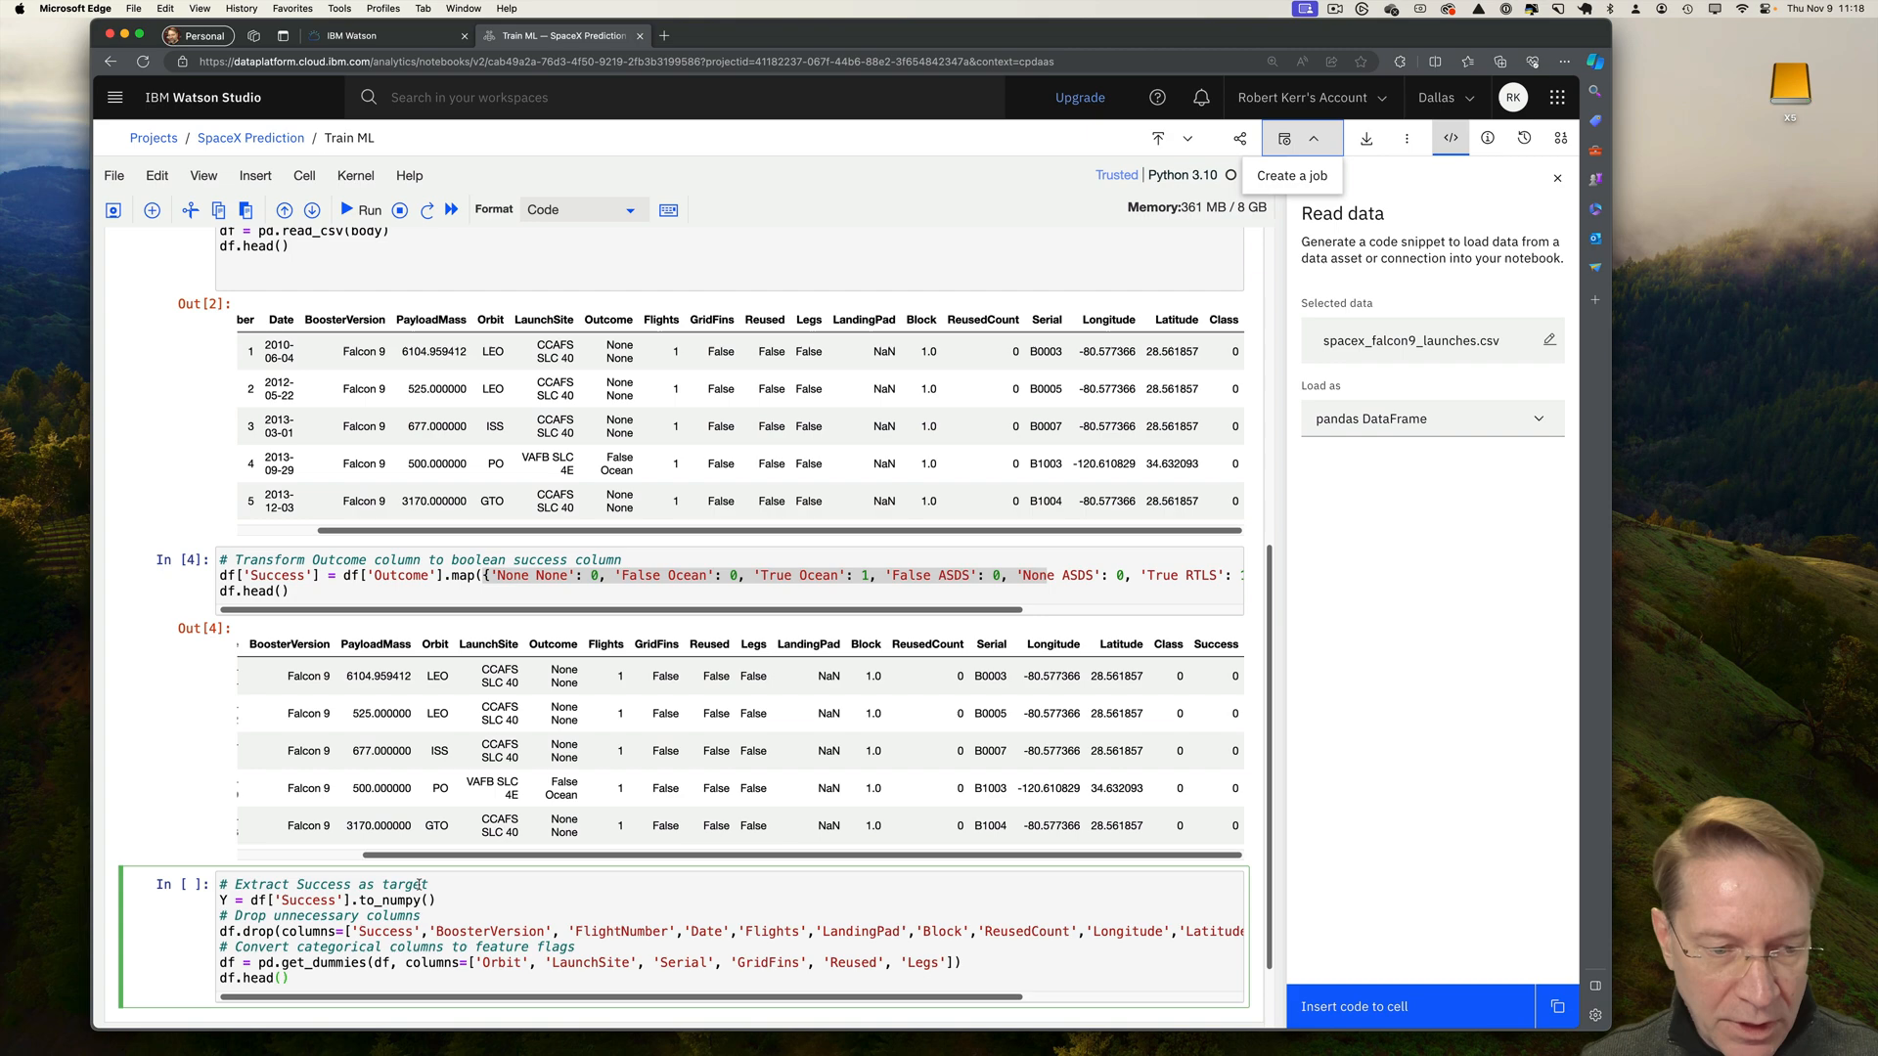
pyautogui.click(369, 209)
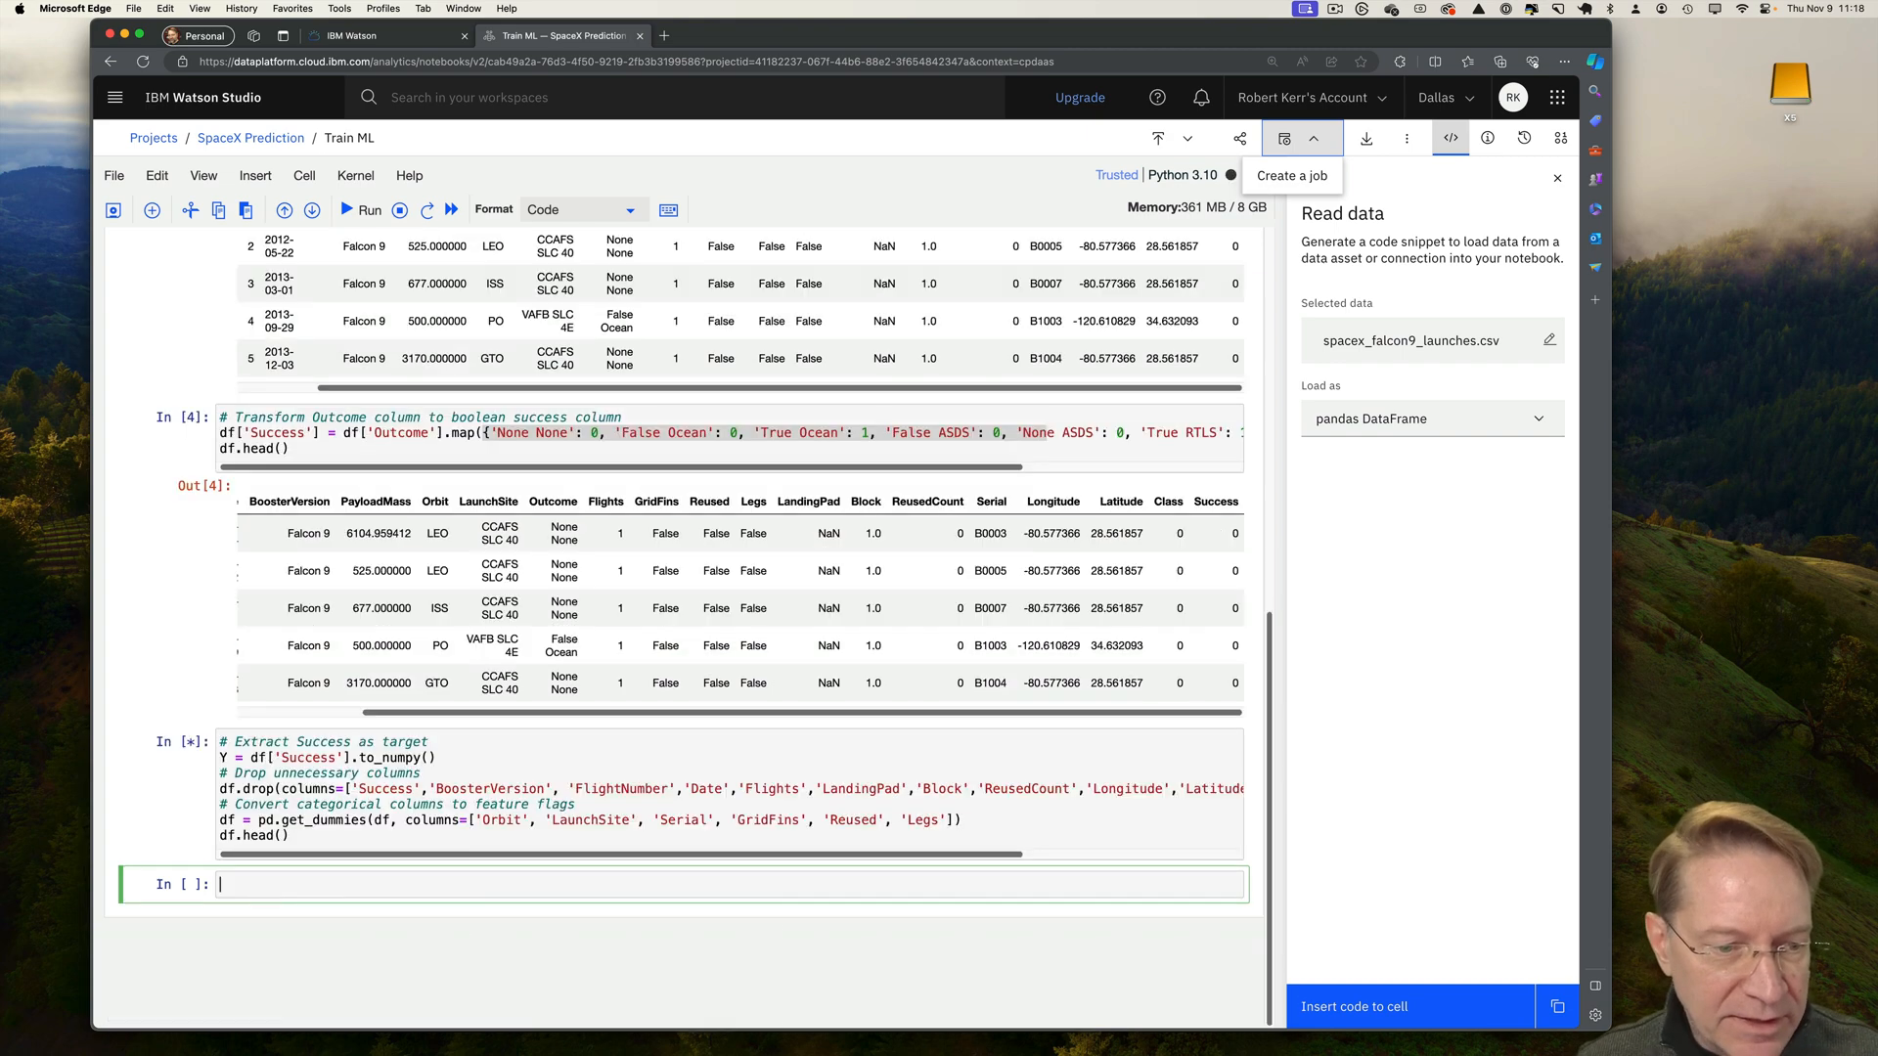
# Write the StandardScaler normalisation code into the next empty cell.
pyautogui.click(365, 210)
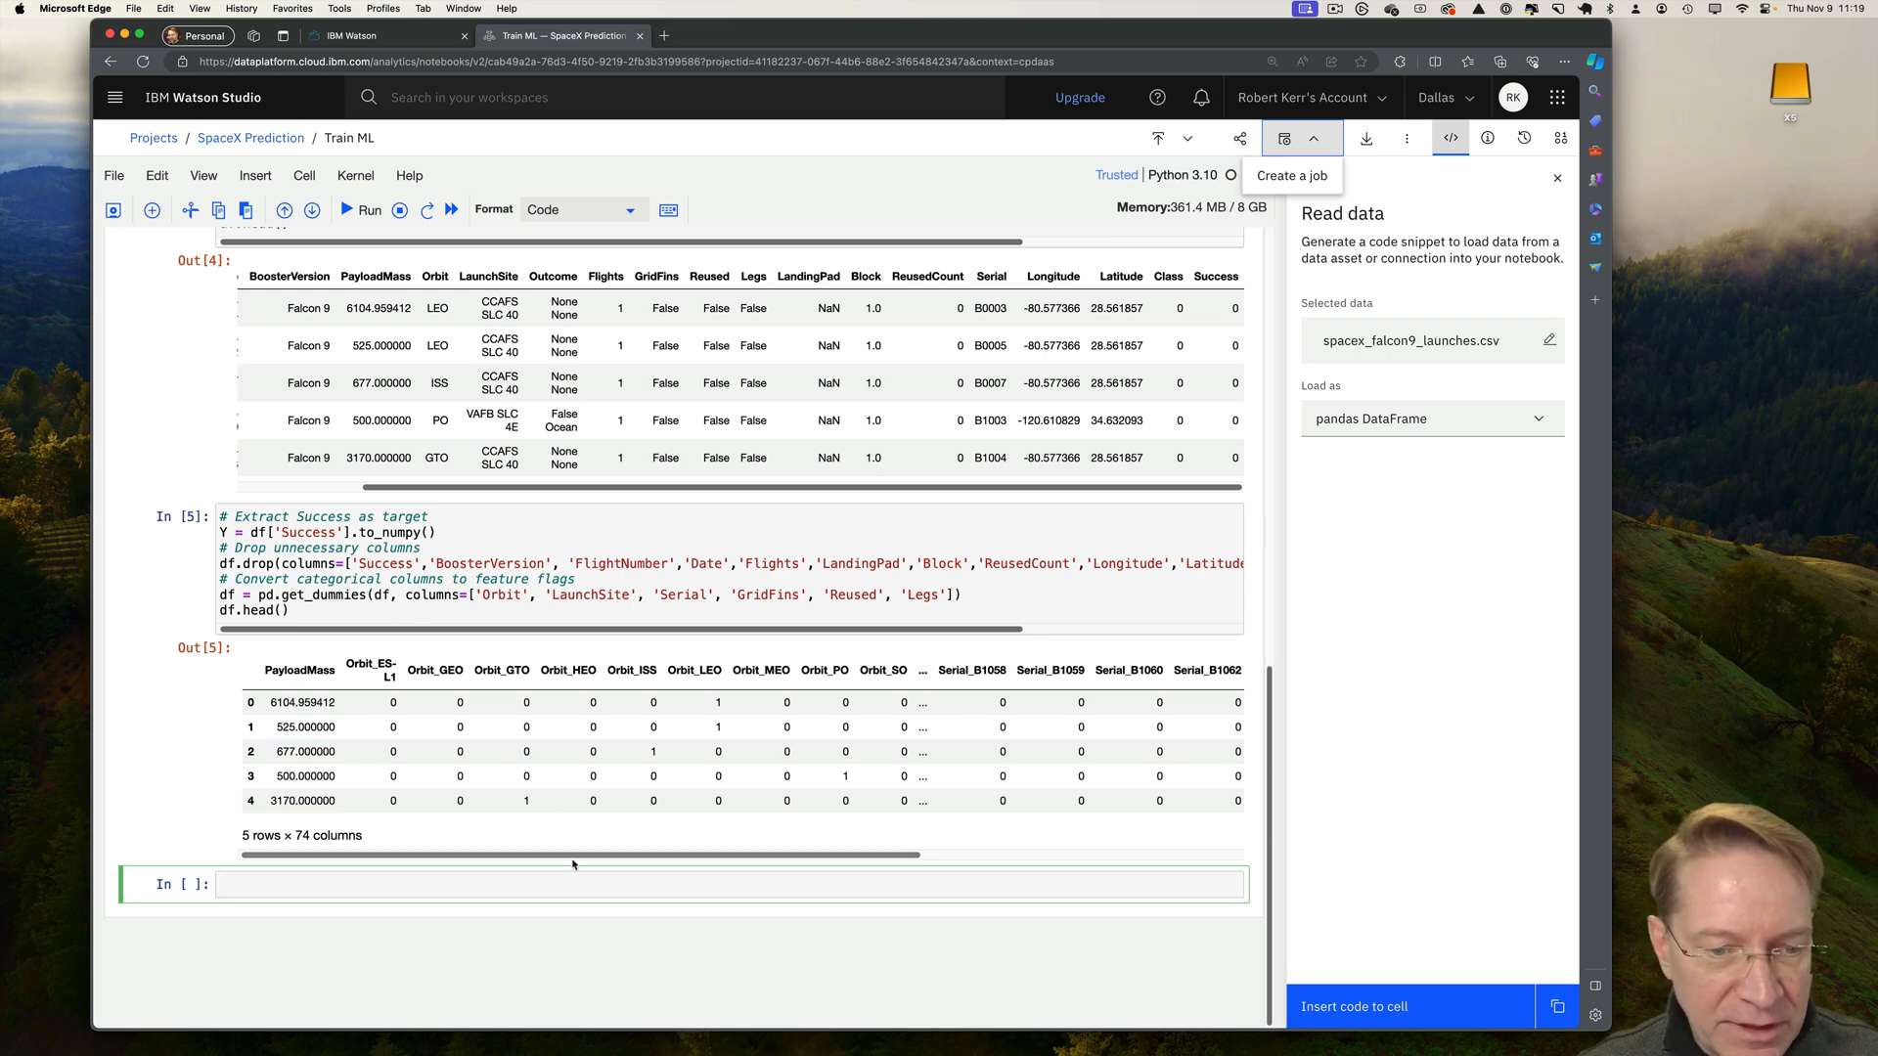
pyautogui.hscroll(3)
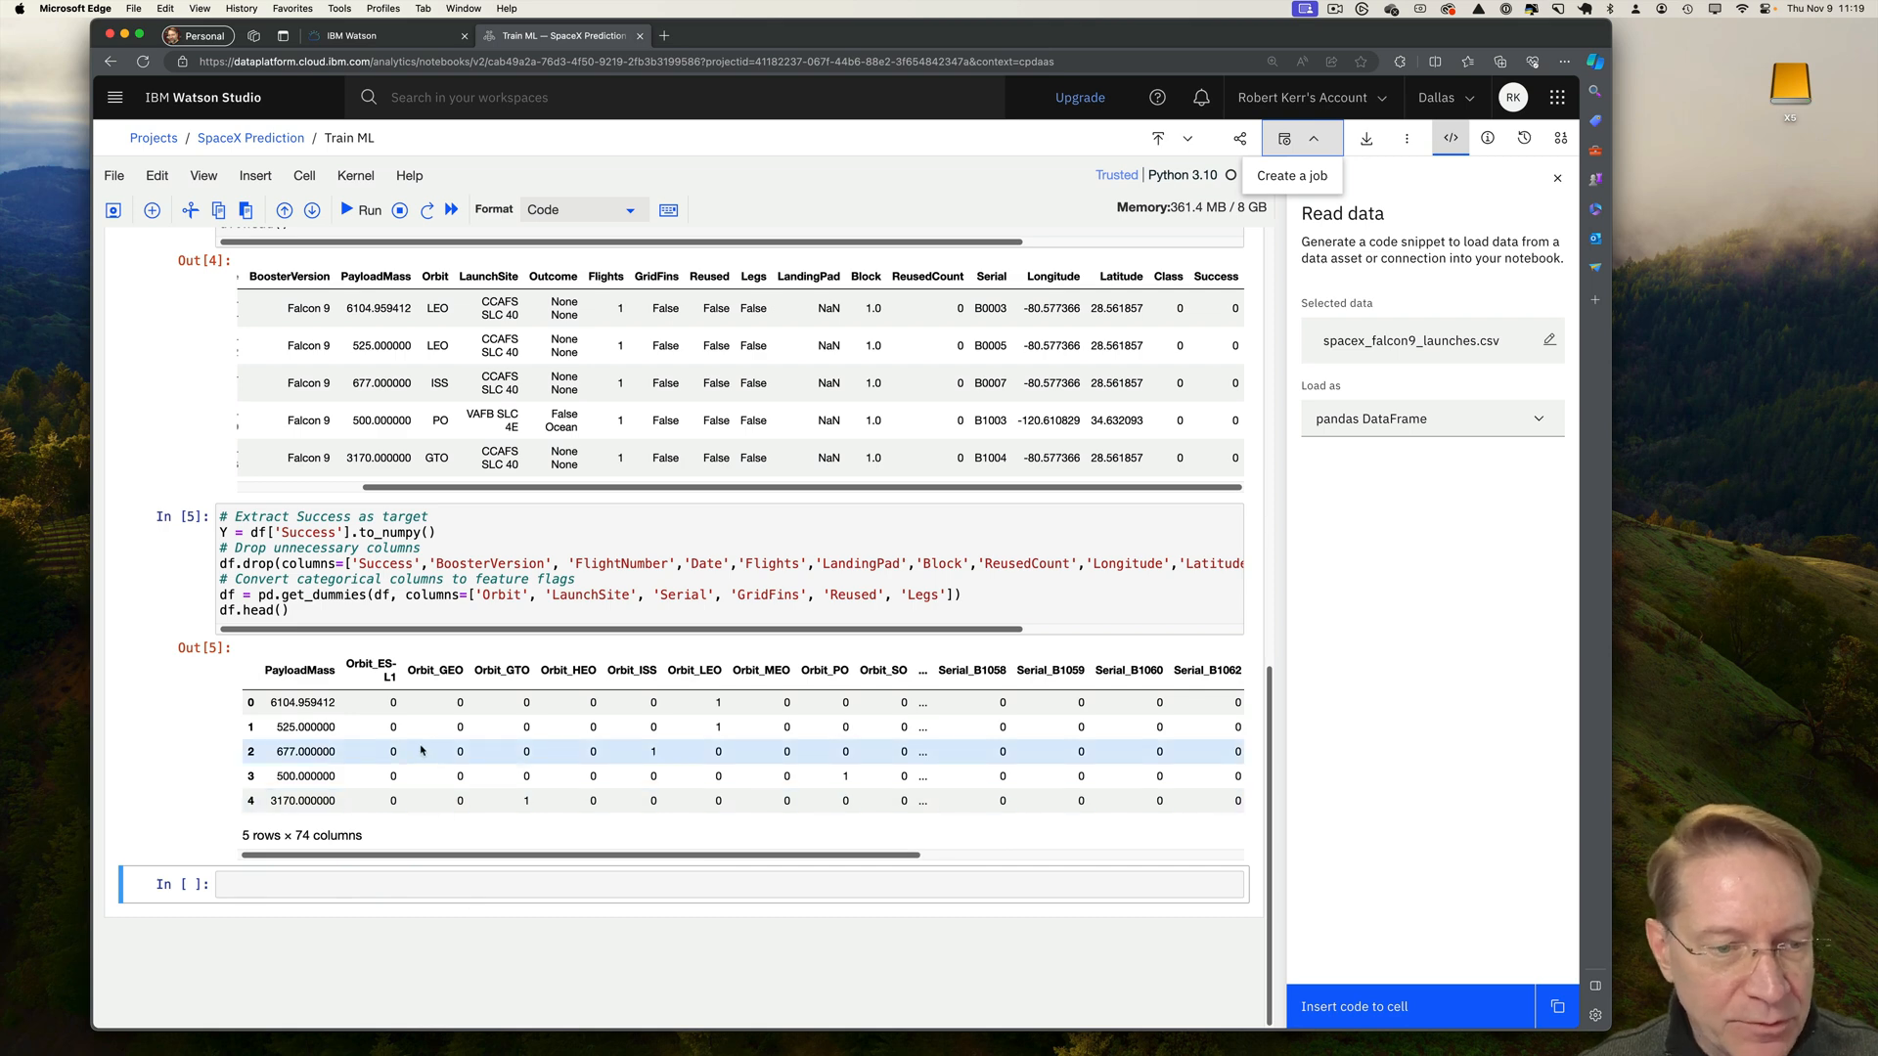
pyautogui.click(670, 884)
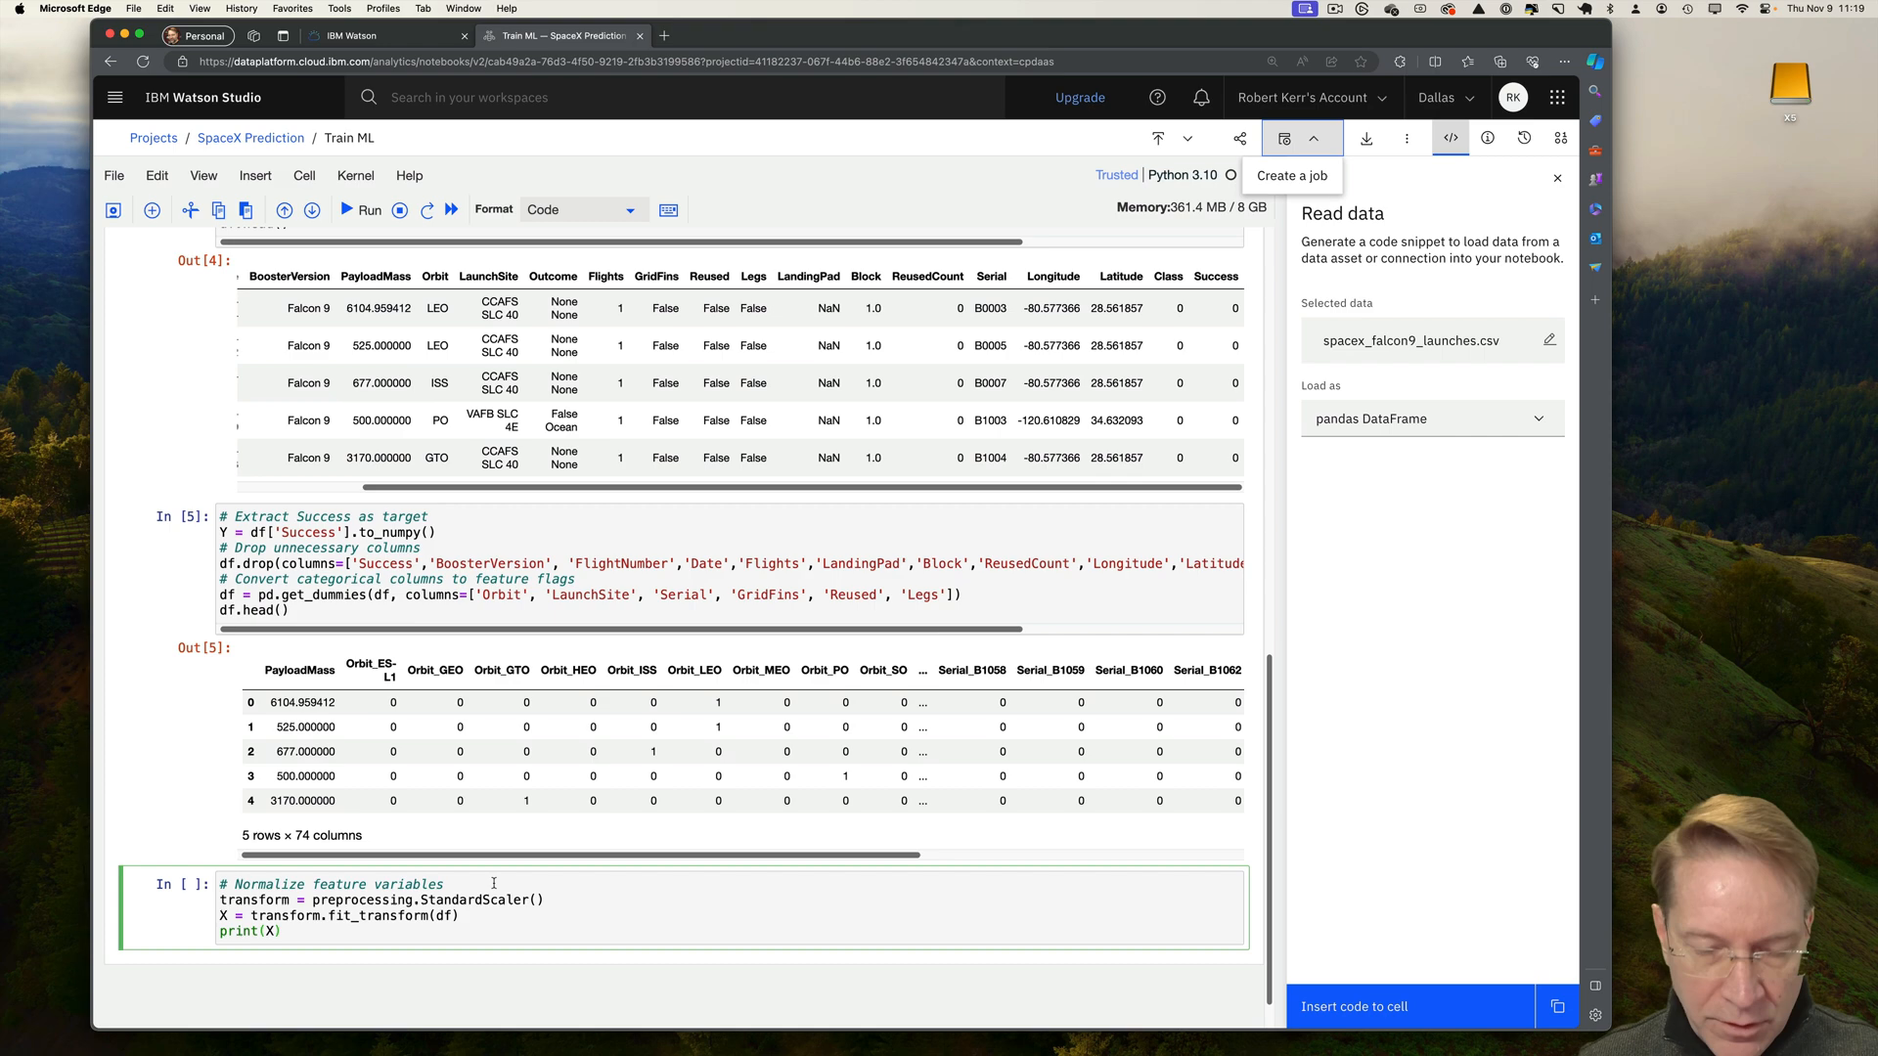
# Scale and split features, then fit GridSearchCV logistic regression: best C 0.1, accuracy 0.848.
pyautogui.click(346, 209)
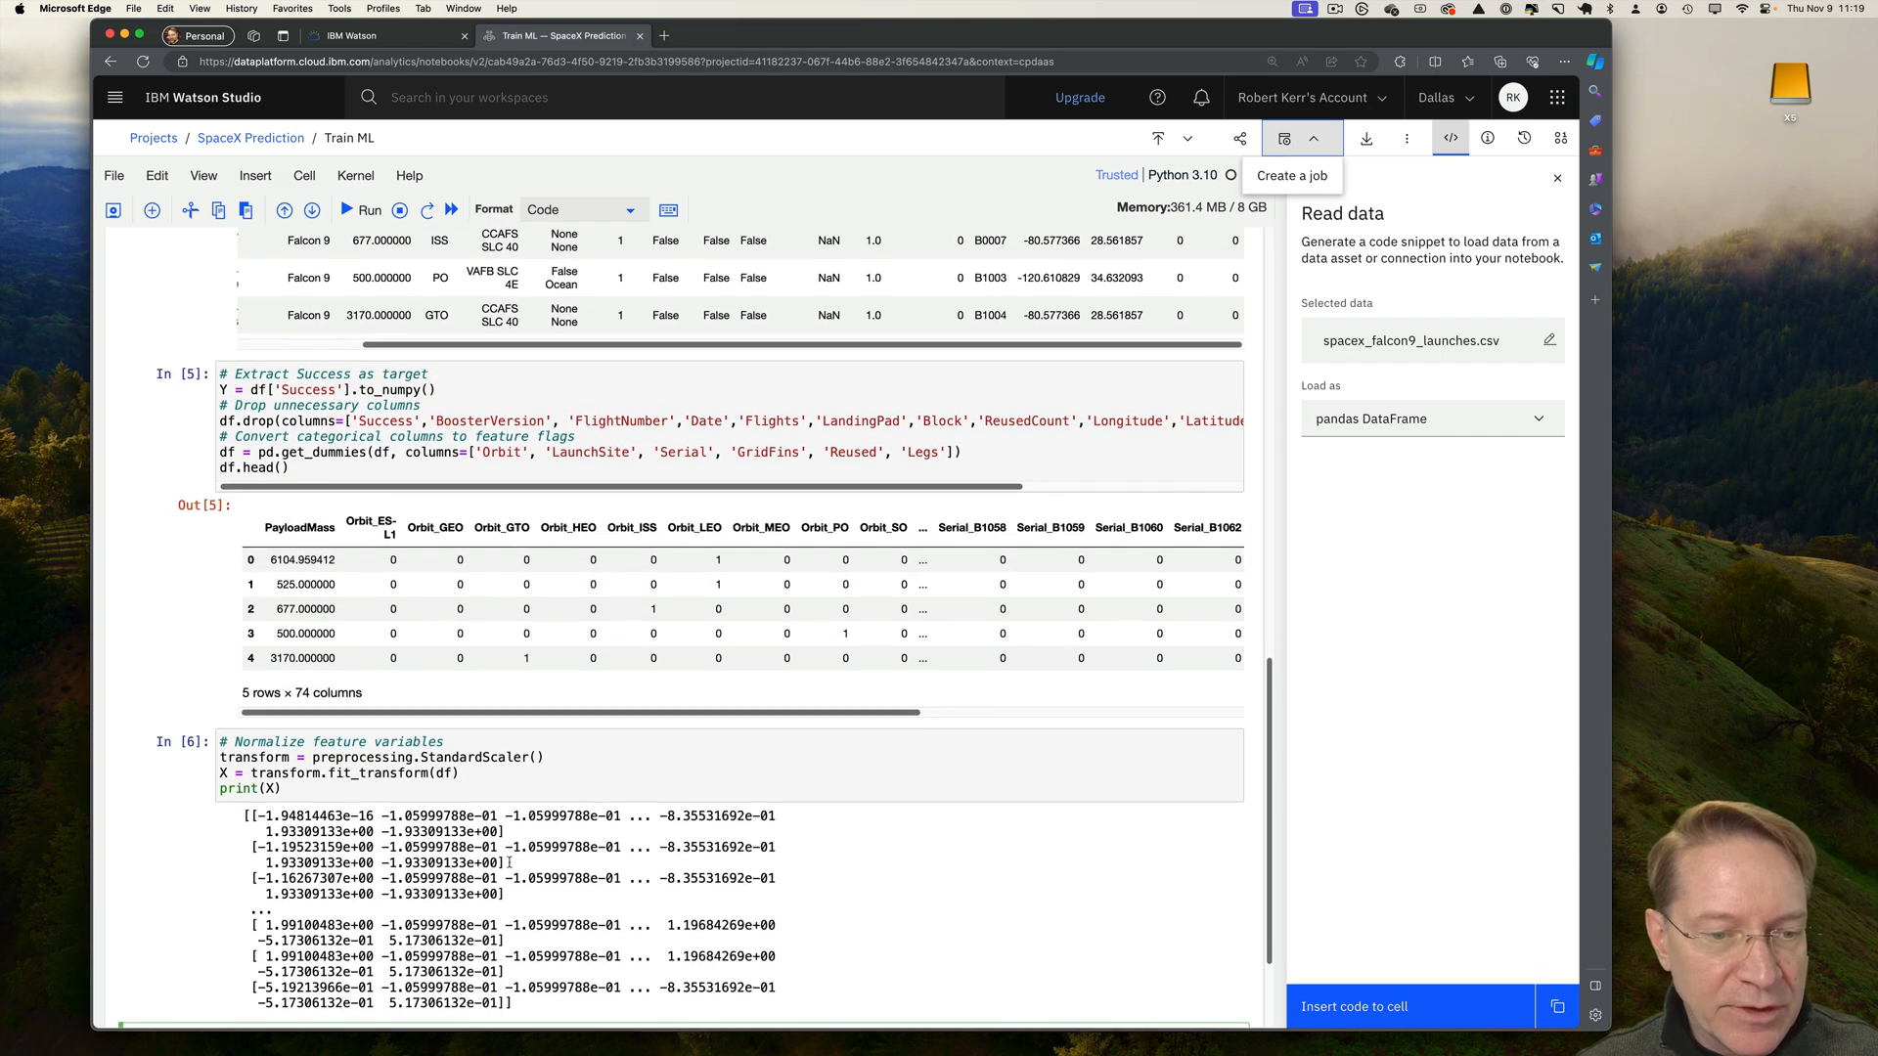
pyautogui.scroll(-3)
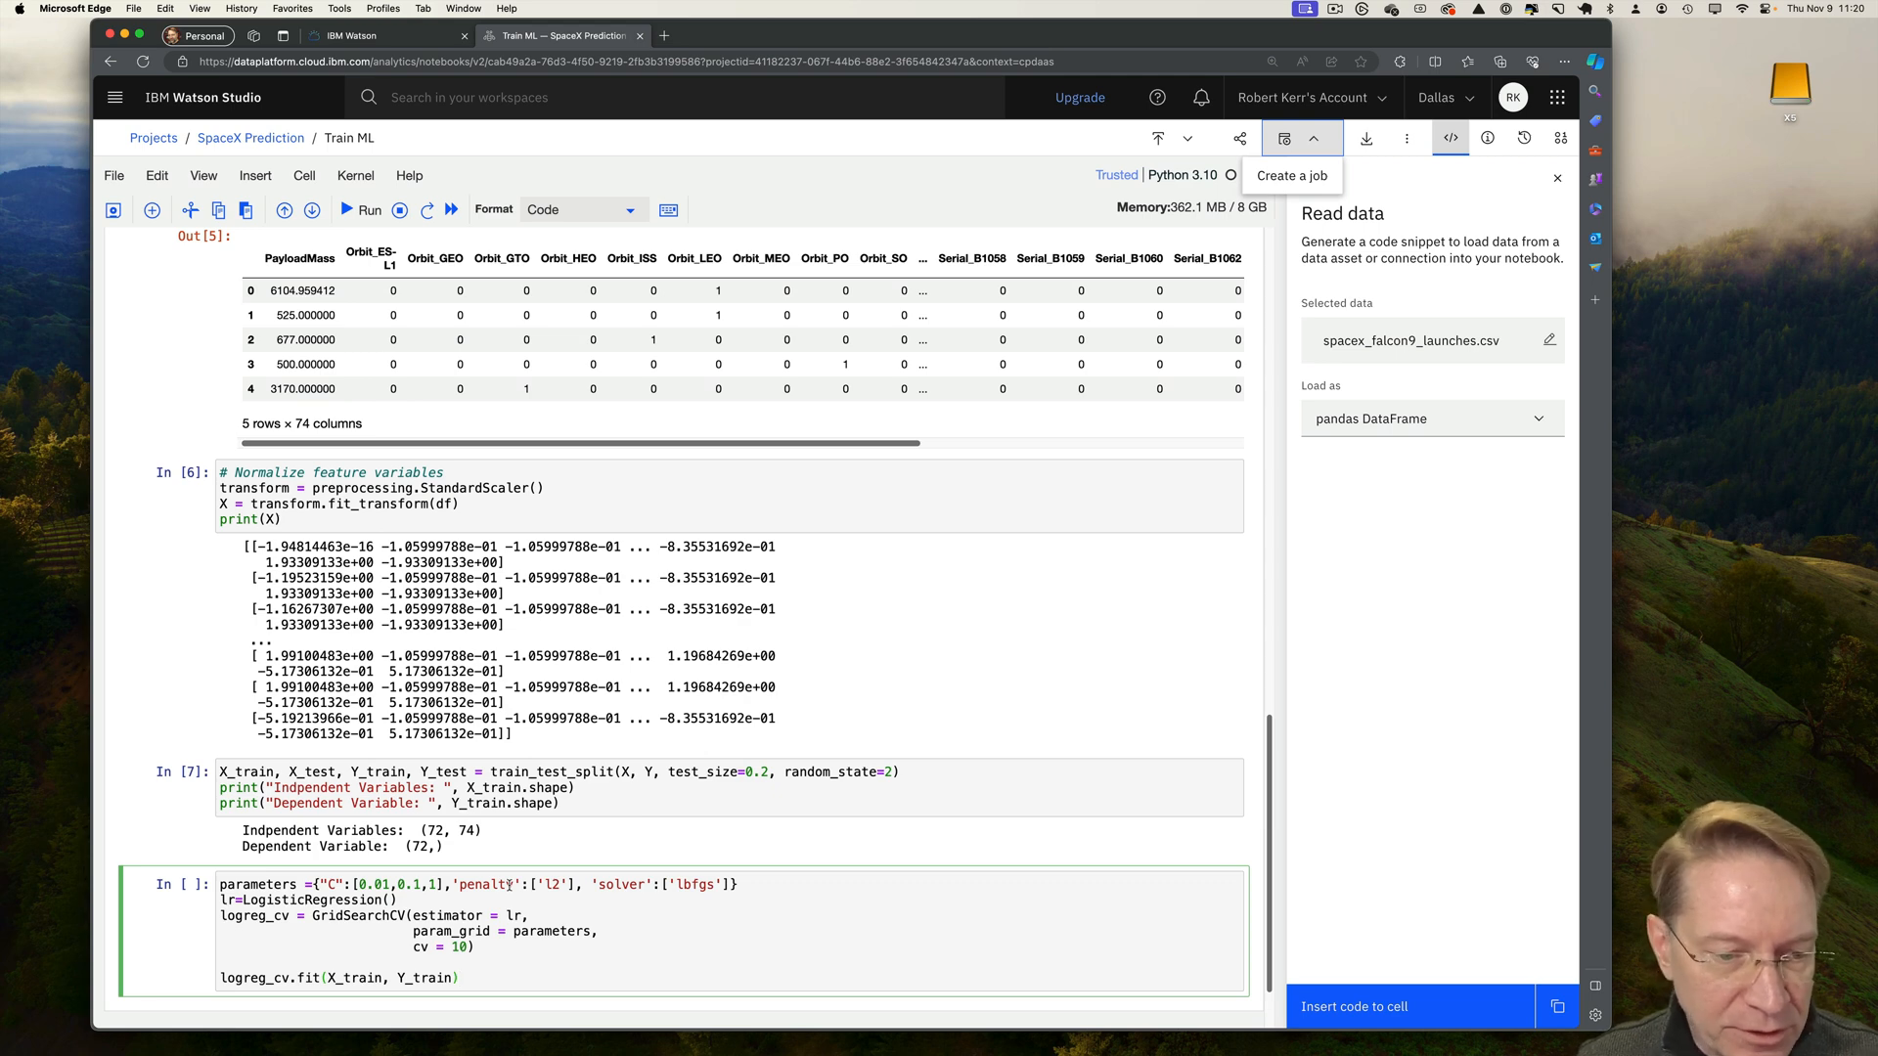
pyautogui.click(362, 210)
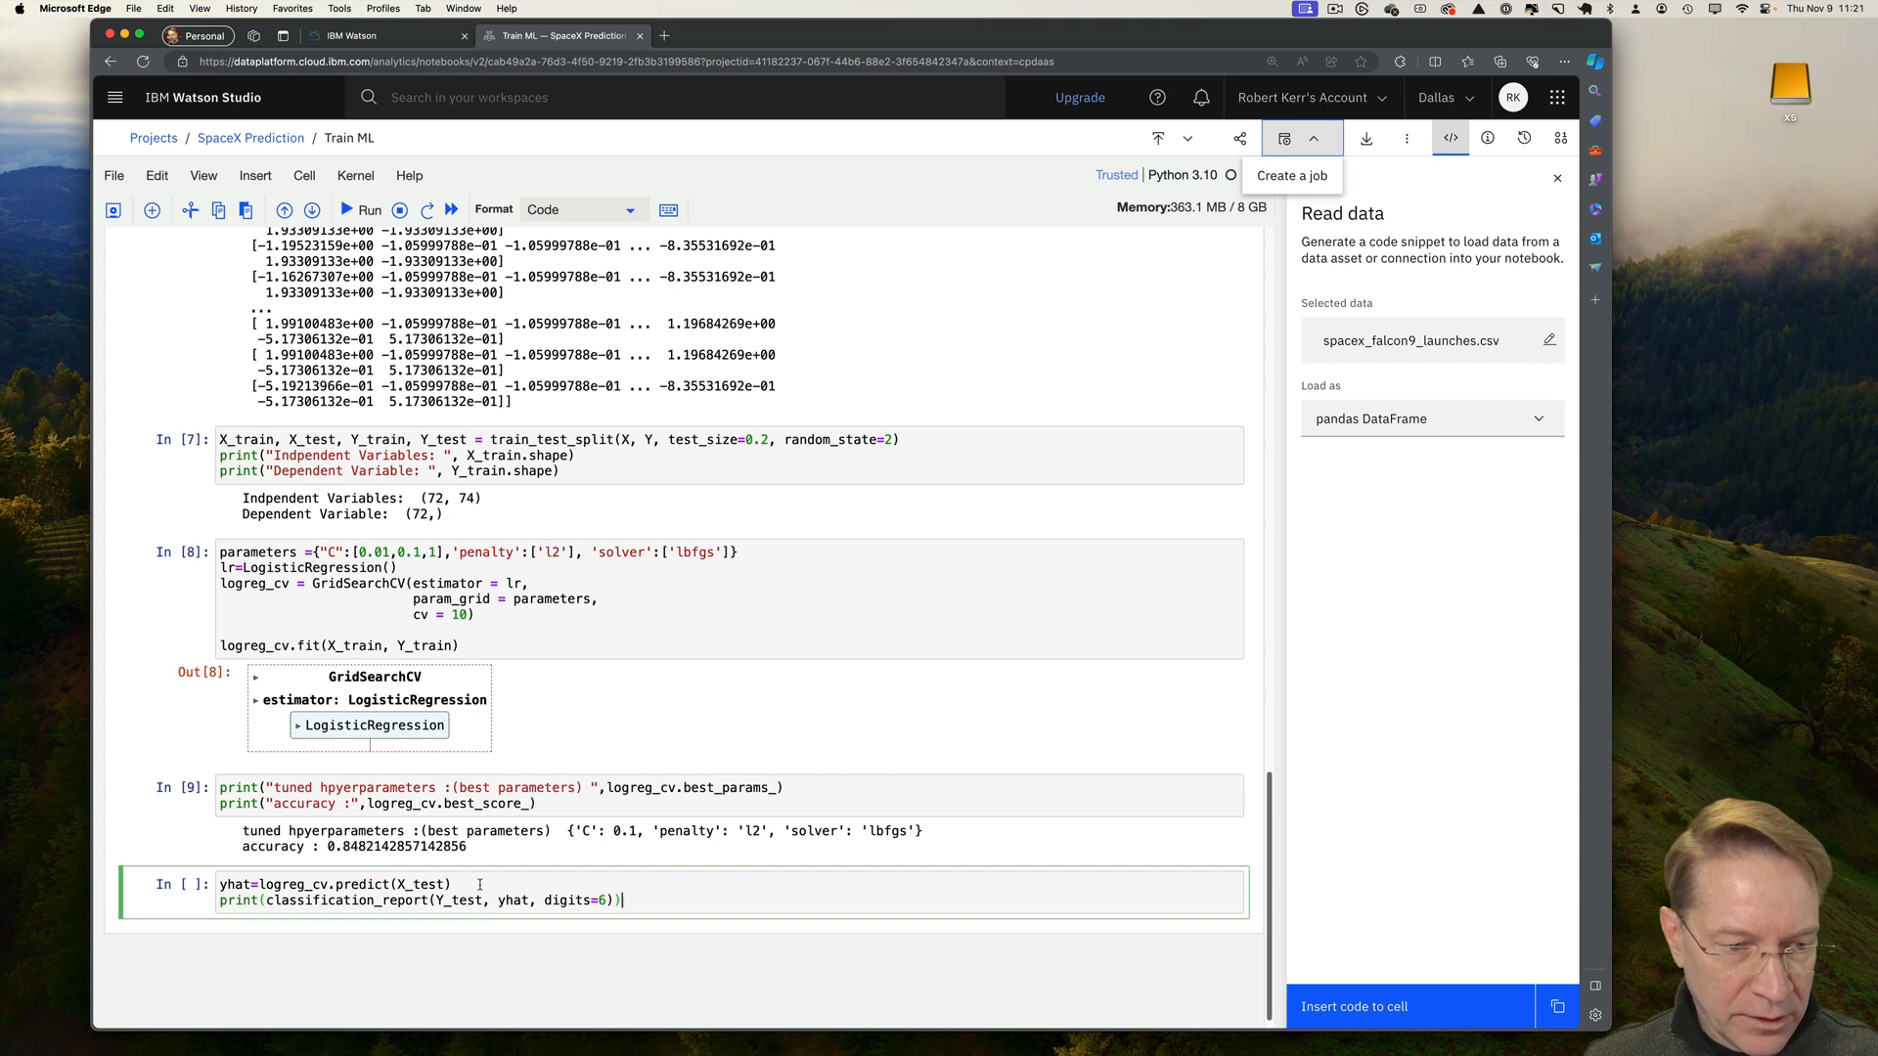
# Run predictions showing 0.833 test accuracy, then type a plot_confusion_matrix(y, y_predict) function cell.
pyautogui.click(363, 209)
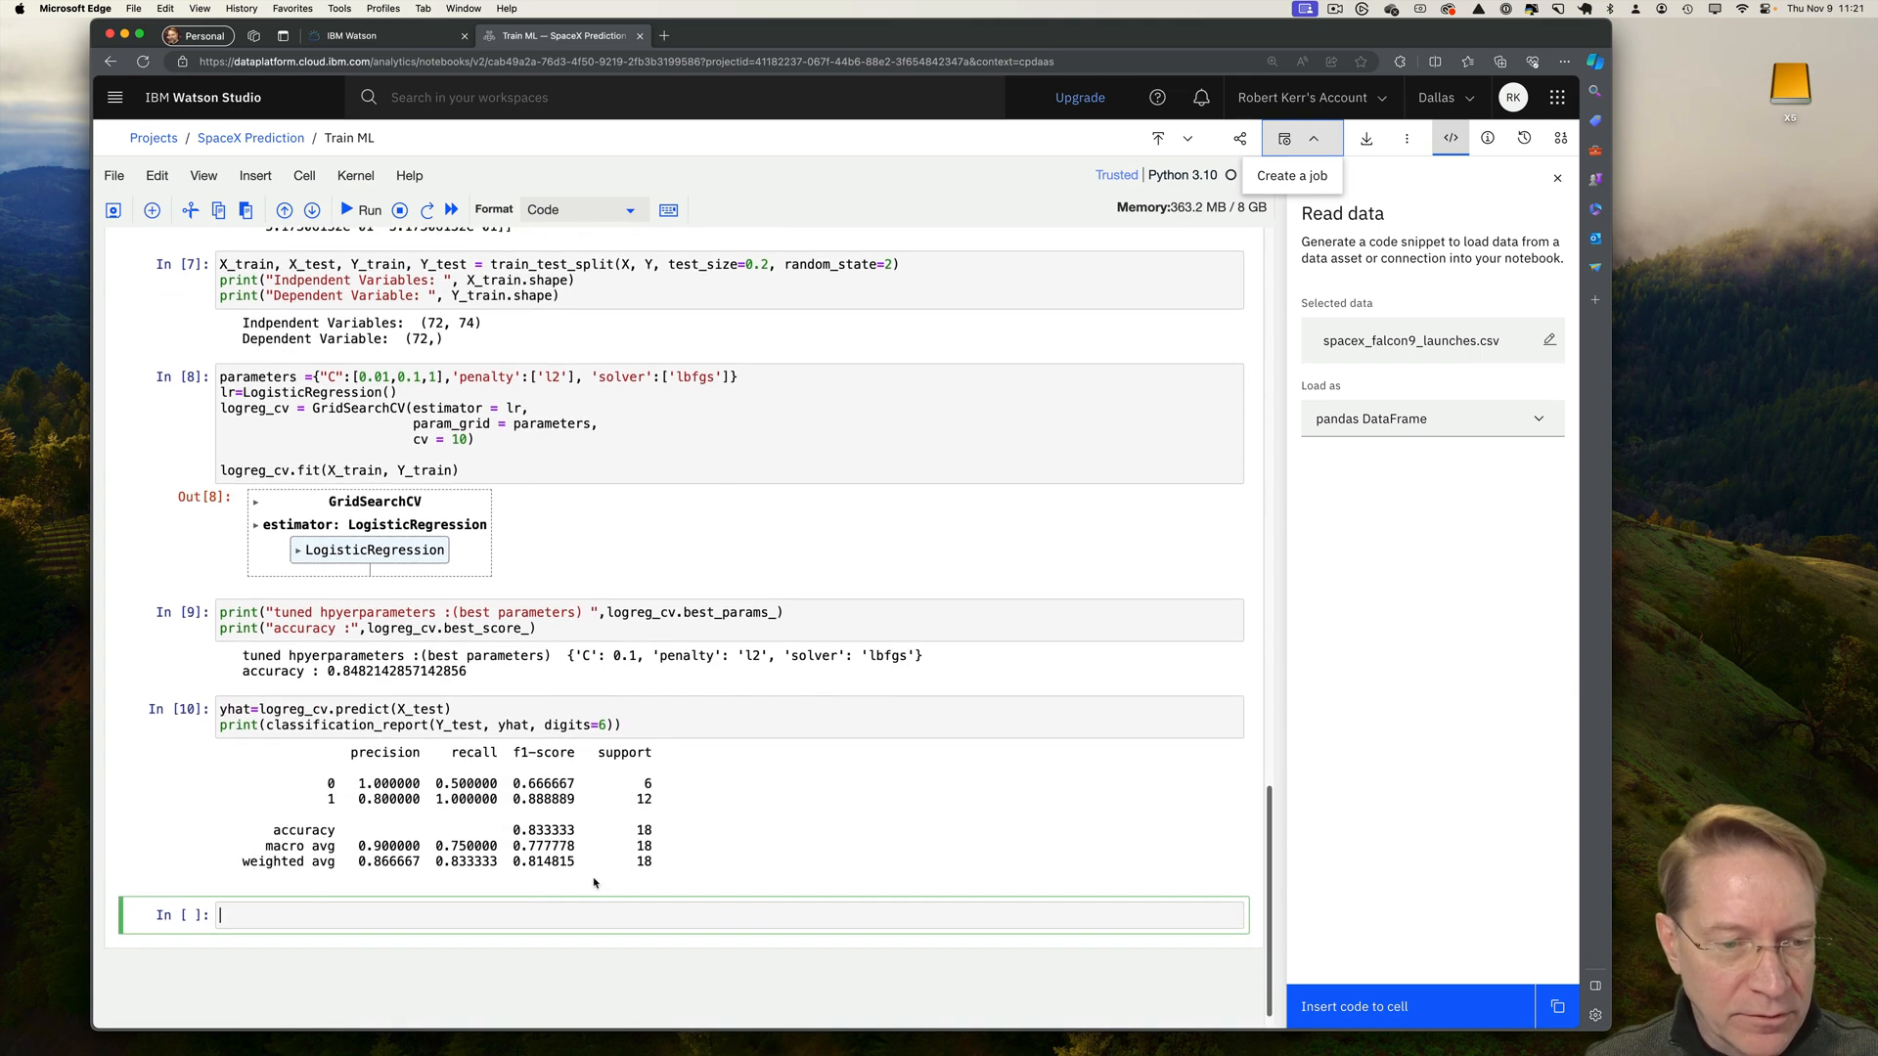
pyautogui.scroll(3)
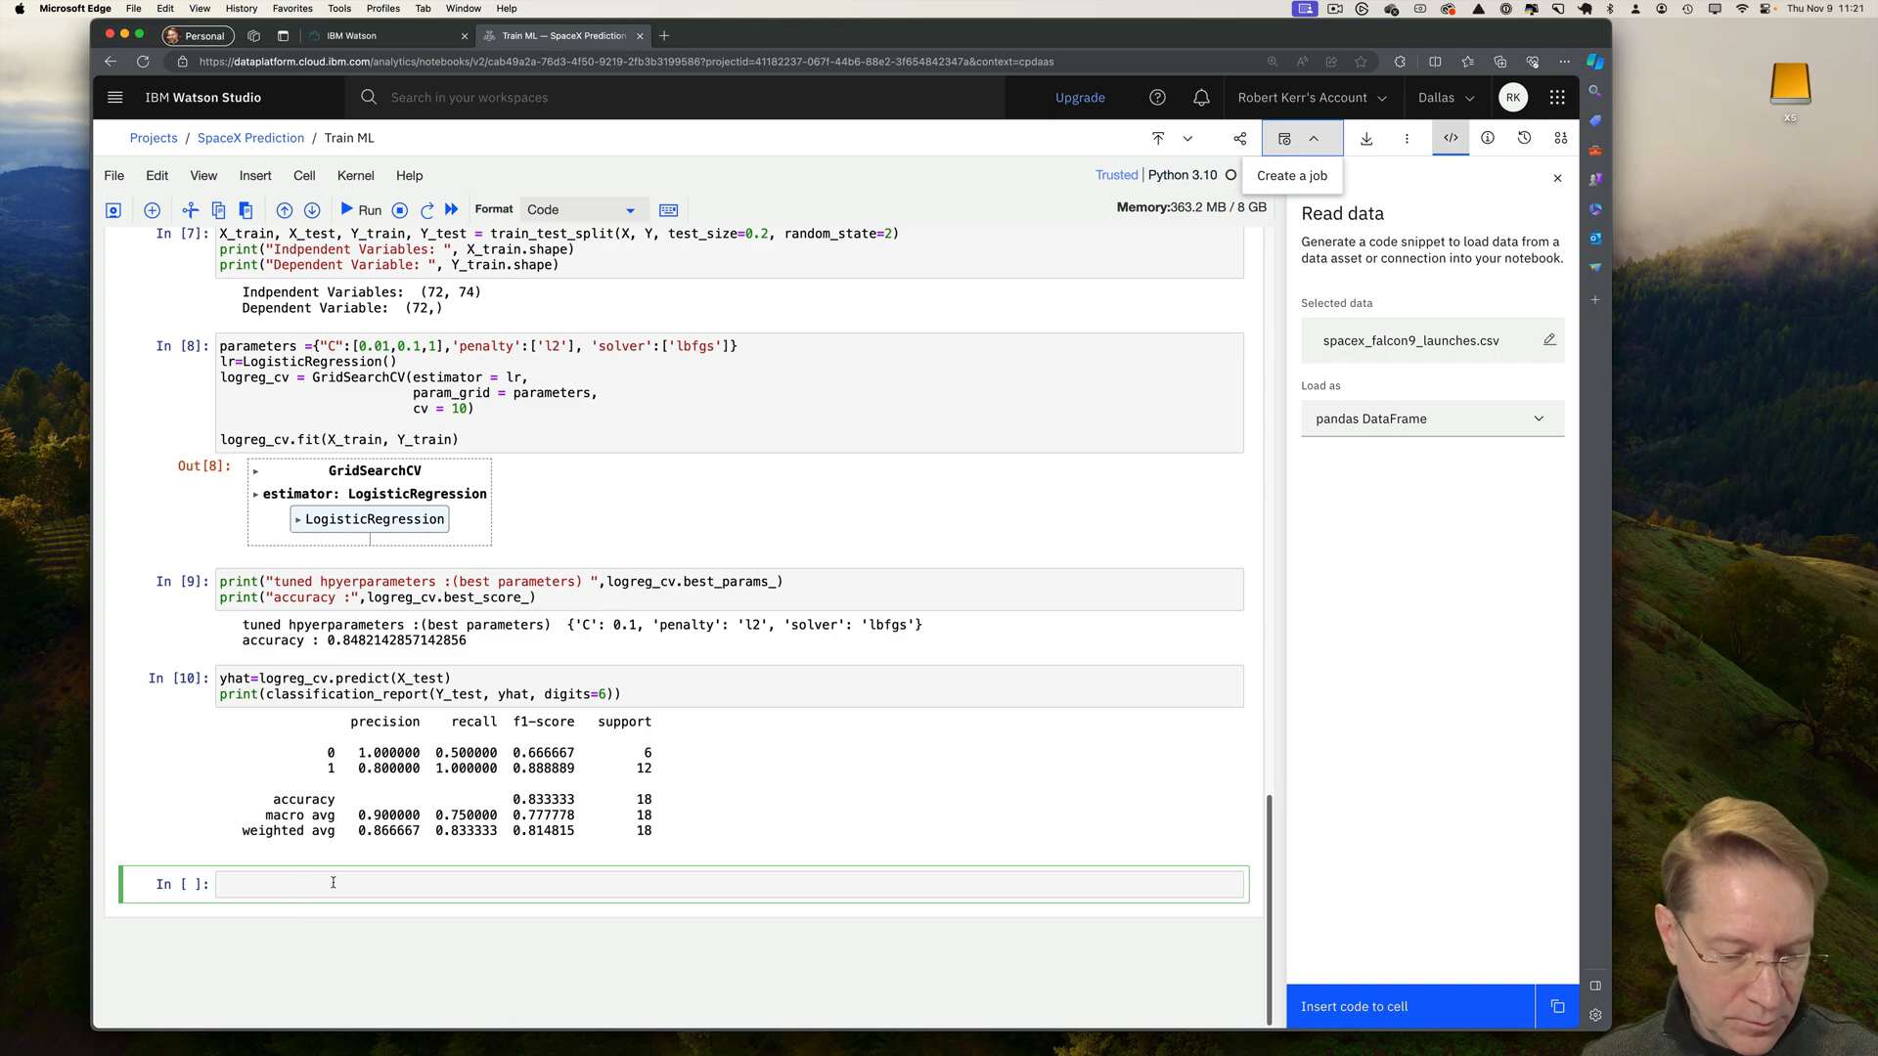
pyautogui.write('def plot_confusion_matrix(y,y_predict):')
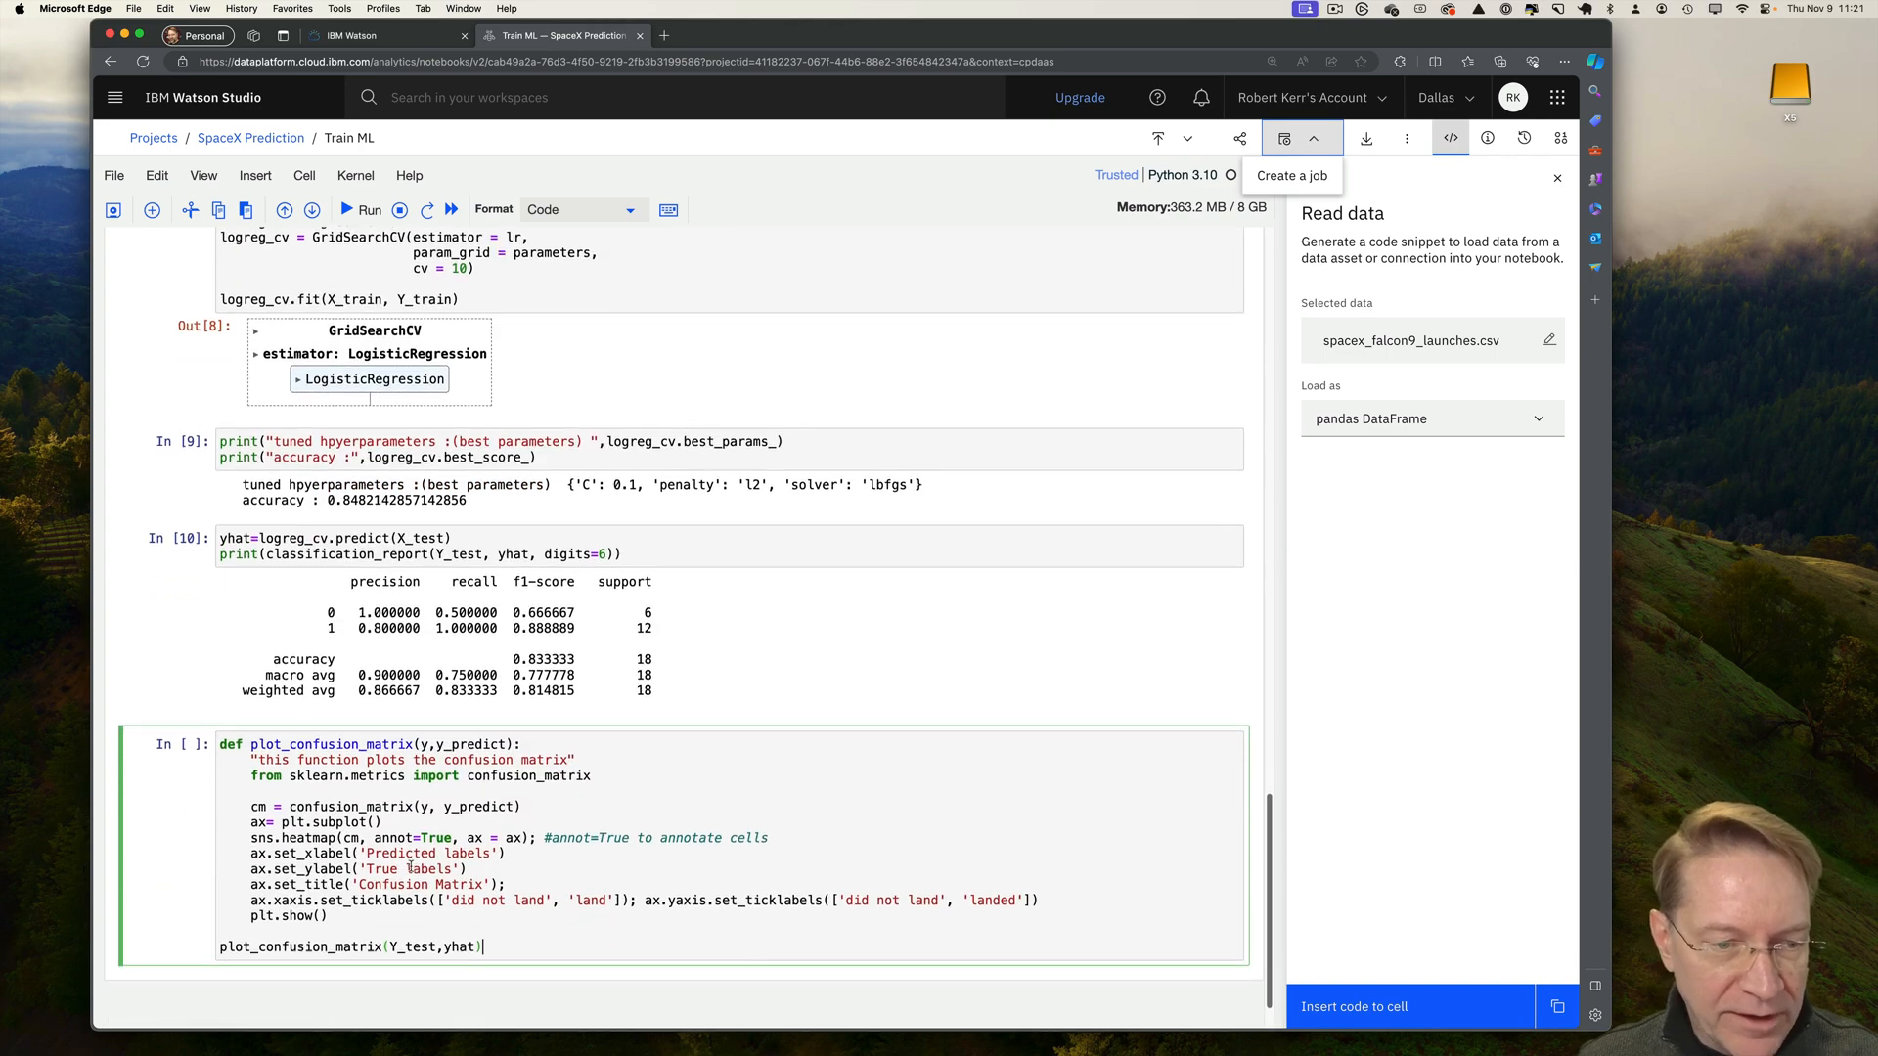
# Run the plot_confusion_matrix cell to plot the heatmap: 3, 3, 0 and 12.
pyautogui.click(362, 209)
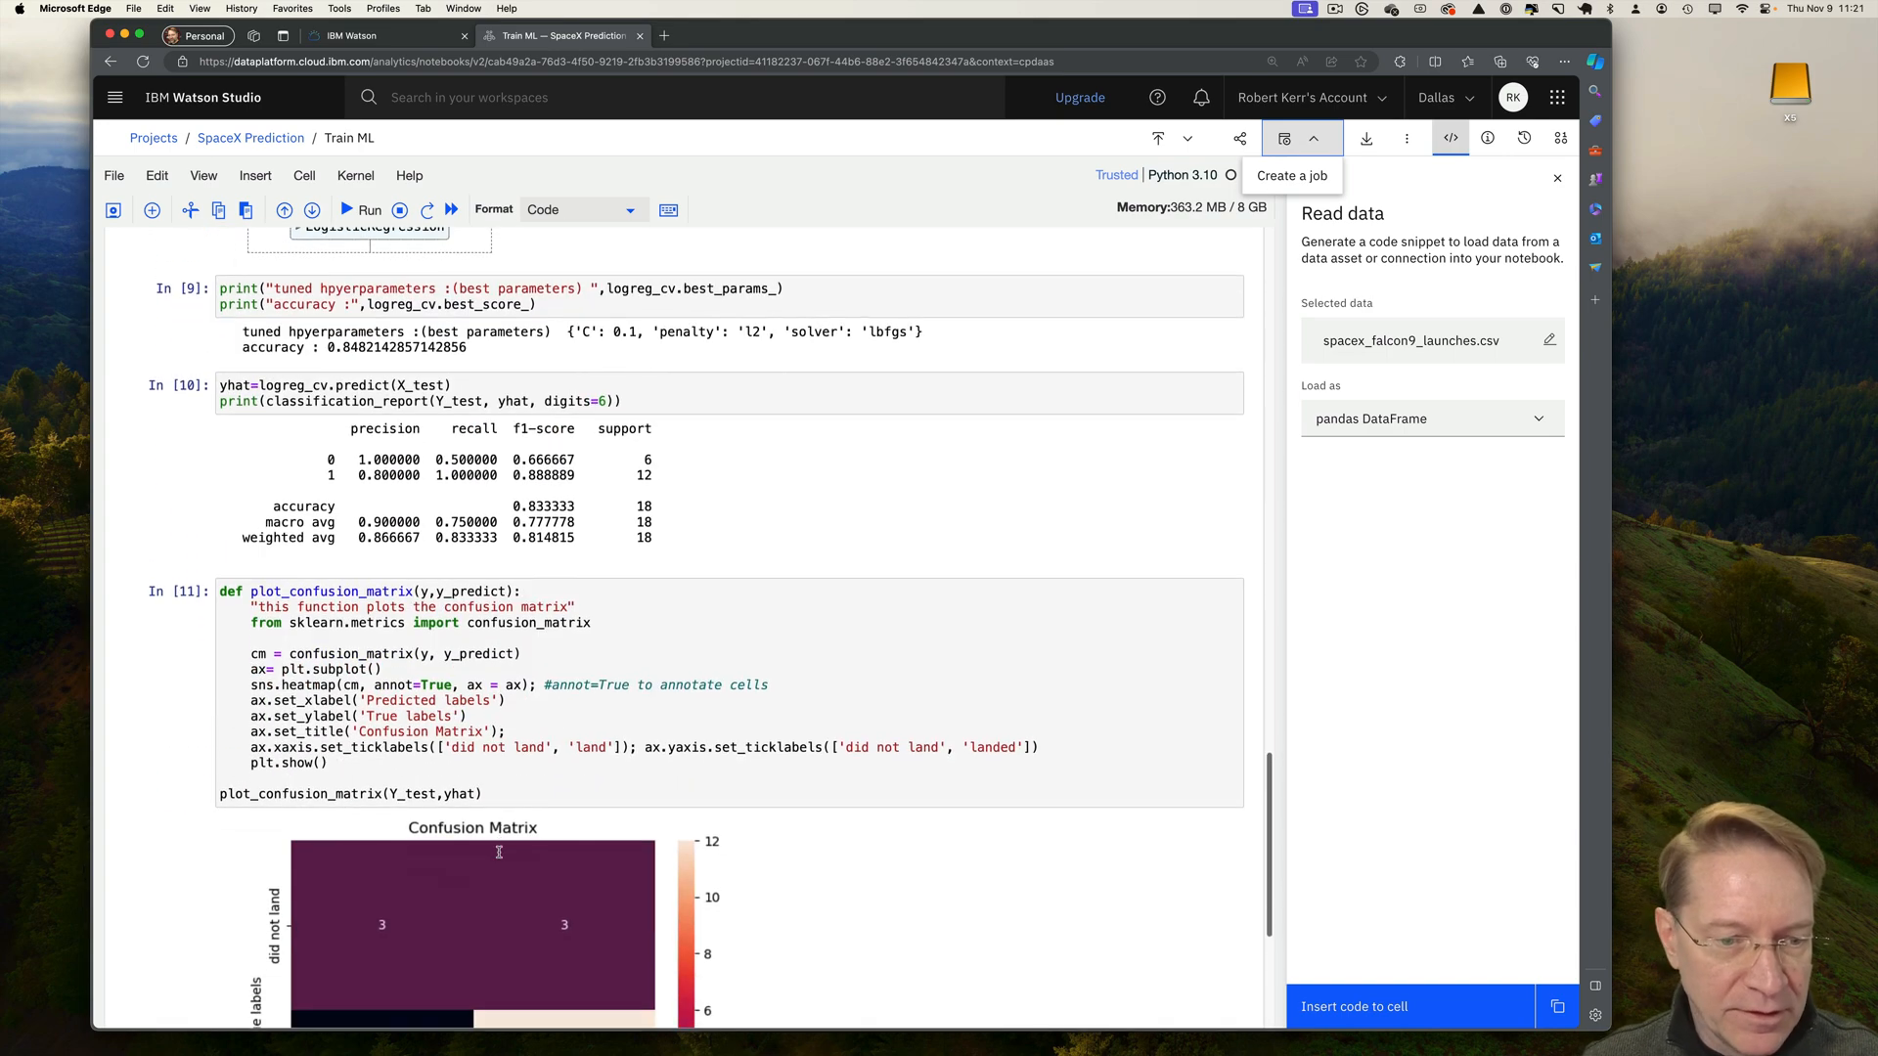
pyautogui.scroll(-3)
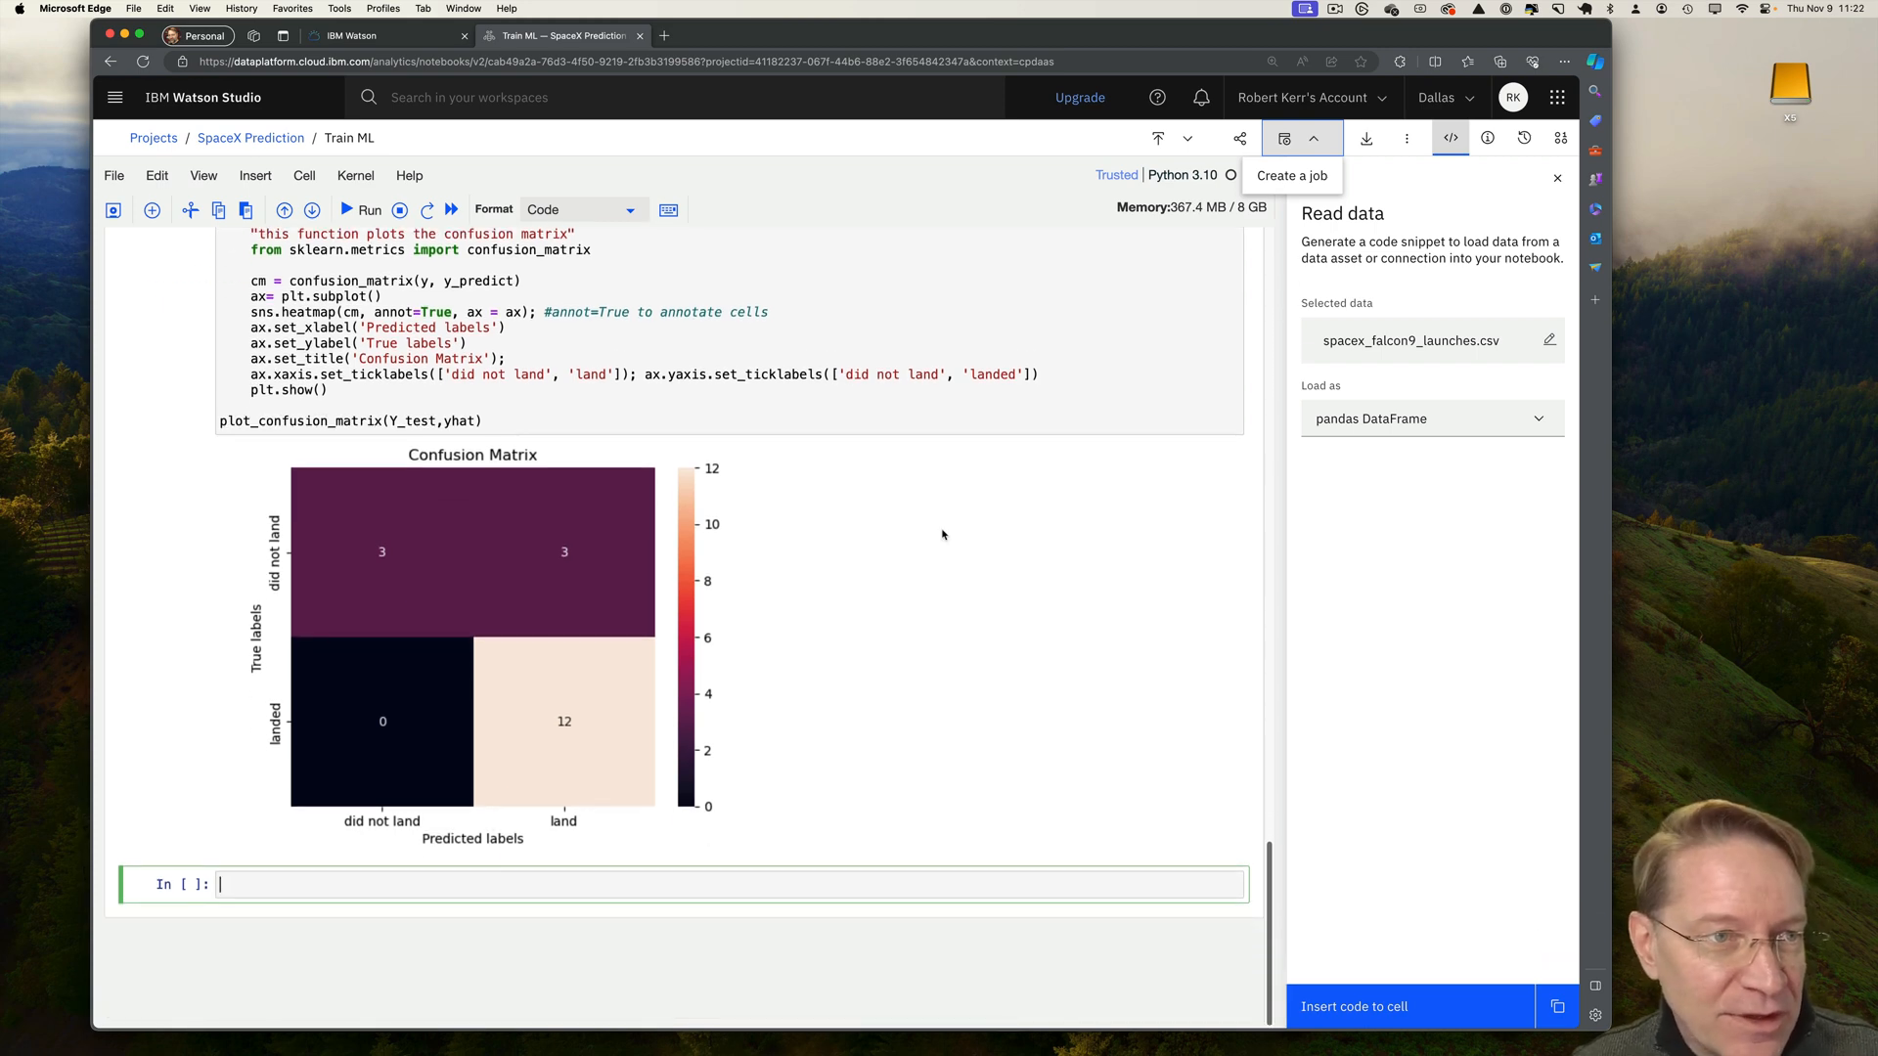
pyautogui.moveTo(757, 765)
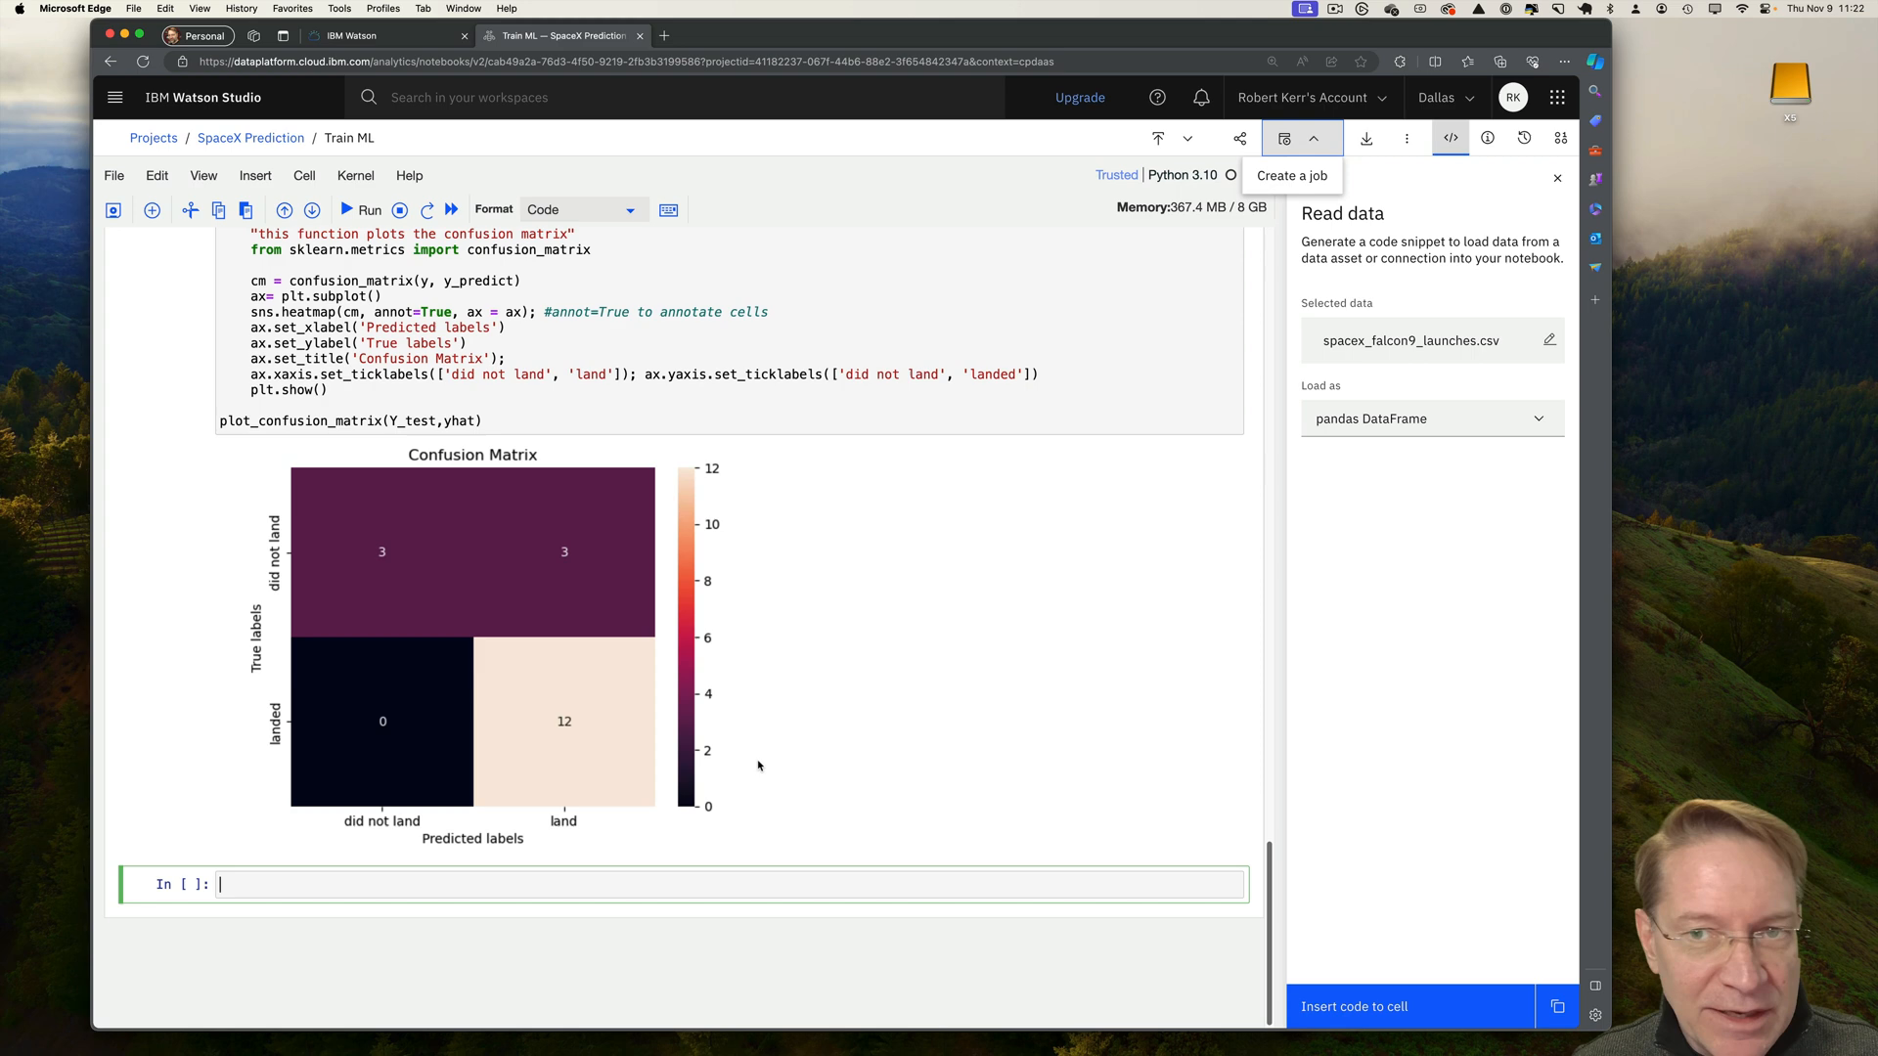
pyautogui.moveTo(844, 615)
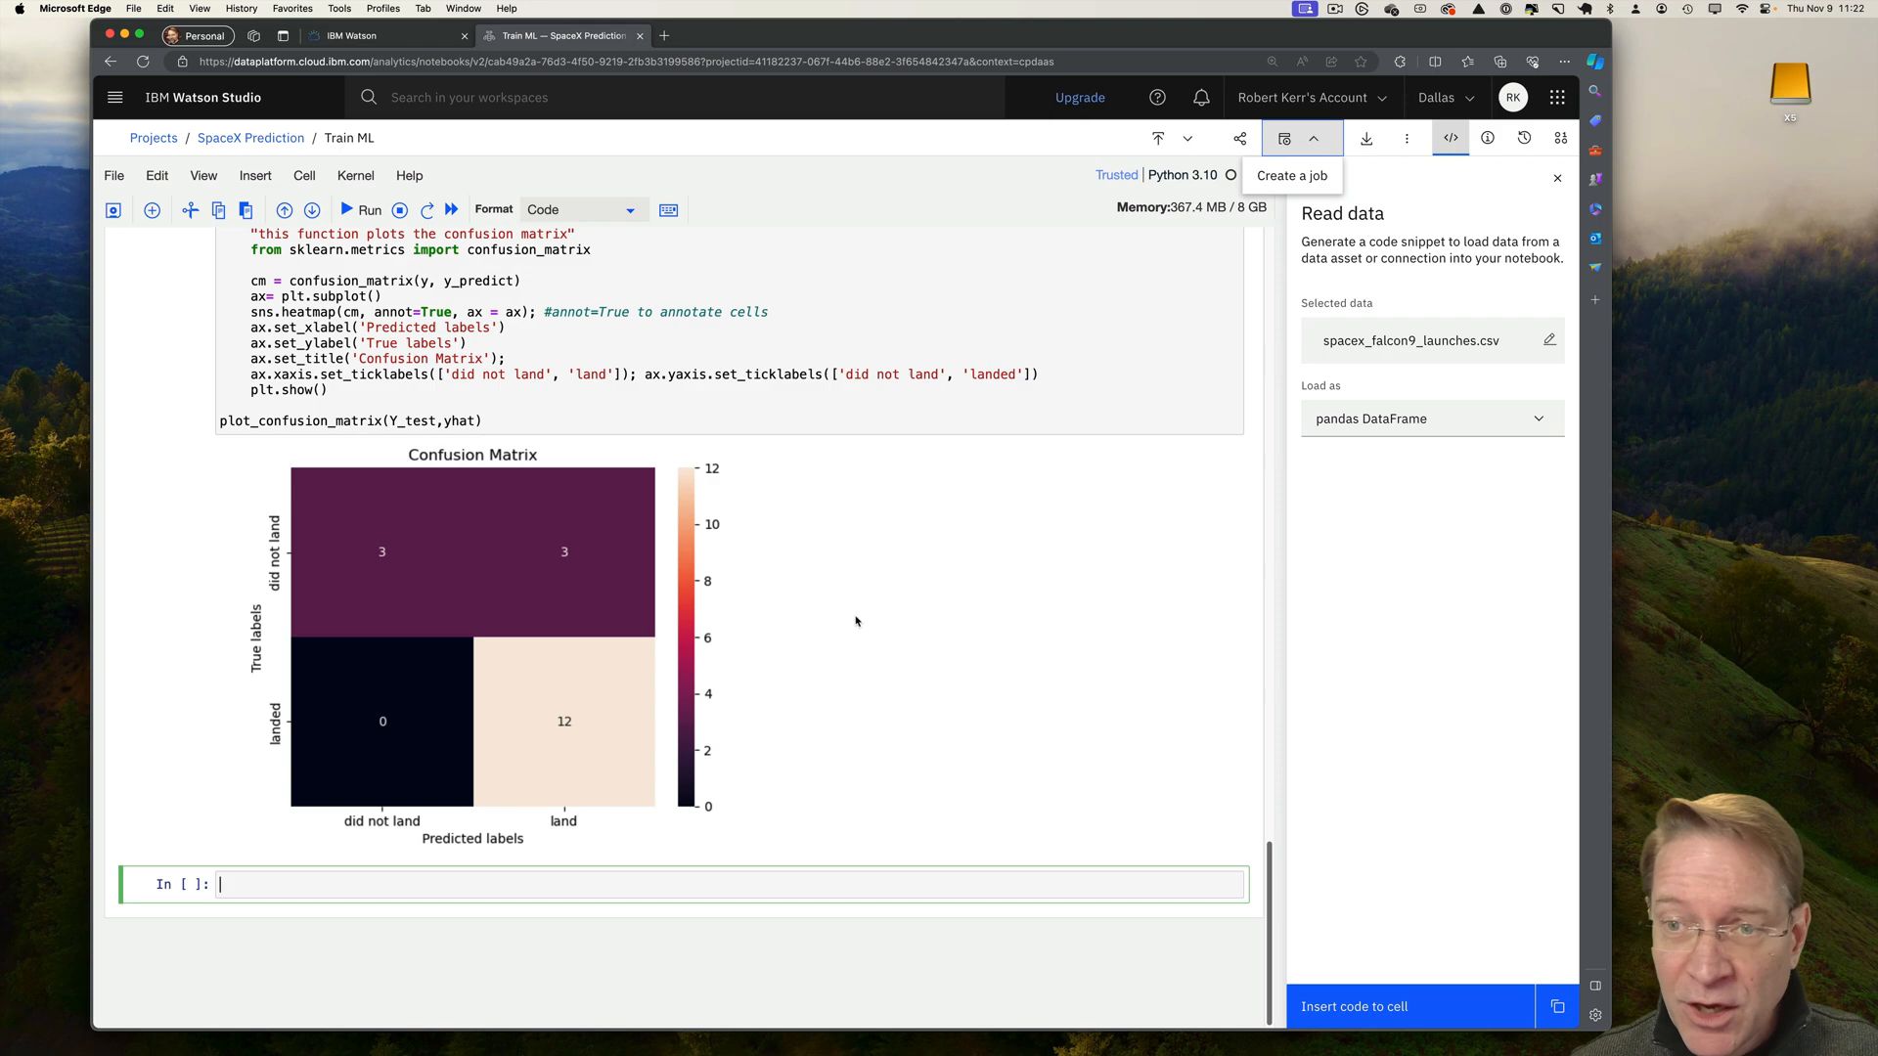
pyautogui.moveTo(863, 619)
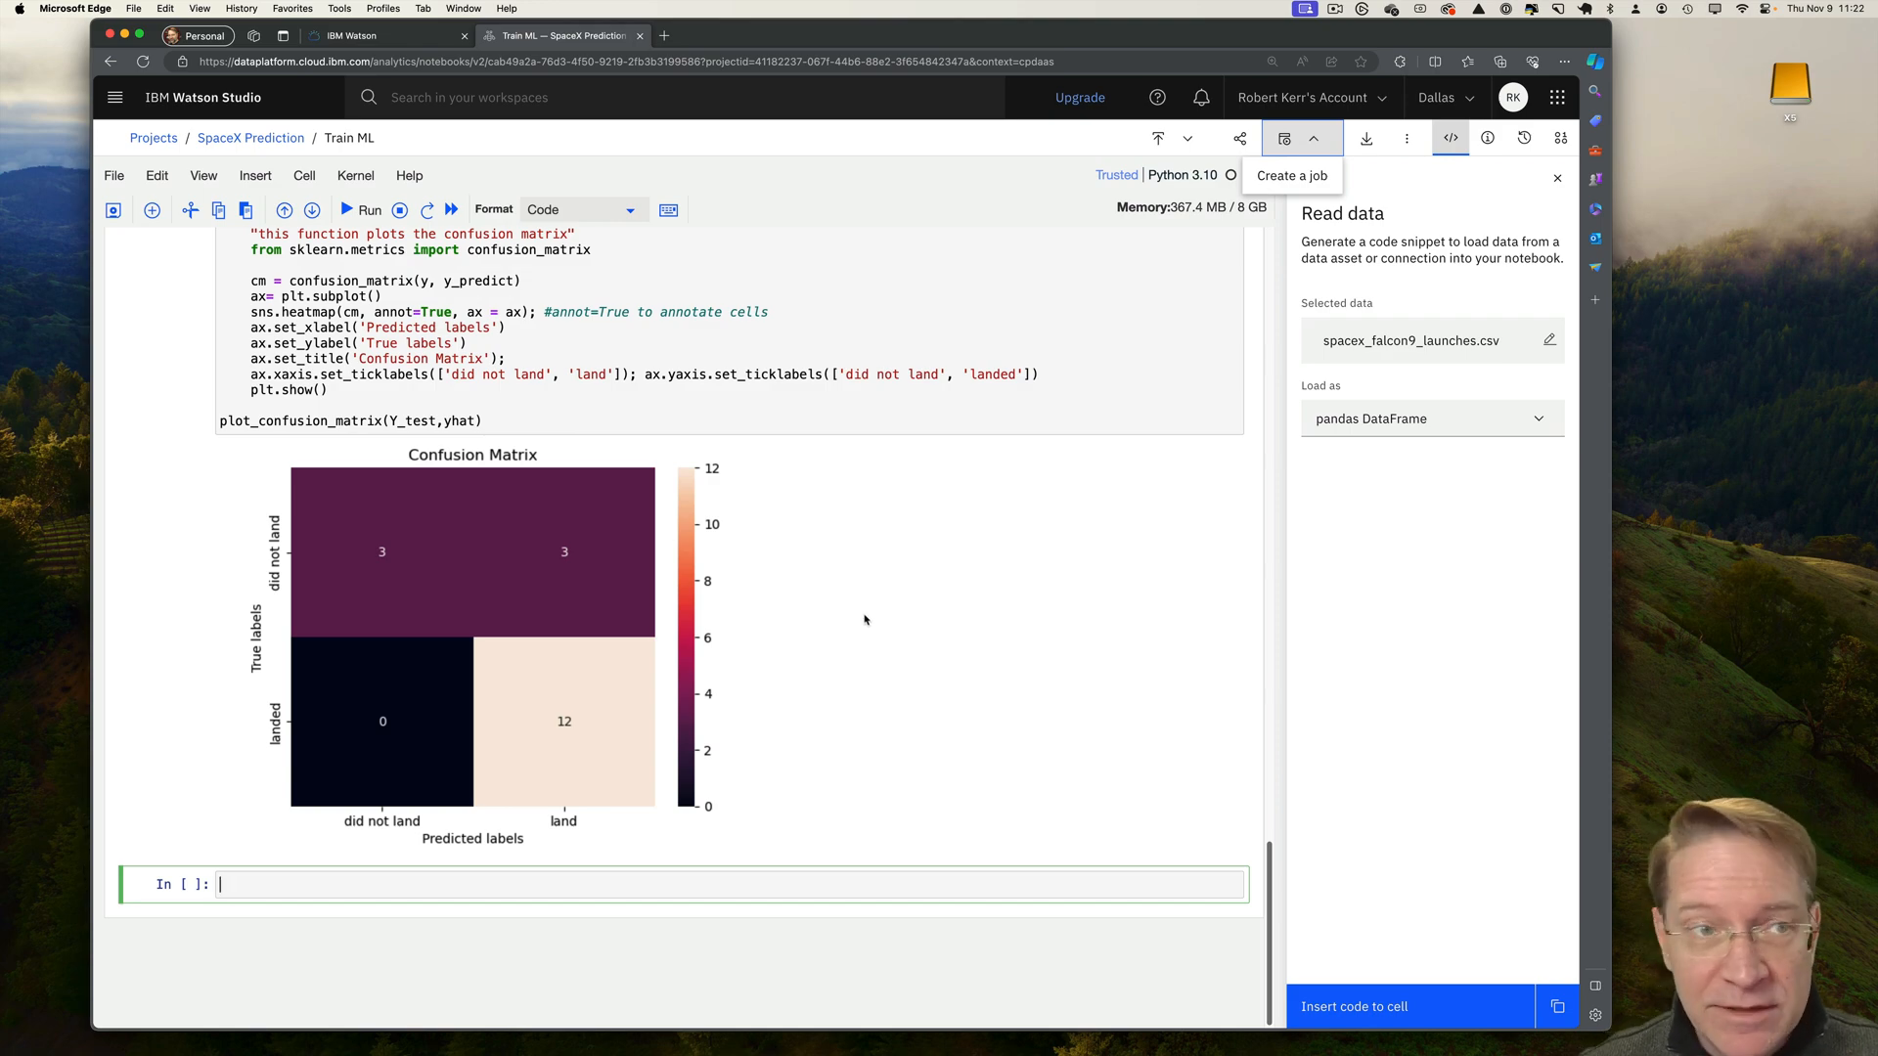